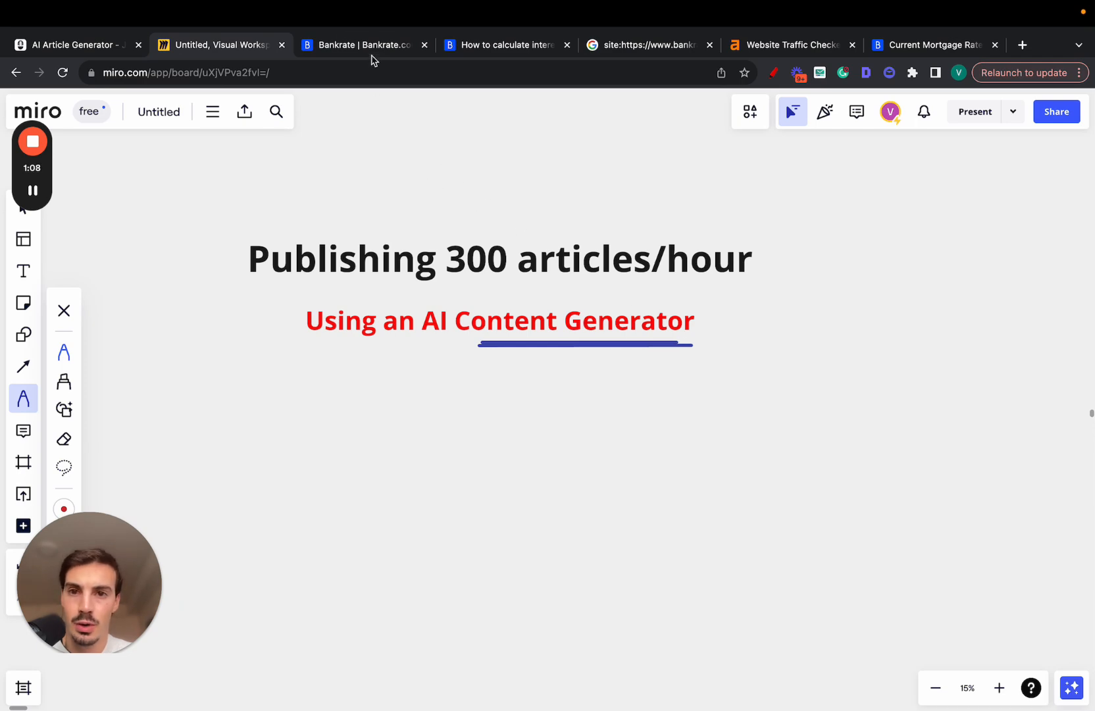
{"action": "mouse_move", "coordinate": [362, 45]}
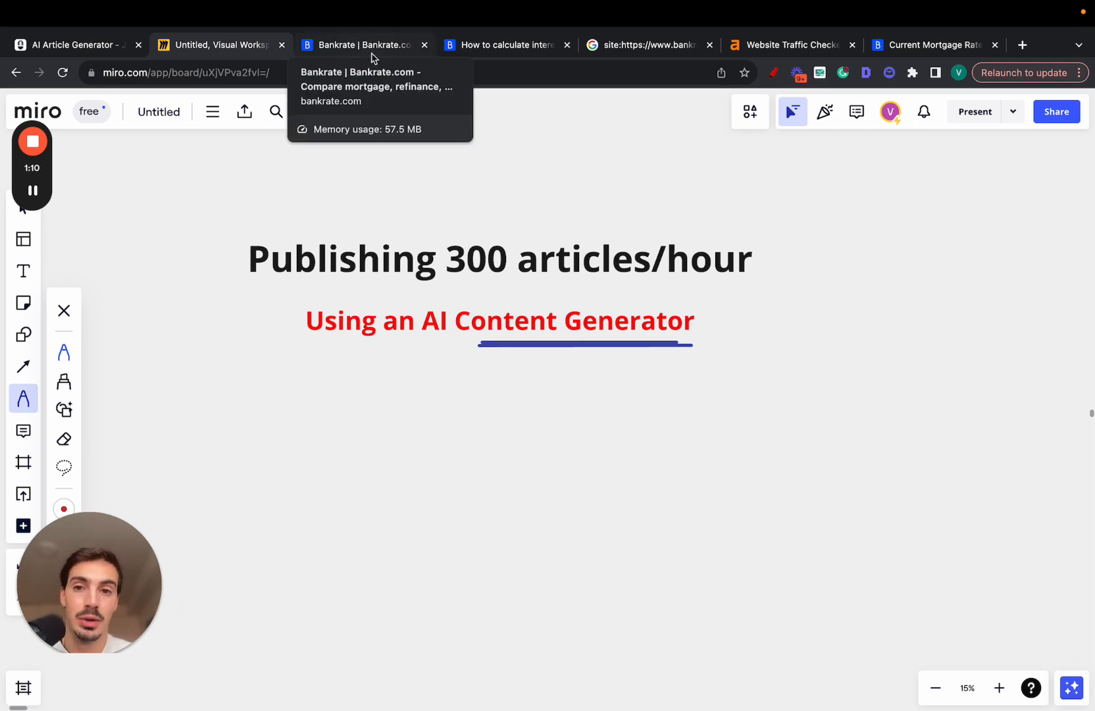
Review Bankrate's car loan interest article, Ahrefs top traffic pages and mortgage rates page.
{"action": "left_click", "coordinate": [504, 45]}
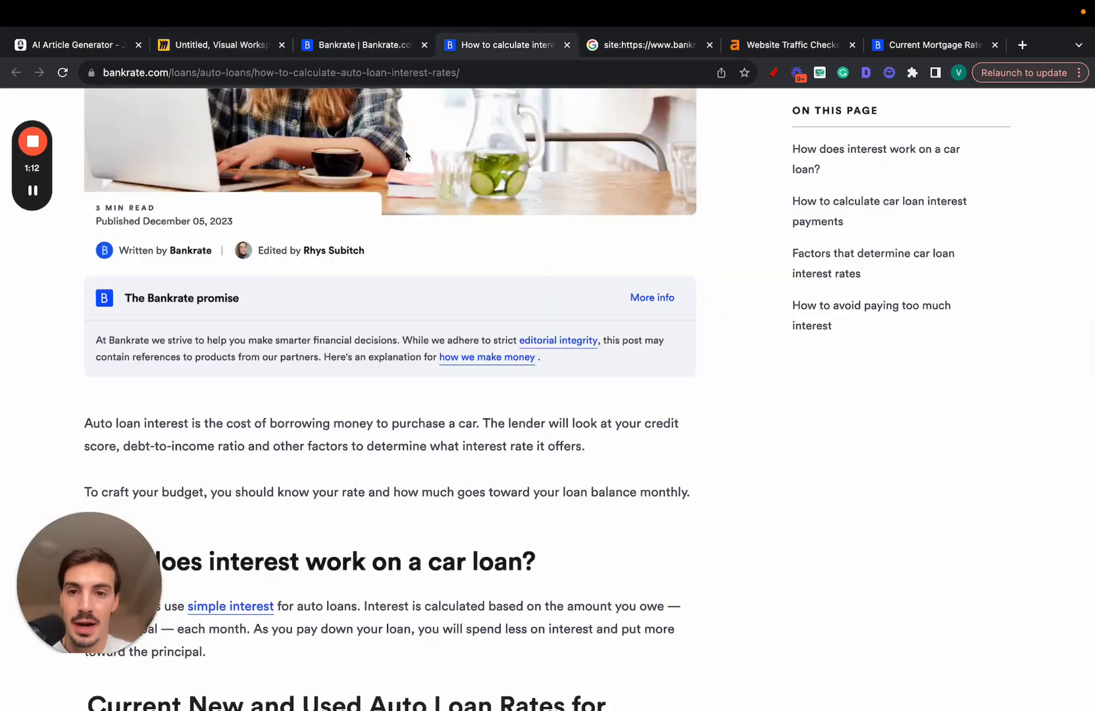
{"action": "scroll", "scroll_direction": "down", "scroll_amount": 3}
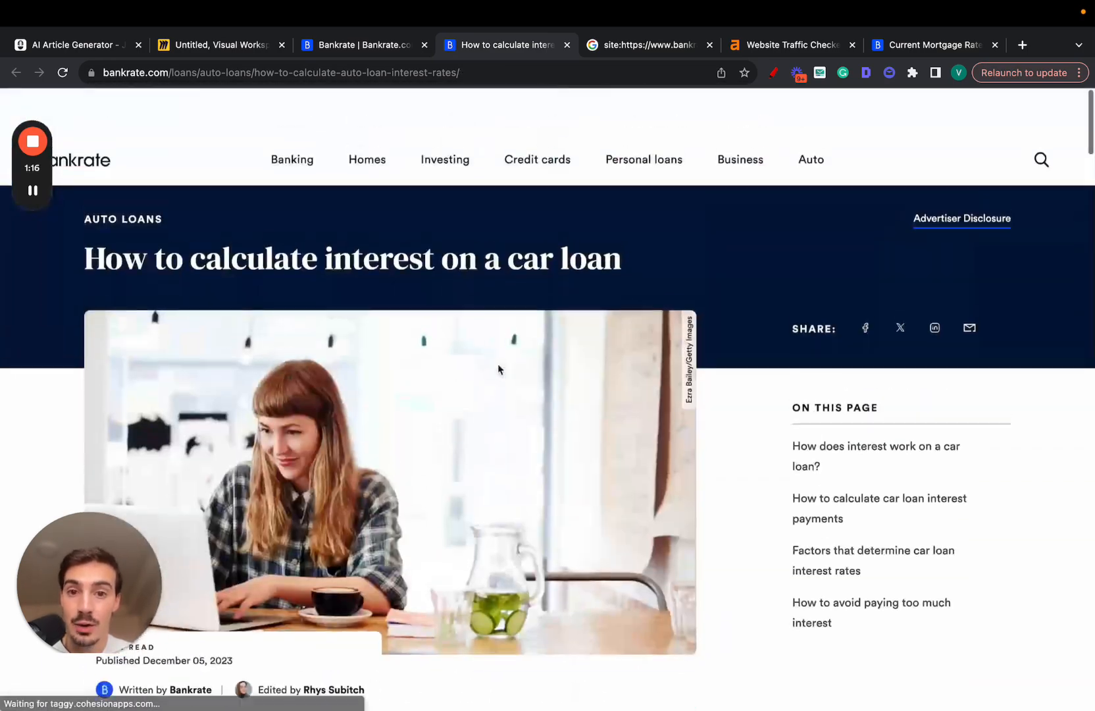
{"action": "left_click", "coordinate": [791, 45]}
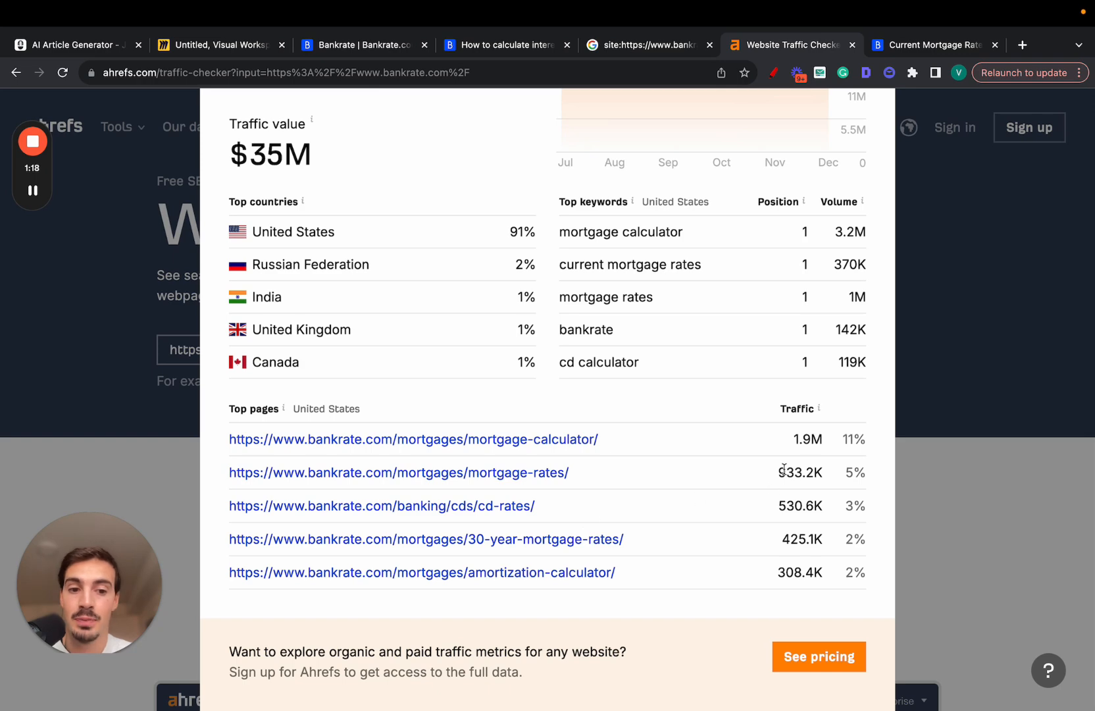
{"action": "left_click_drag", "start_coordinate": [780, 472], "coordinate": [618, 572]}
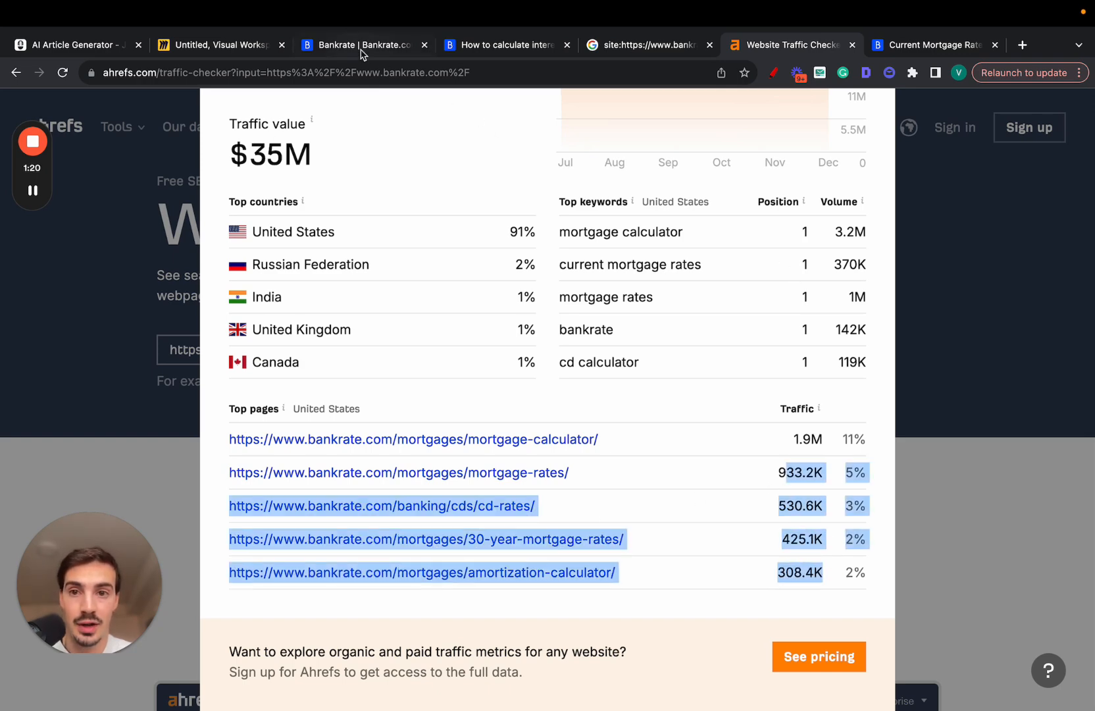
{"action": "left_click", "coordinate": [500, 45]}
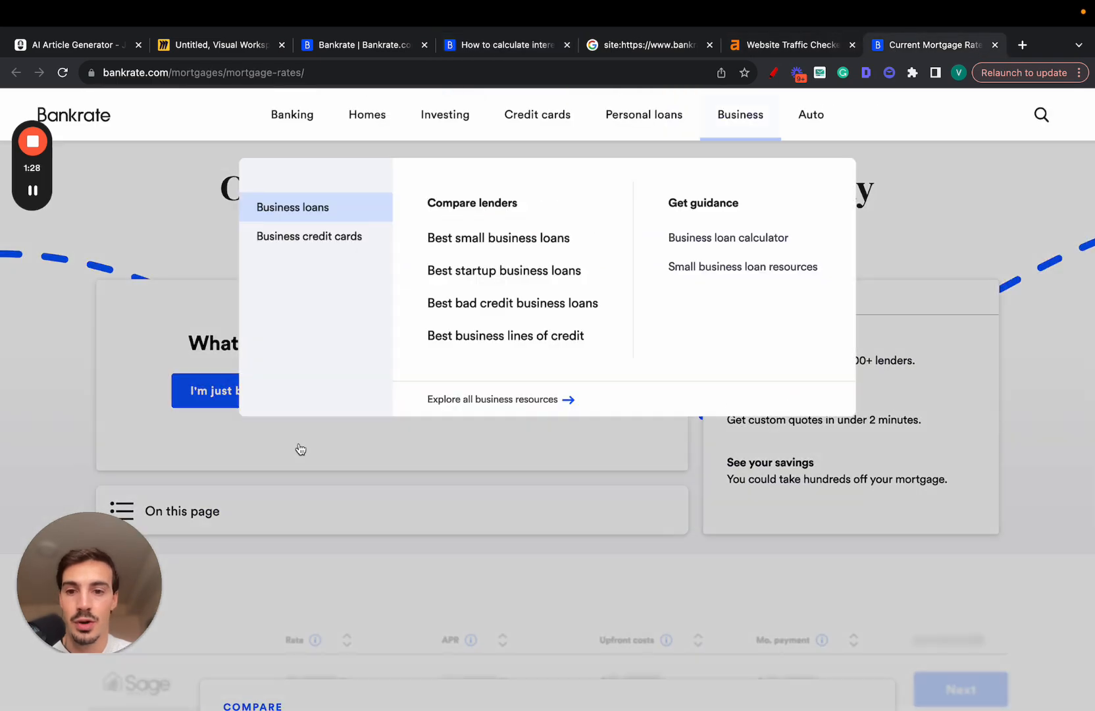
{"action": "mouse_move", "coordinate": [568, 244]}
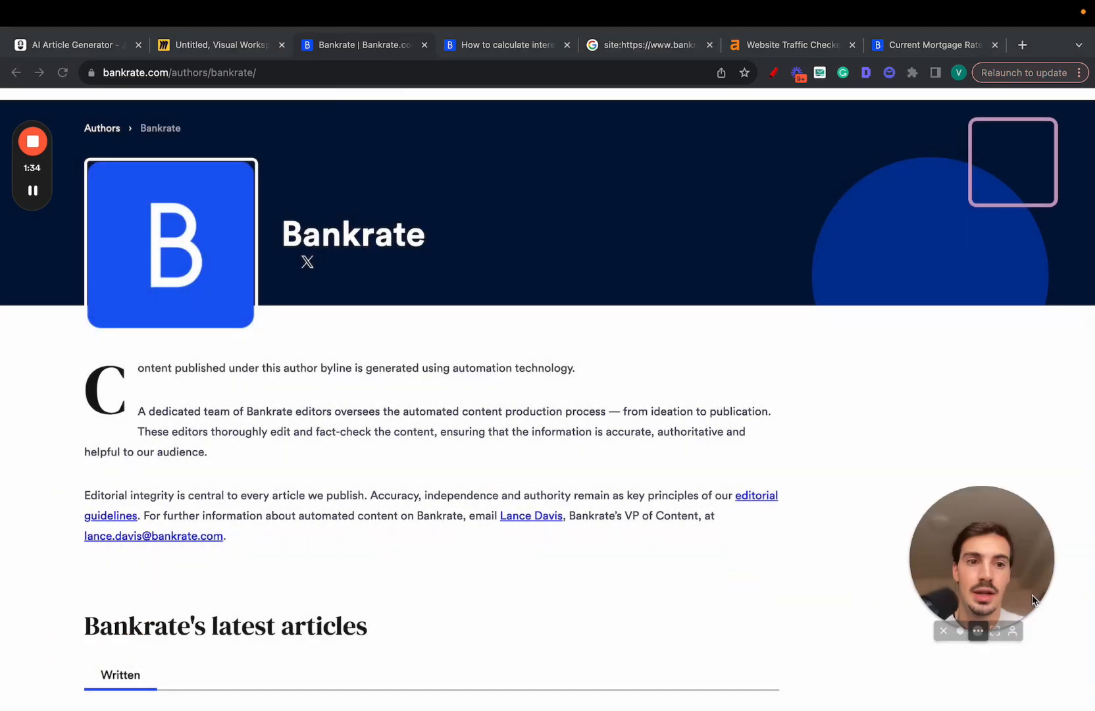
Read the Car loan documentation checklist article, then view the Google site search results.
{"action": "scroll", "scroll_direction": "down", "scroll_amount": 3}
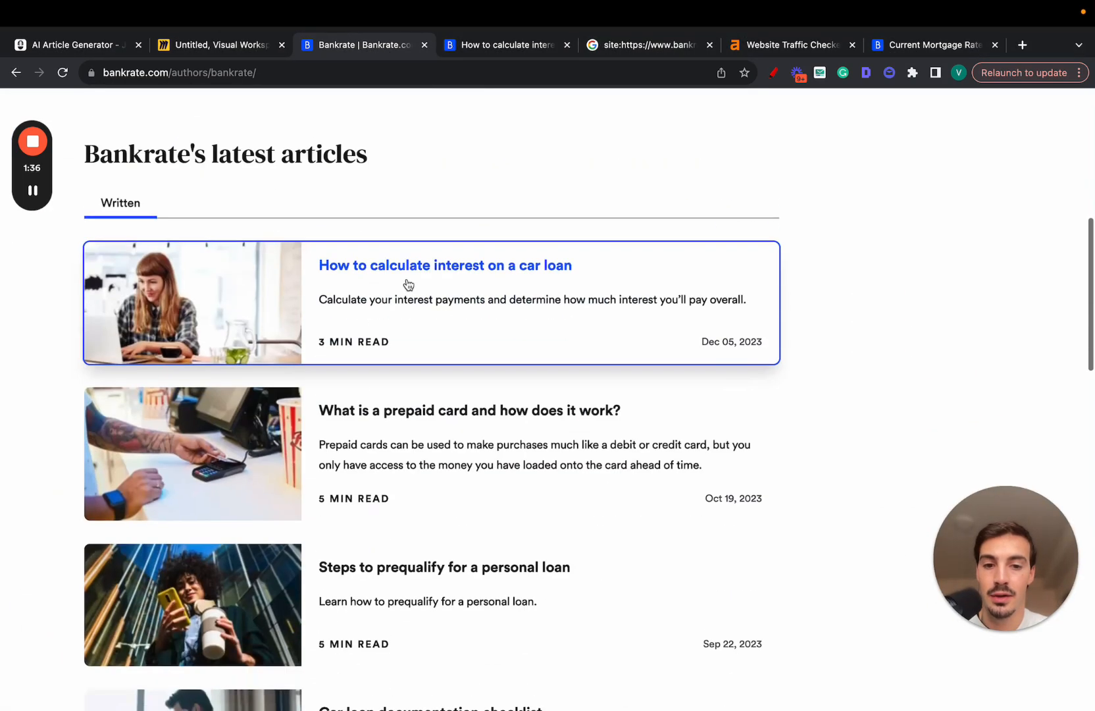
{"action": "scroll", "scroll_direction": "down", "scroll_amount": 3}
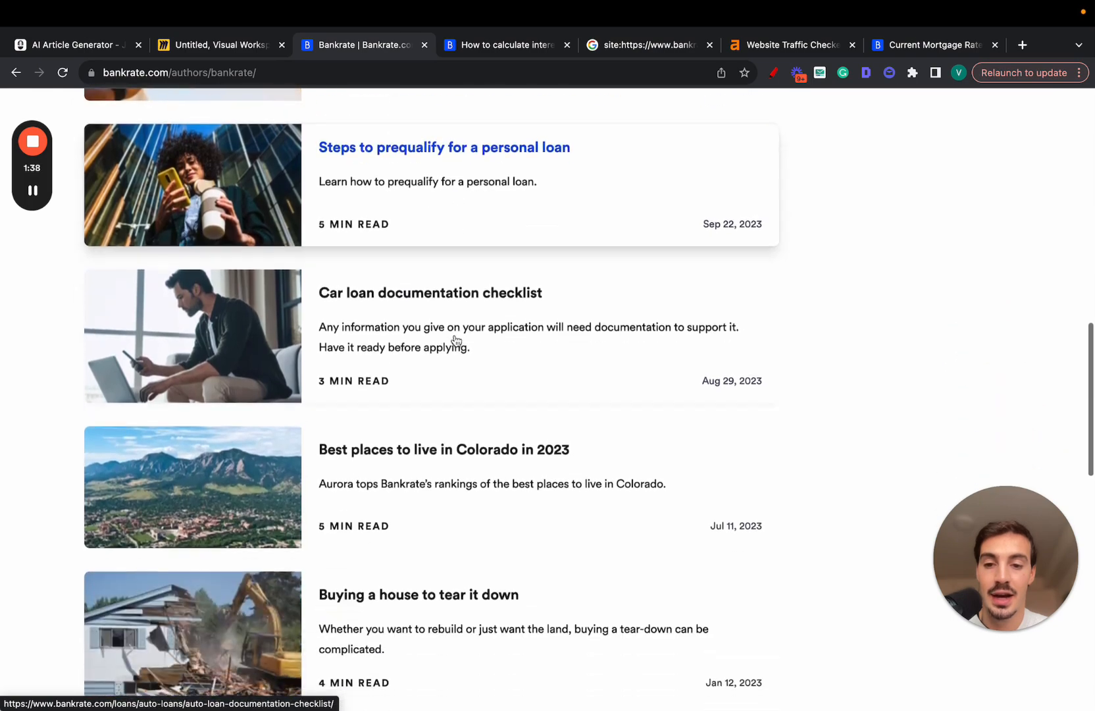
{"action": "left_click", "coordinate": [429, 292]}
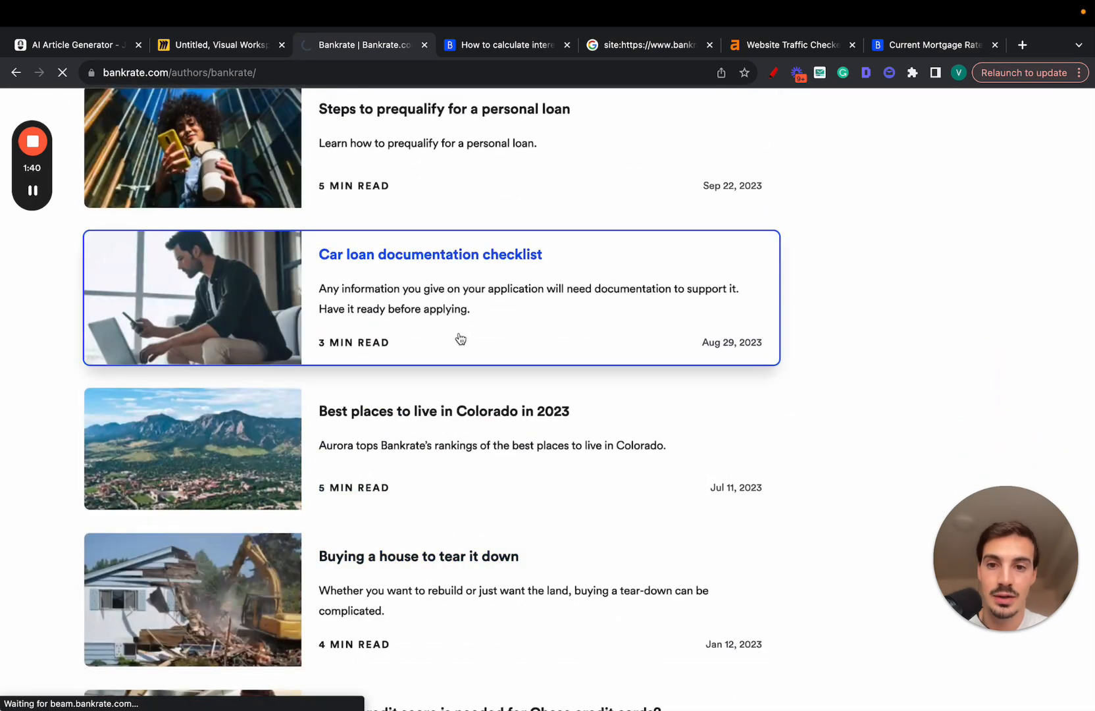
{"action": "mouse_move", "coordinate": [577, 324]}
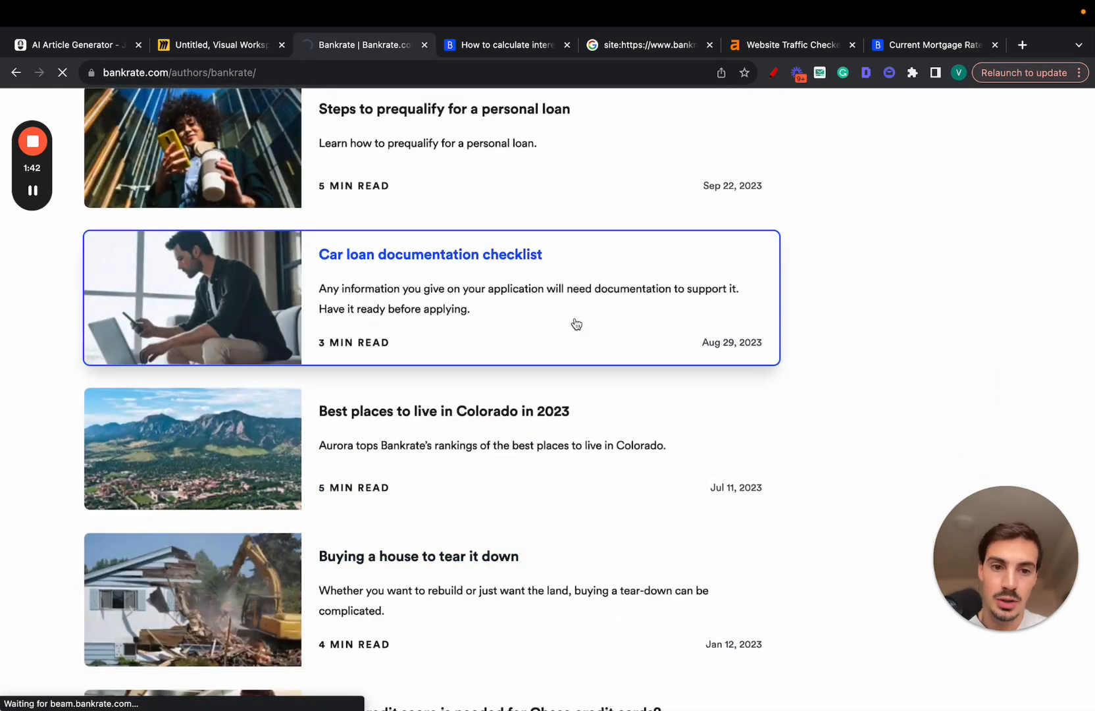
{"action": "left_click", "coordinate": [430, 254]}
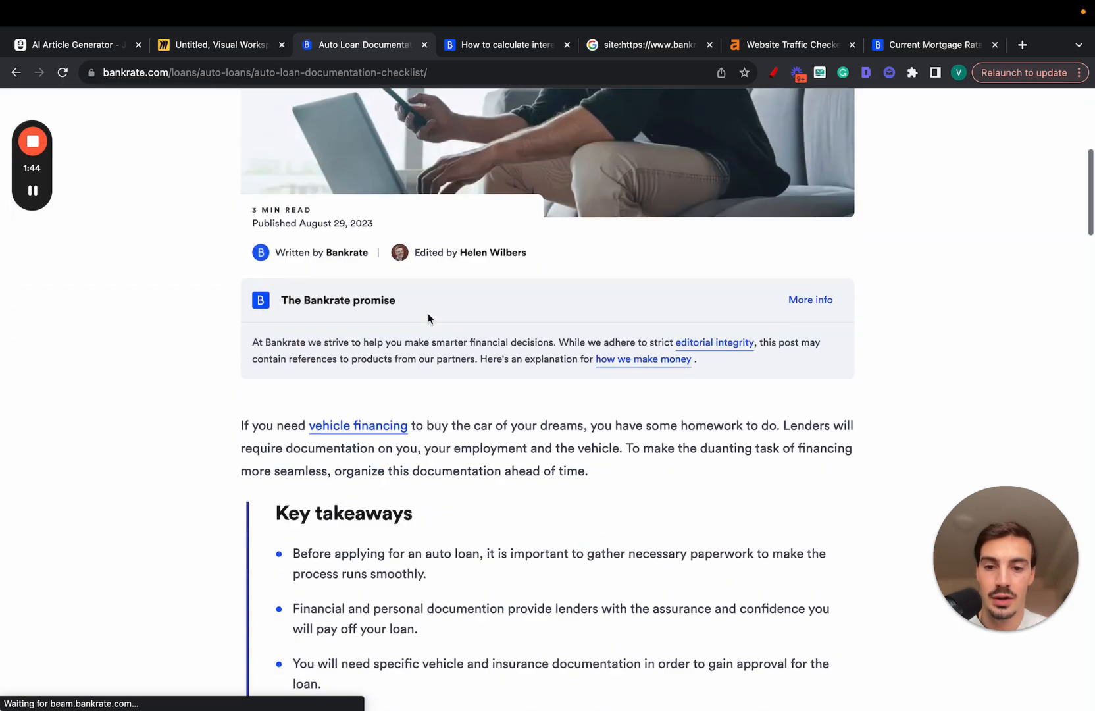
{"action": "scroll", "scroll_direction": "down", "scroll_amount": 3}
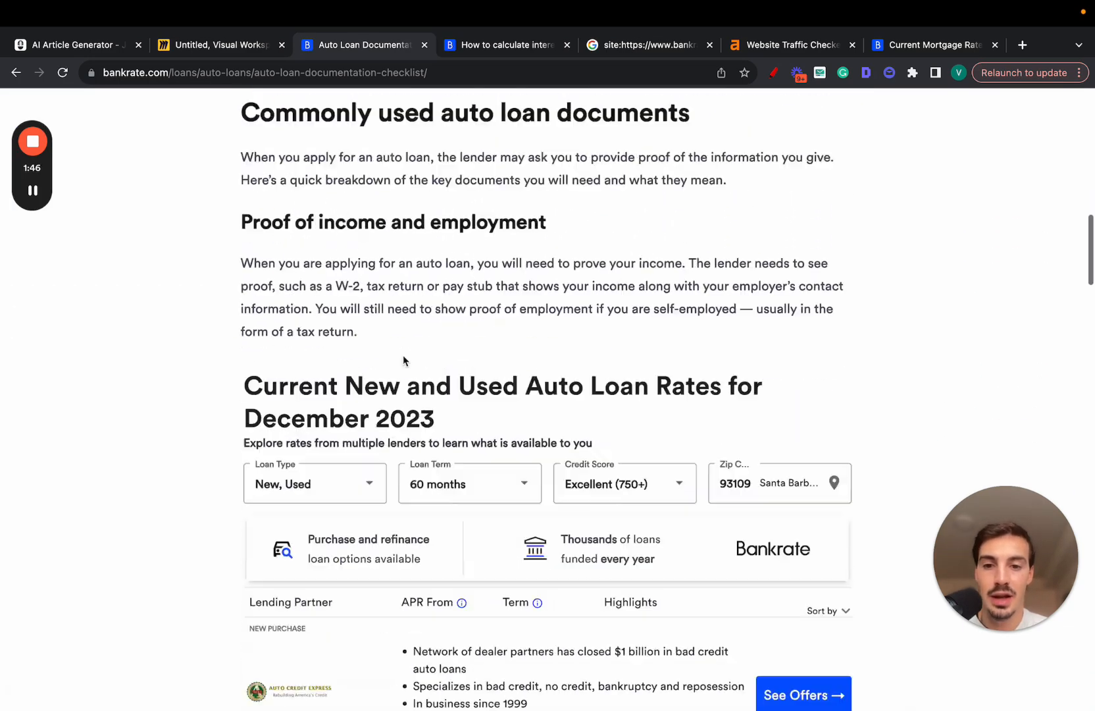
{"action": "scroll", "scroll_direction": "up", "scroll_amount": 3}
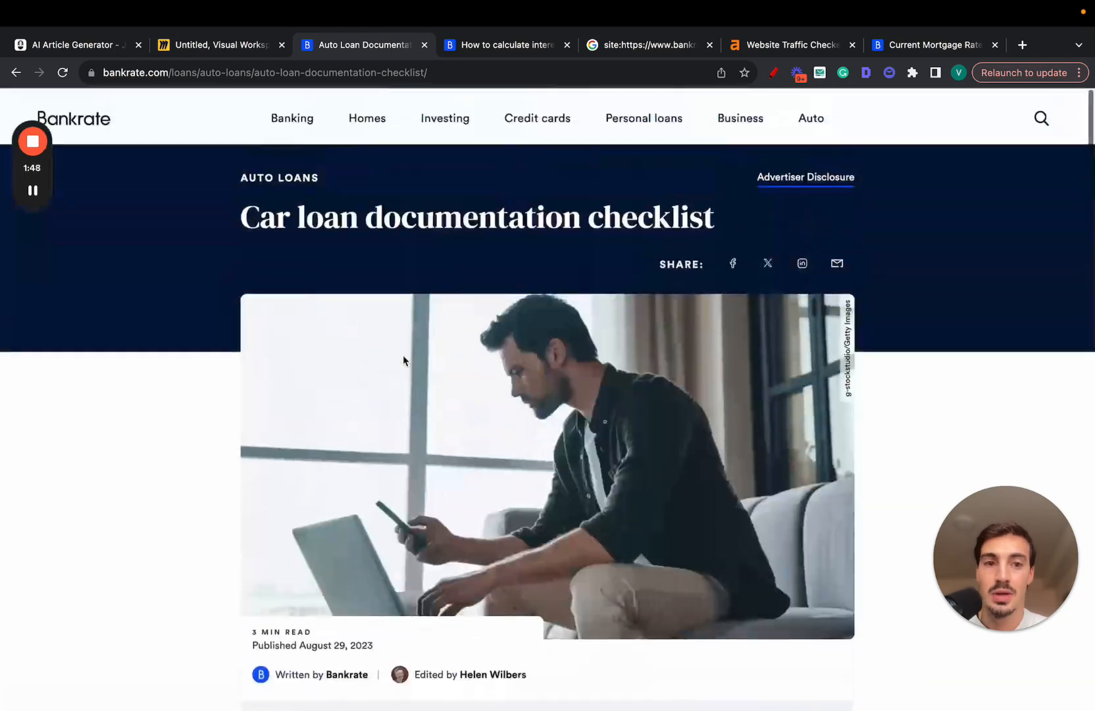
{"action": "left_click", "coordinate": [648, 44]}
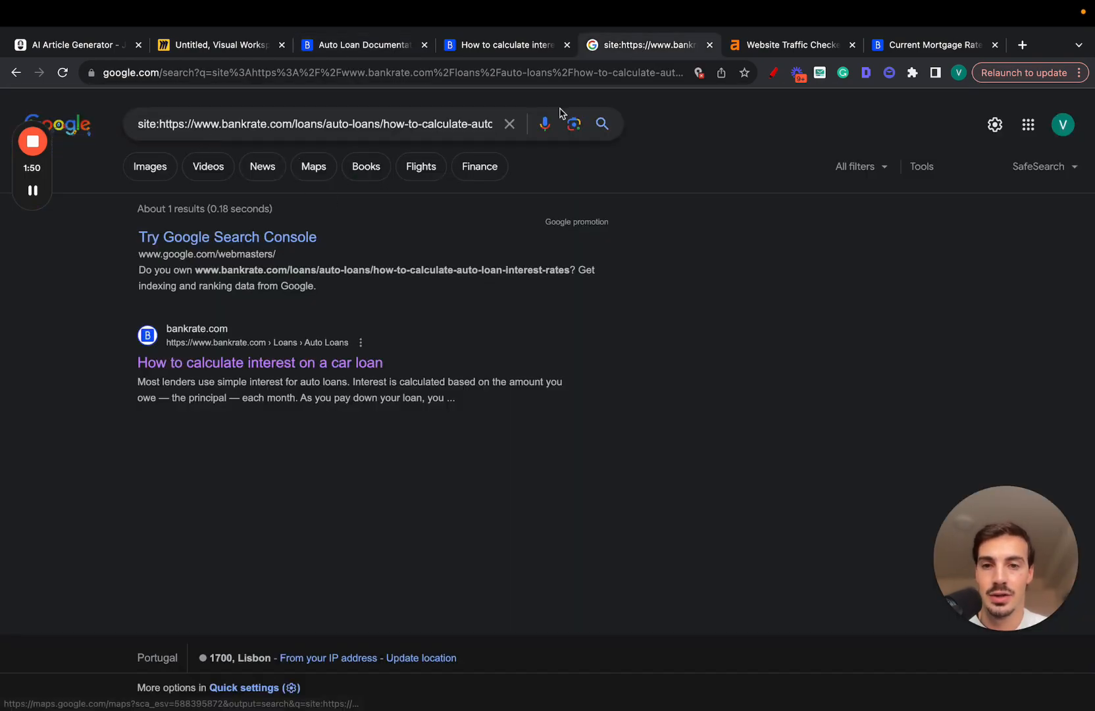
Open the Journalist AI dashboard's batch history and search it for 'groom'.
{"action": "left_click", "coordinate": [791, 45]}
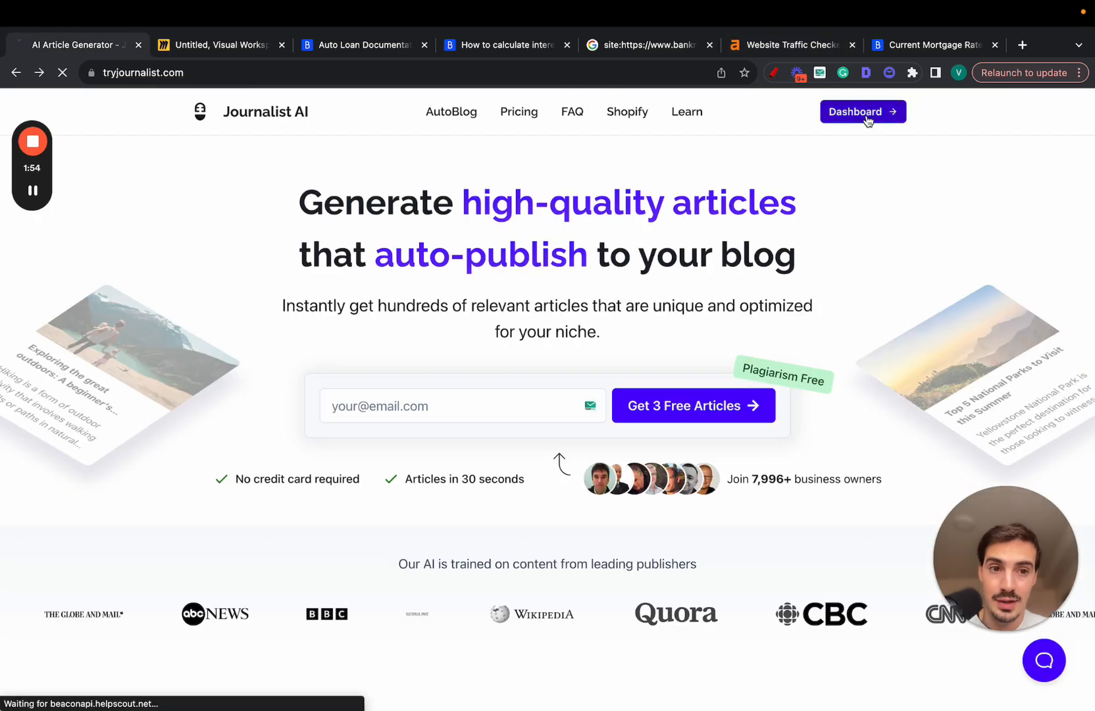
{"action": "left_click", "coordinate": [863, 112]}
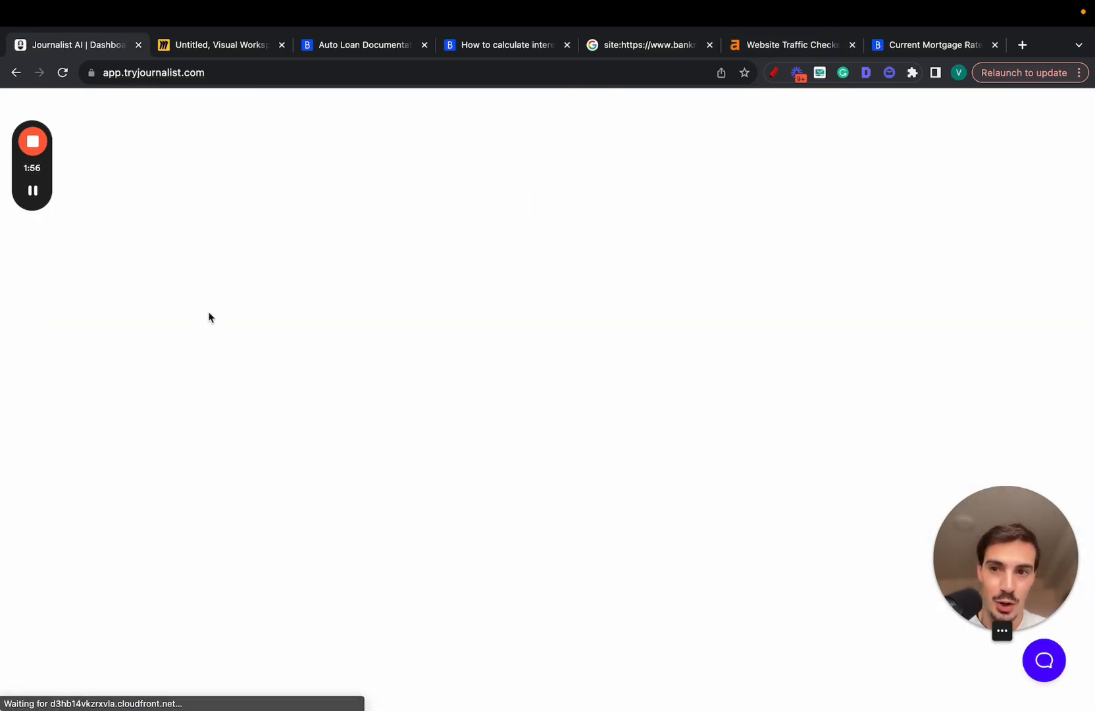
{"action": "left_click", "coordinate": [61, 226]}
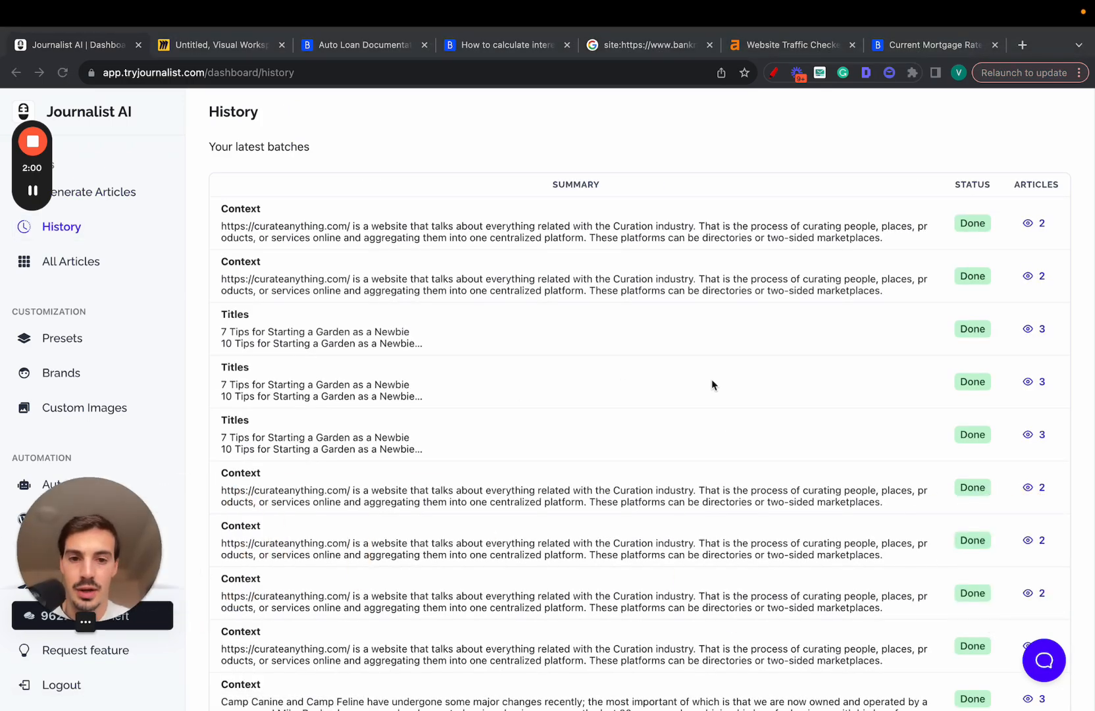
{"action": "type", "text": "groom"}
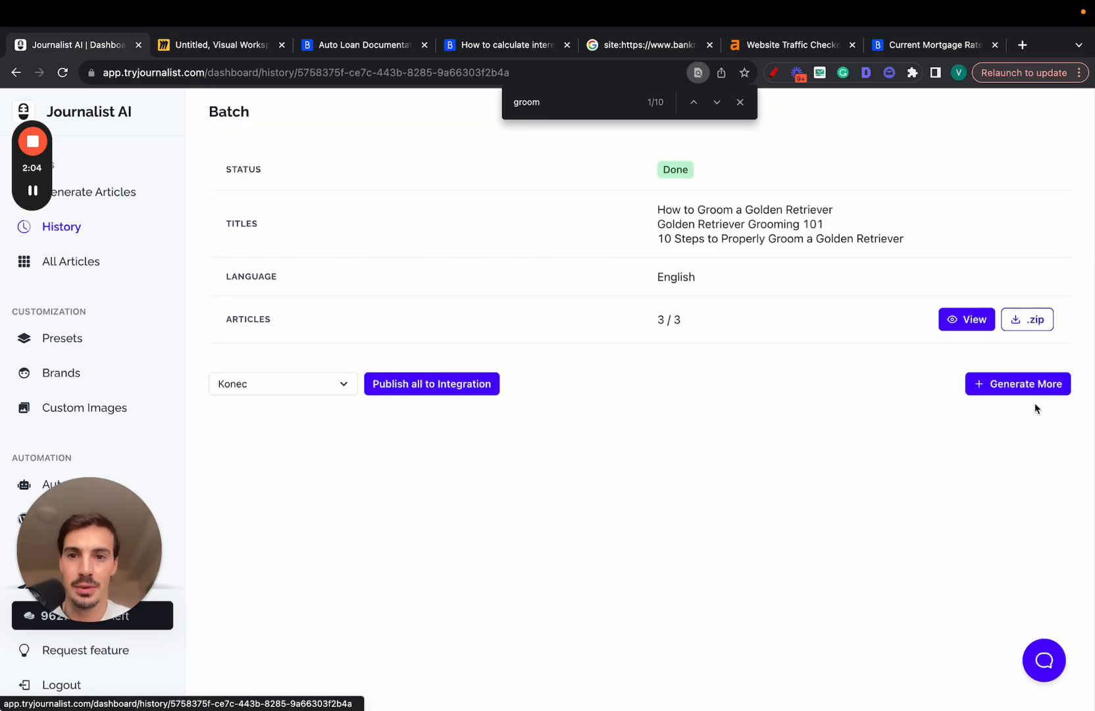
View the grooming batch's articles and jump to The Importance of Regular Grooming section.
{"action": "left_click", "coordinate": [967, 319]}
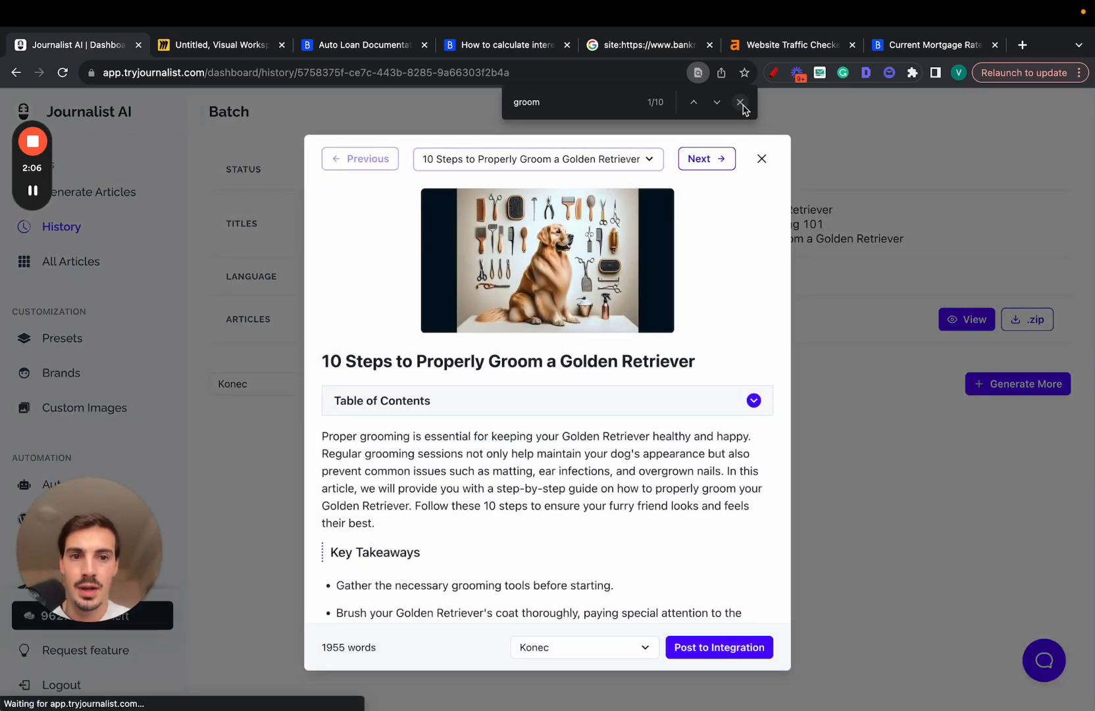
{"action": "left_click", "coordinate": [707, 158]}
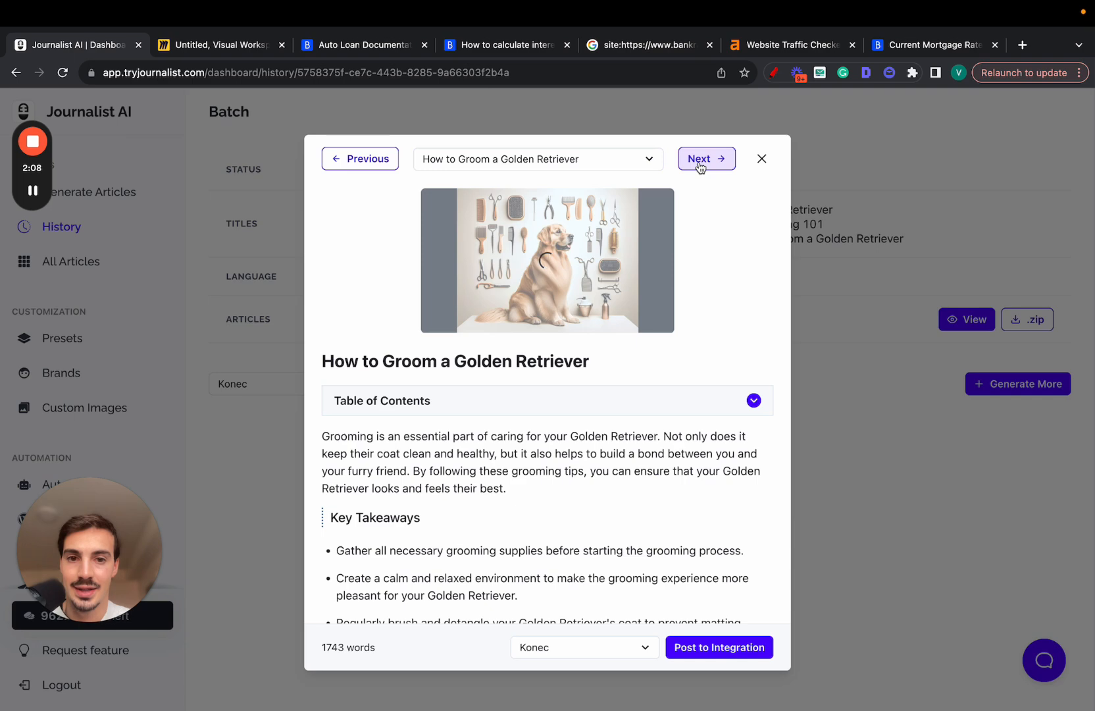
{"action": "left_click", "coordinate": [707, 159]}
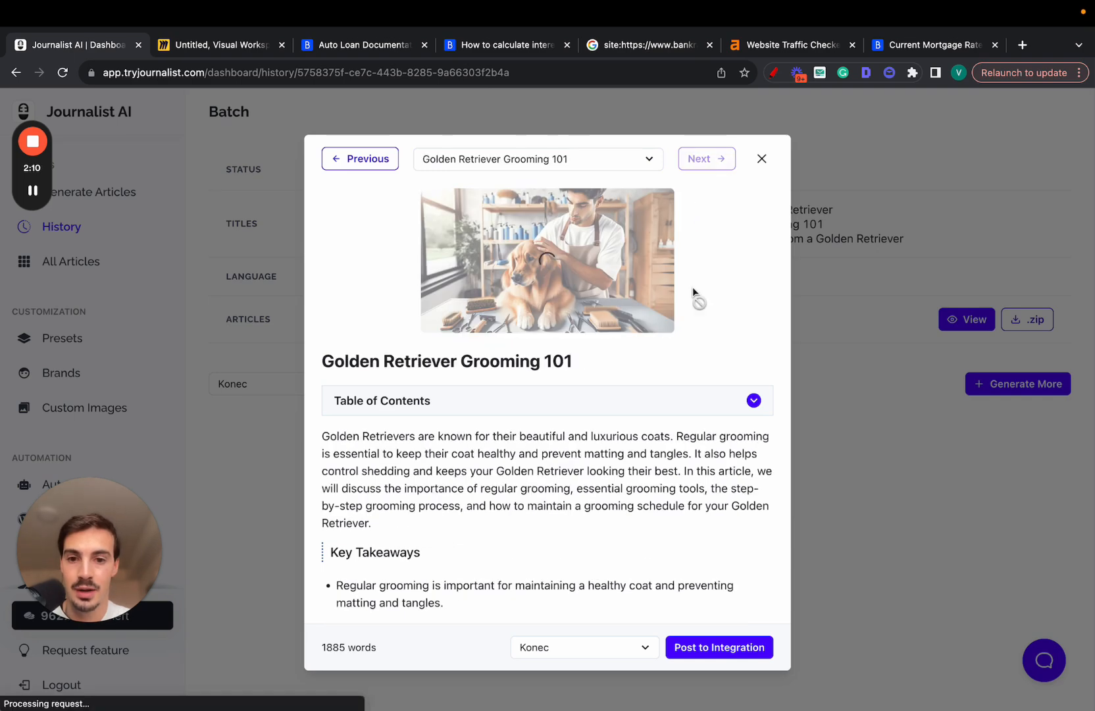
{"action": "left_click", "coordinate": [753, 400]}
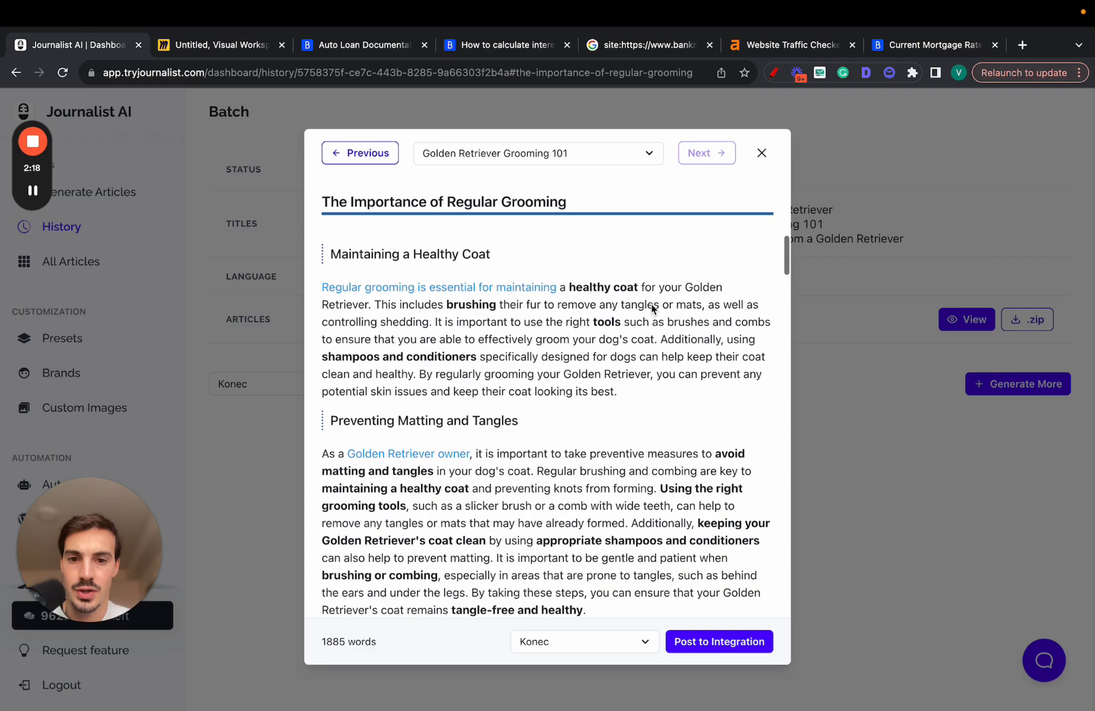
Scroll through the article, play the nail grinding video, and close the preview.
{"action": "scroll", "scroll_direction": "down", "scroll_amount": 3}
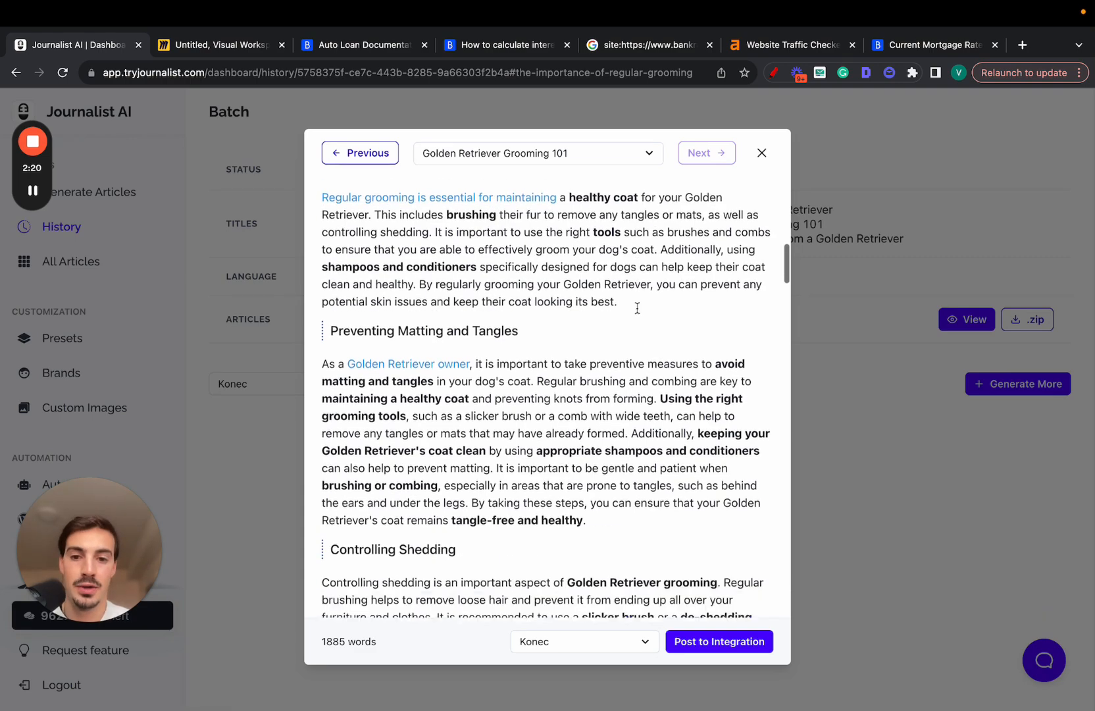
{"action": "scroll", "scroll_direction": "down", "scroll_amount": 3}
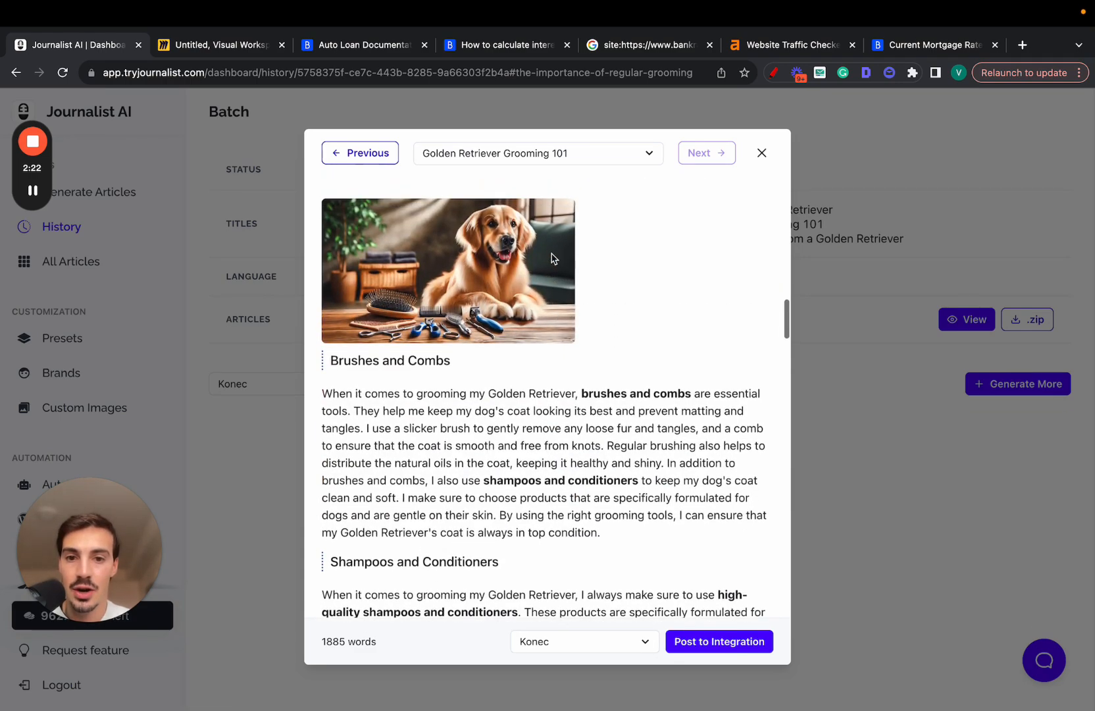
{"action": "scroll", "scroll_direction": "down", "scroll_amount": 3}
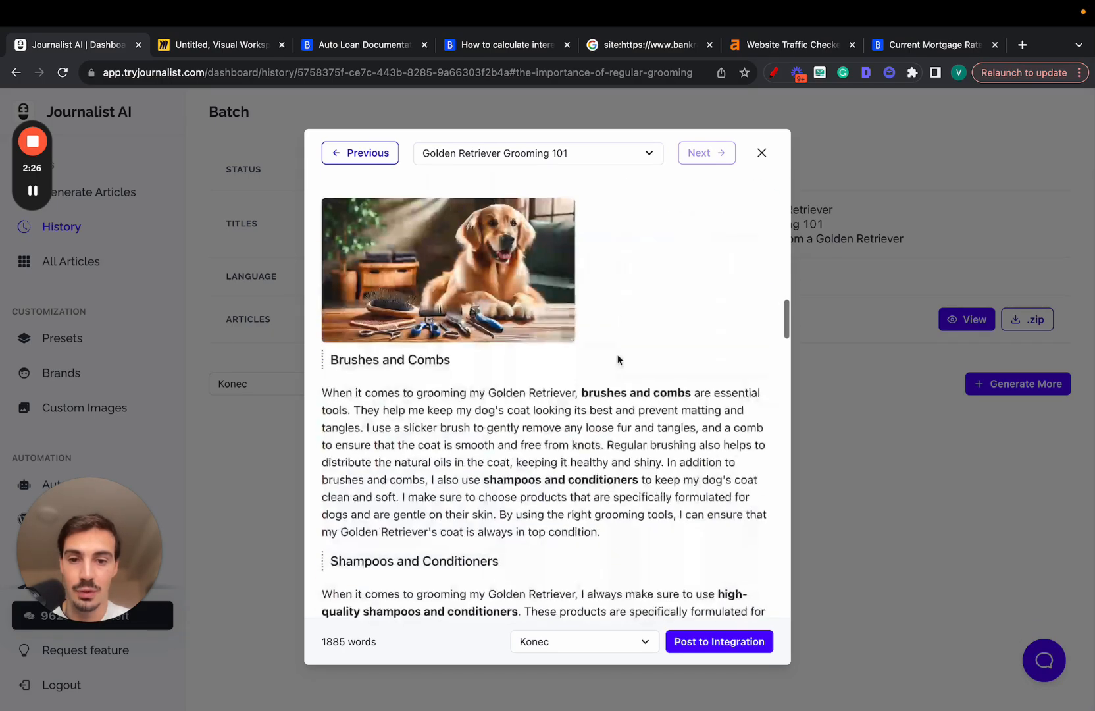
{"action": "scroll", "scroll_direction": "down", "scroll_amount": 3}
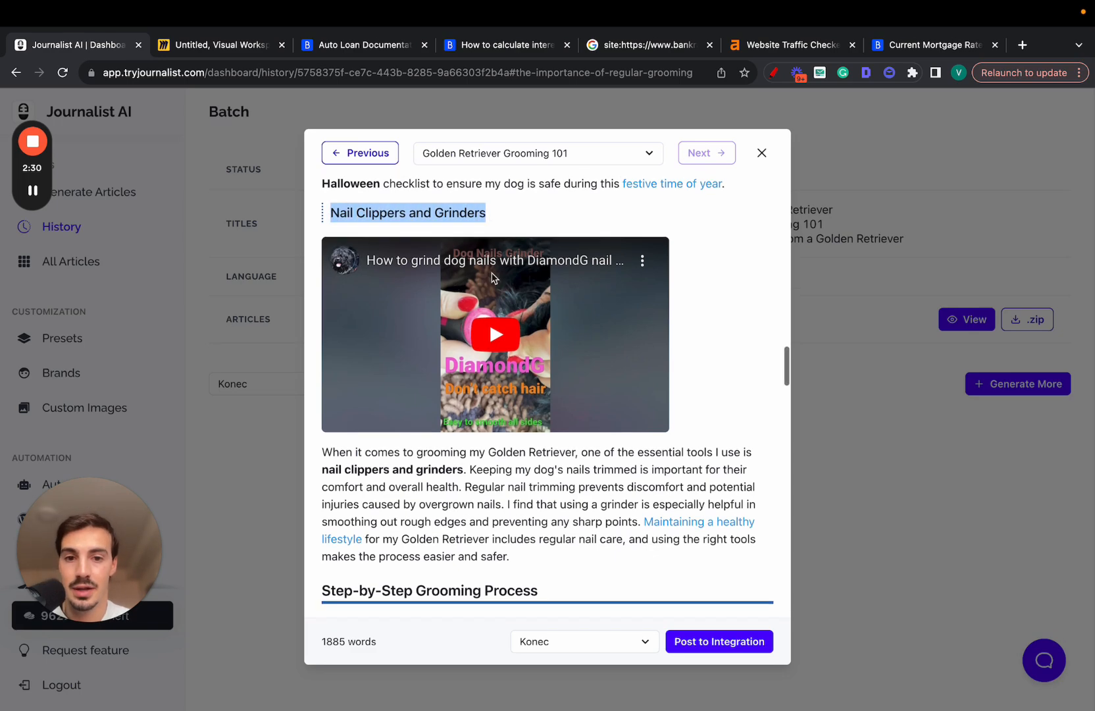
{"action": "left_click", "coordinate": [494, 333]}
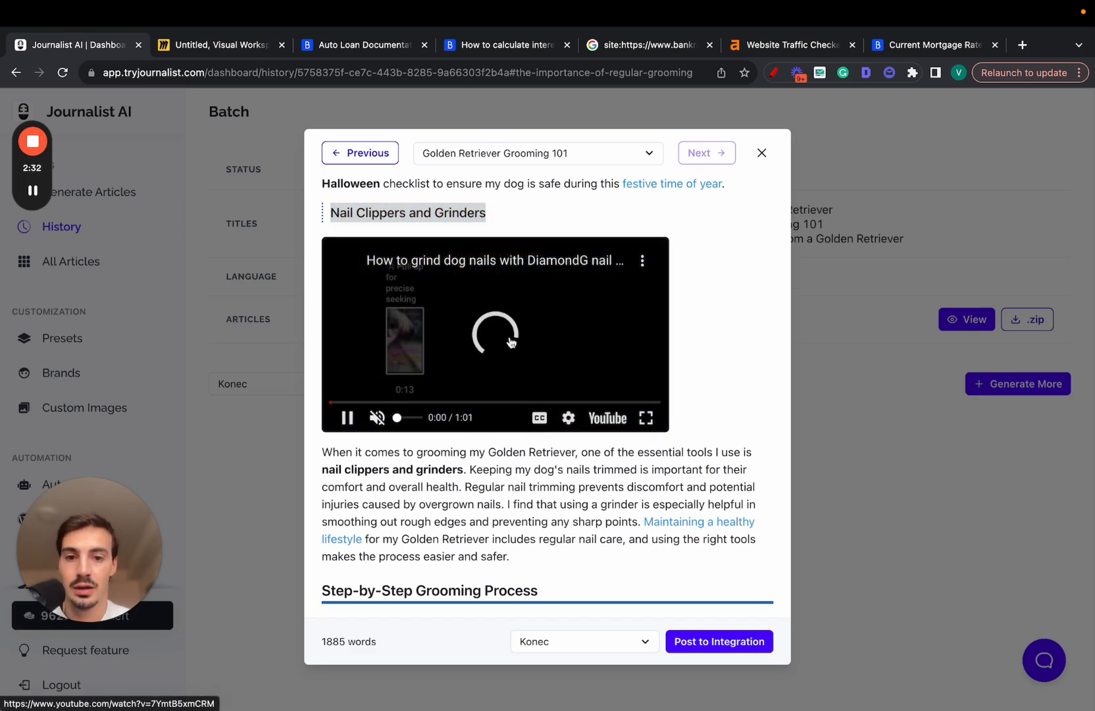
{"action": "scroll", "scroll_direction": "down", "scroll_amount": 3}
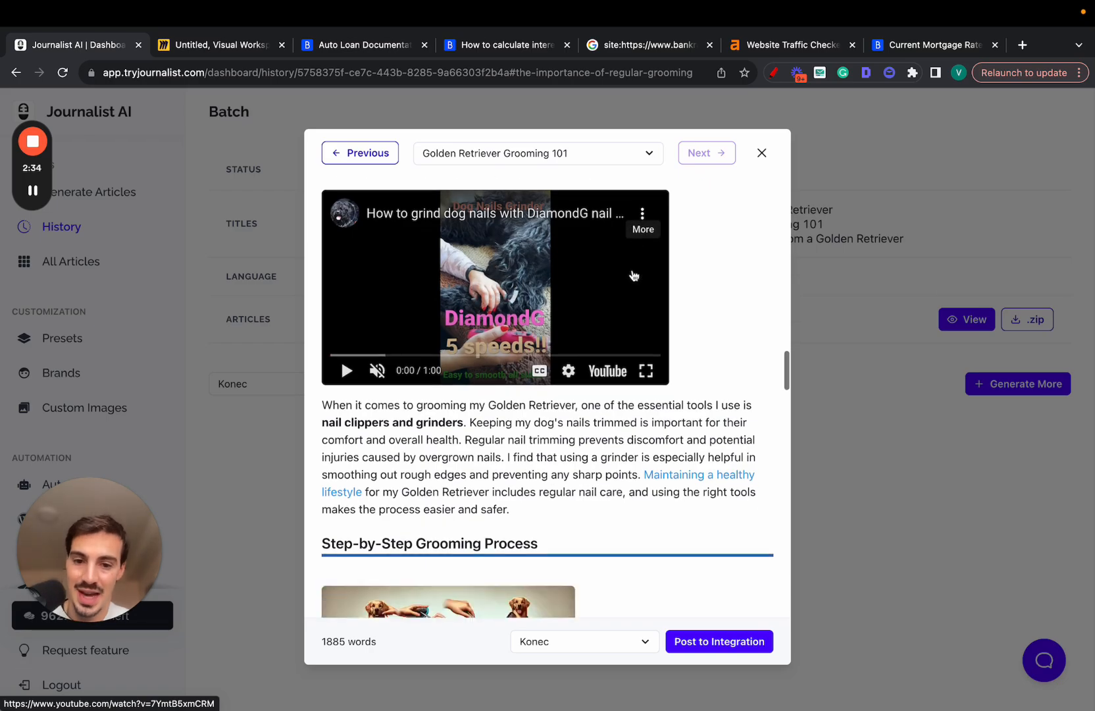
{"action": "scroll", "scroll_direction": "down", "scroll_amount": 3}
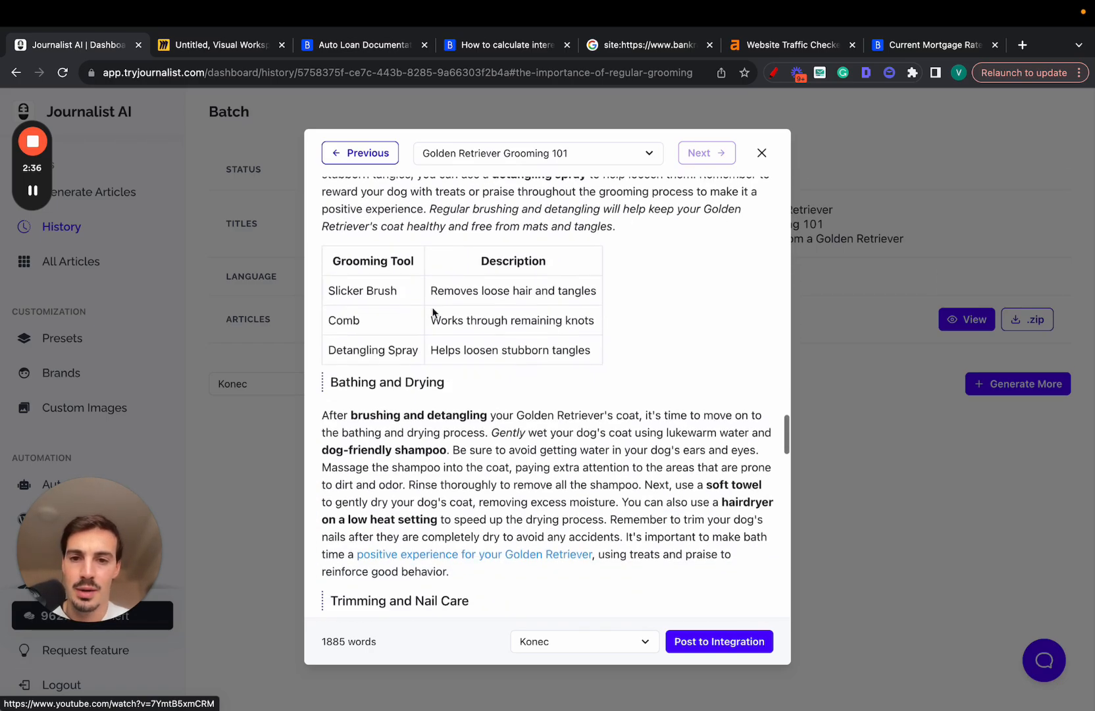
{"action": "scroll", "scroll_direction": "down", "scroll_amount": 3}
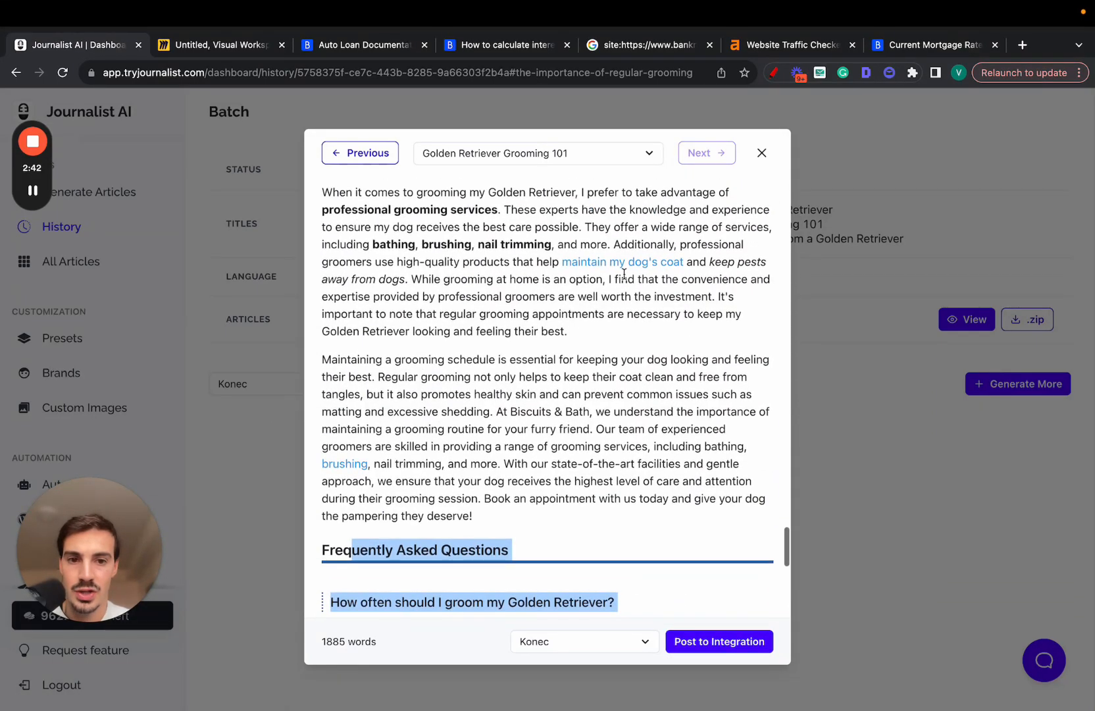
{"action": "scroll", "scroll_direction": "down", "scroll_amount": 3}
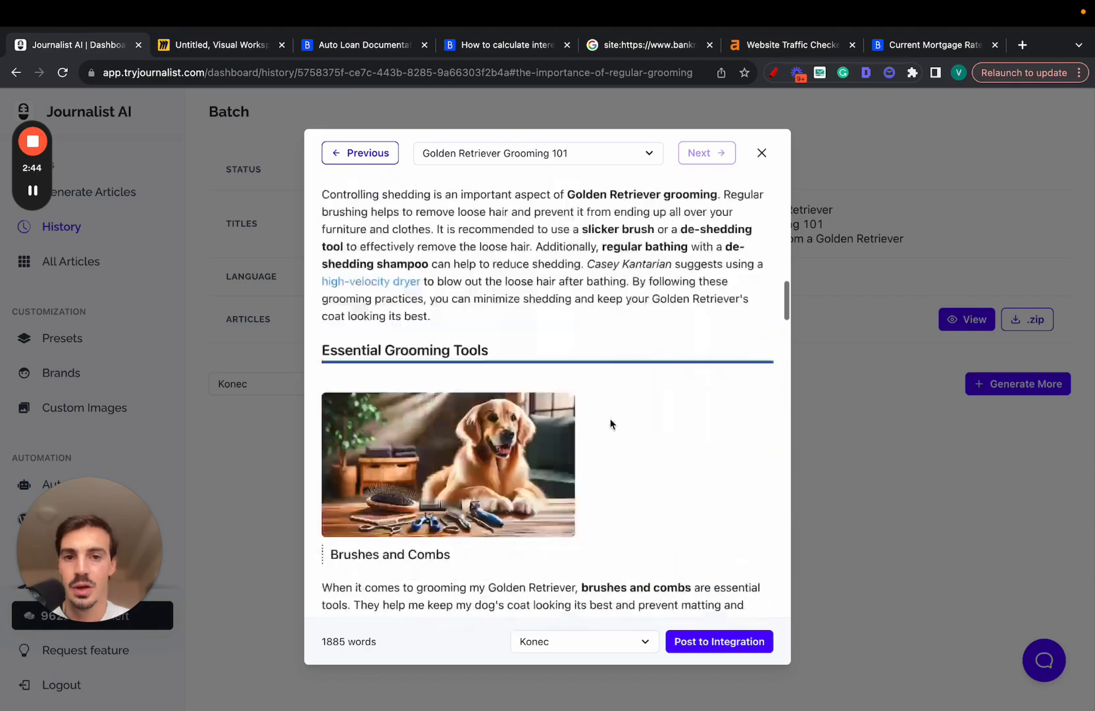
{"action": "left_click", "coordinate": [360, 153]}
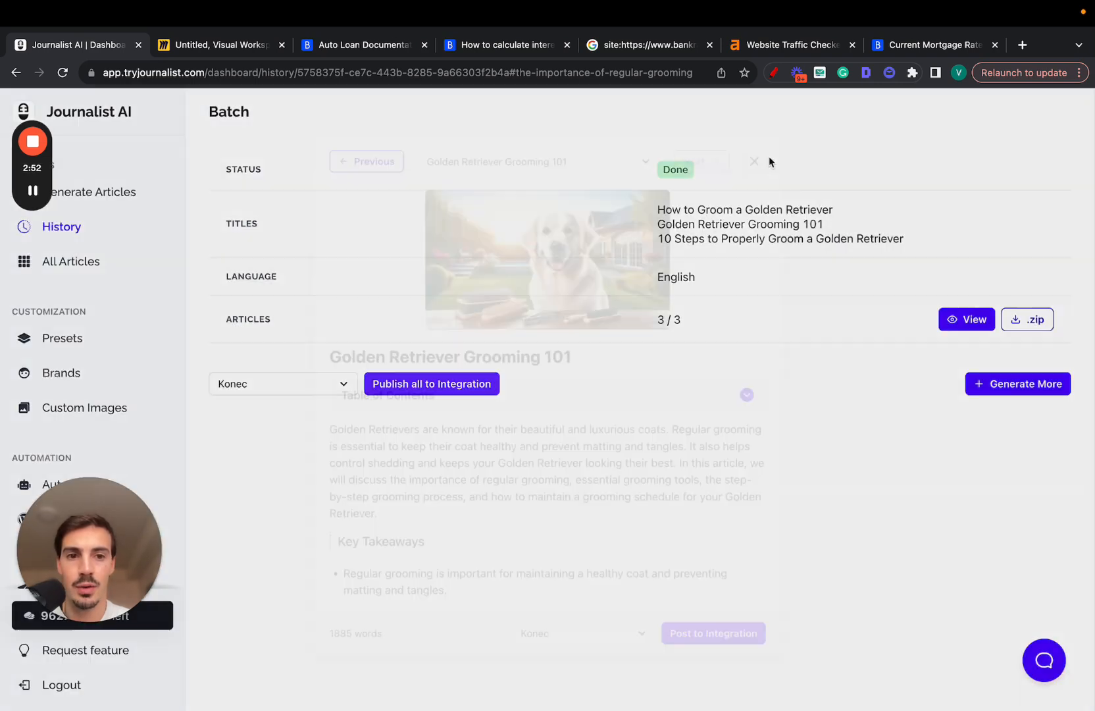
Browse the Wix, External API and WordPress integration options, then view the AutoBlogs list.
{"action": "left_click", "coordinate": [754, 161]}
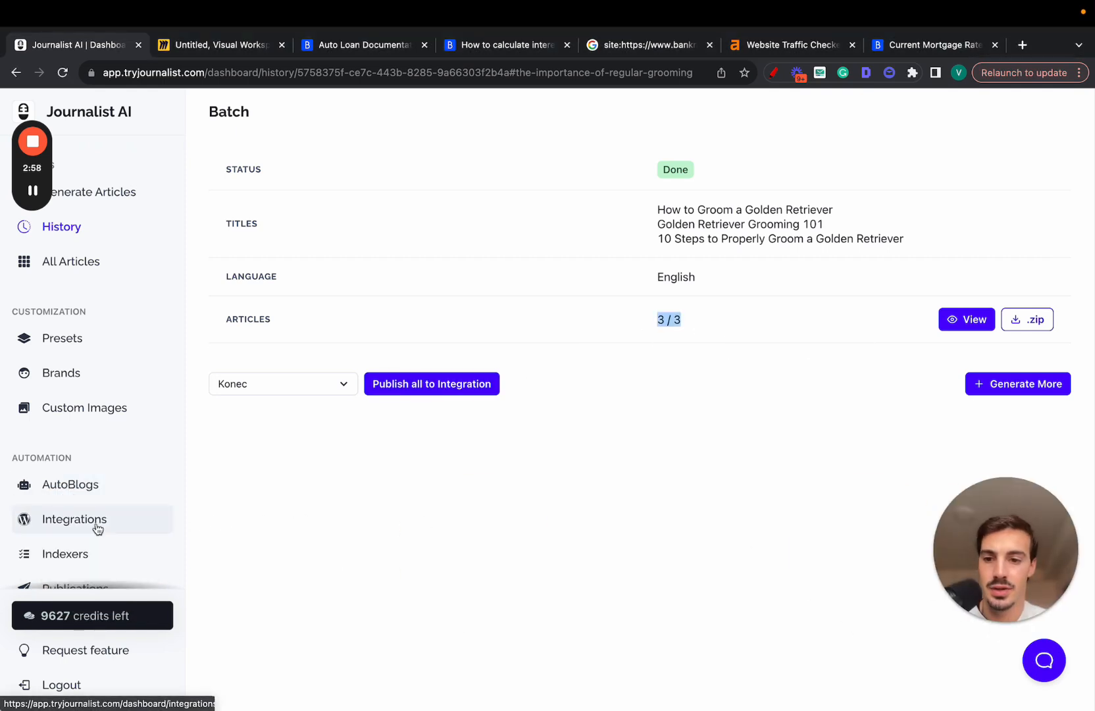
{"action": "left_click", "coordinate": [73, 519]}
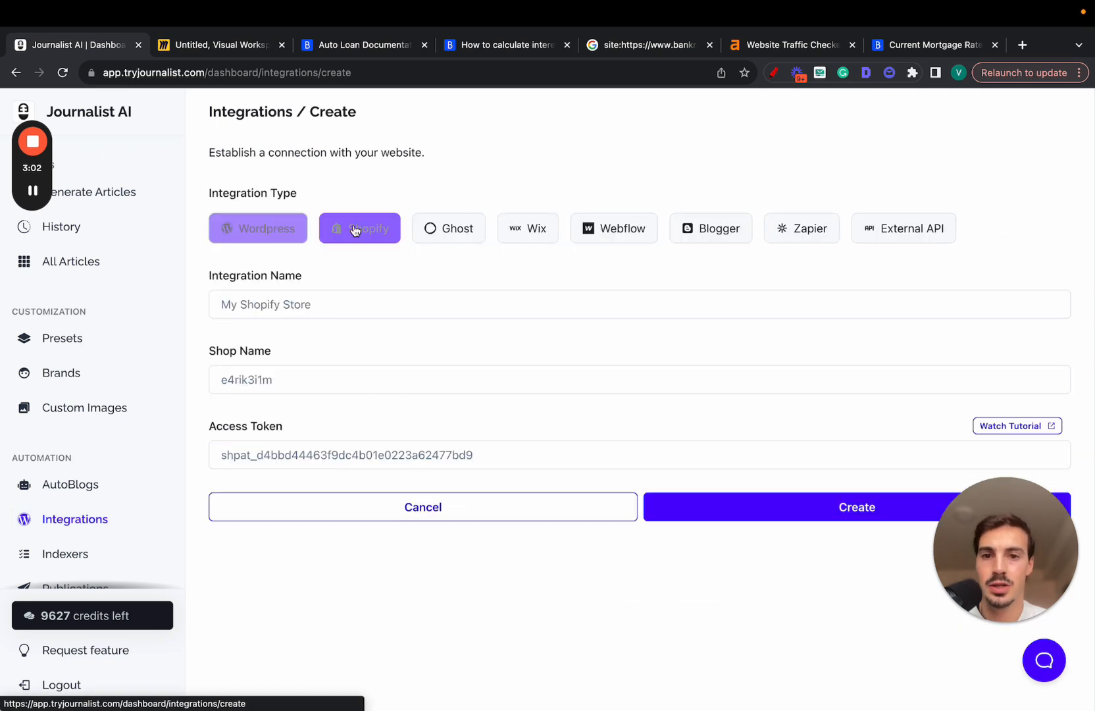
{"action": "left_click", "coordinate": [527, 227]}
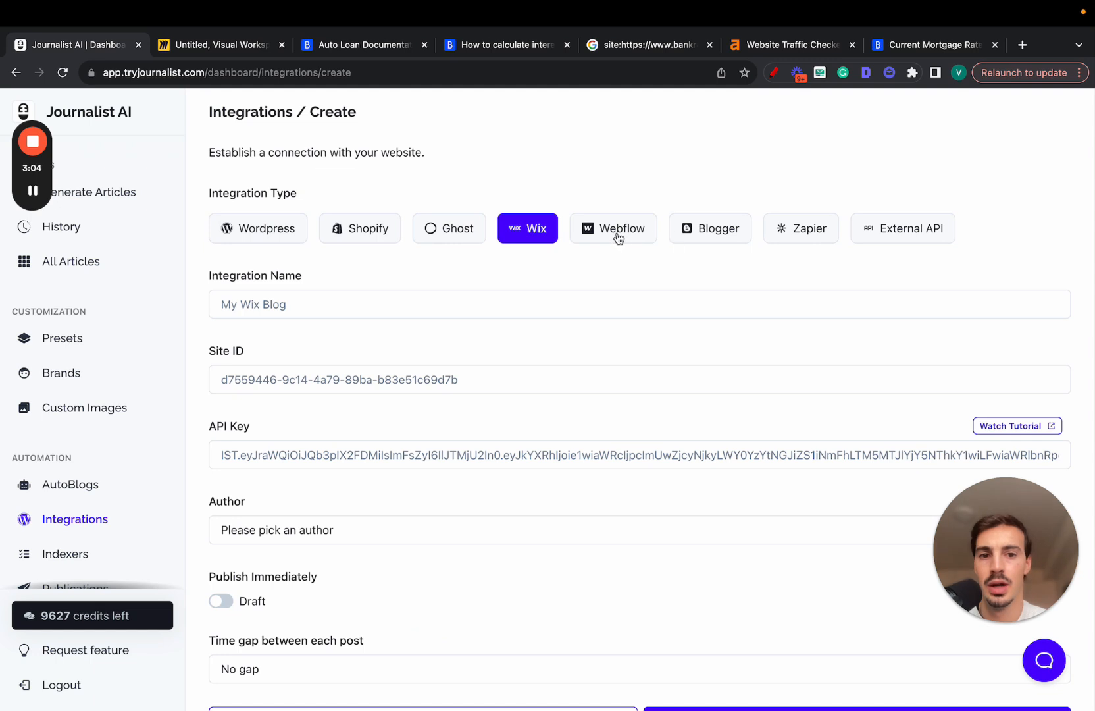
{"action": "left_click", "coordinate": [903, 228]}
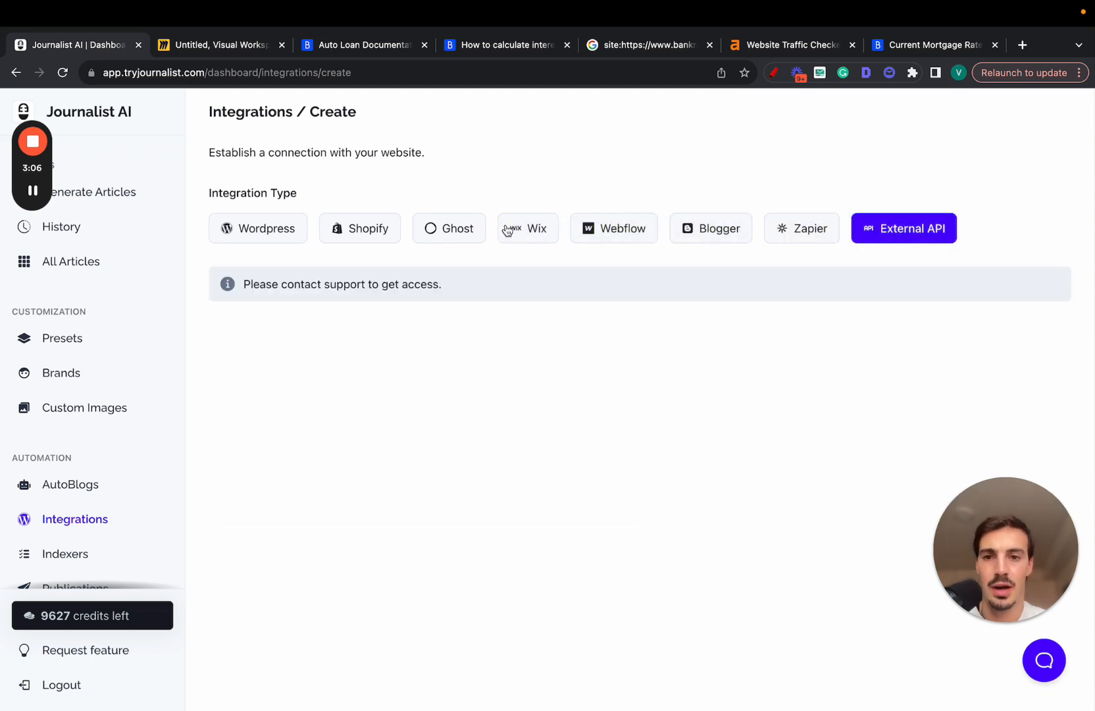
{"action": "left_click", "coordinate": [258, 228]}
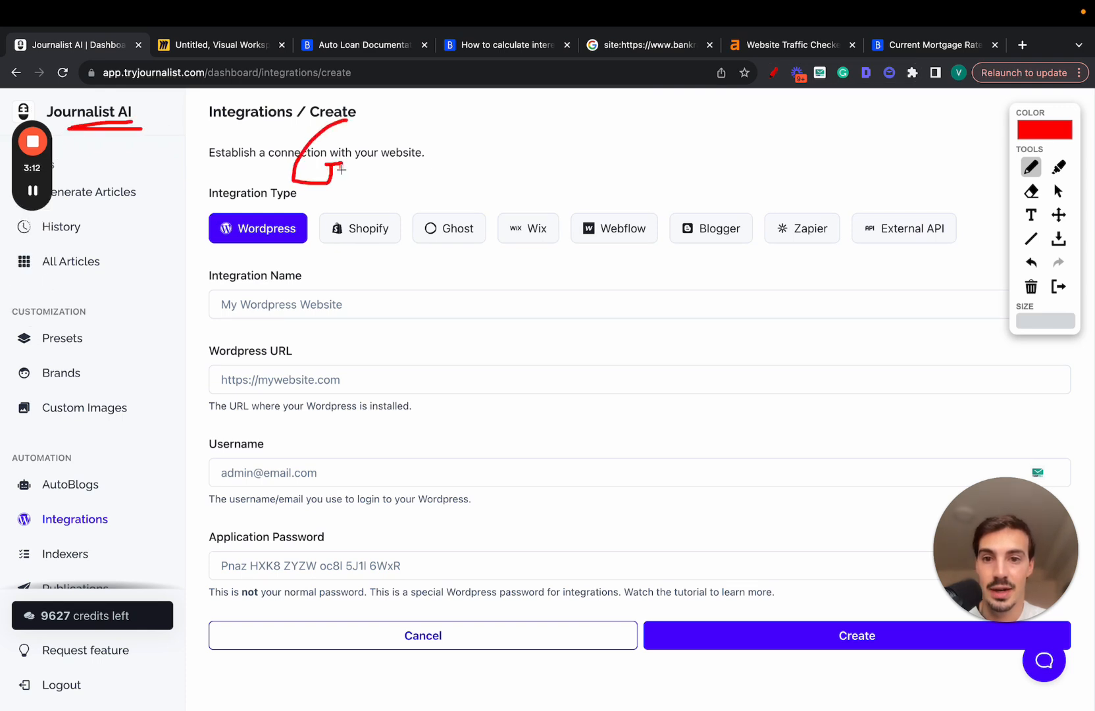
{"action": "left_click_drag", "start_coordinate": [422, 126], "coordinate": [405, 175]}
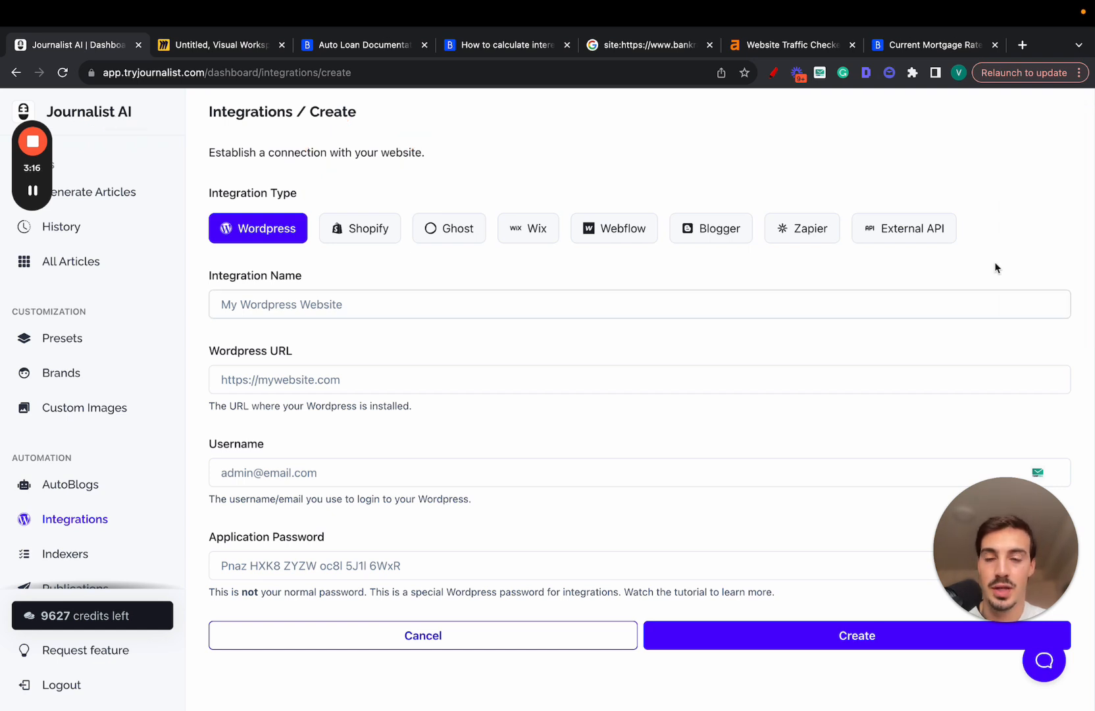
{"action": "left_click", "coordinate": [71, 484]}
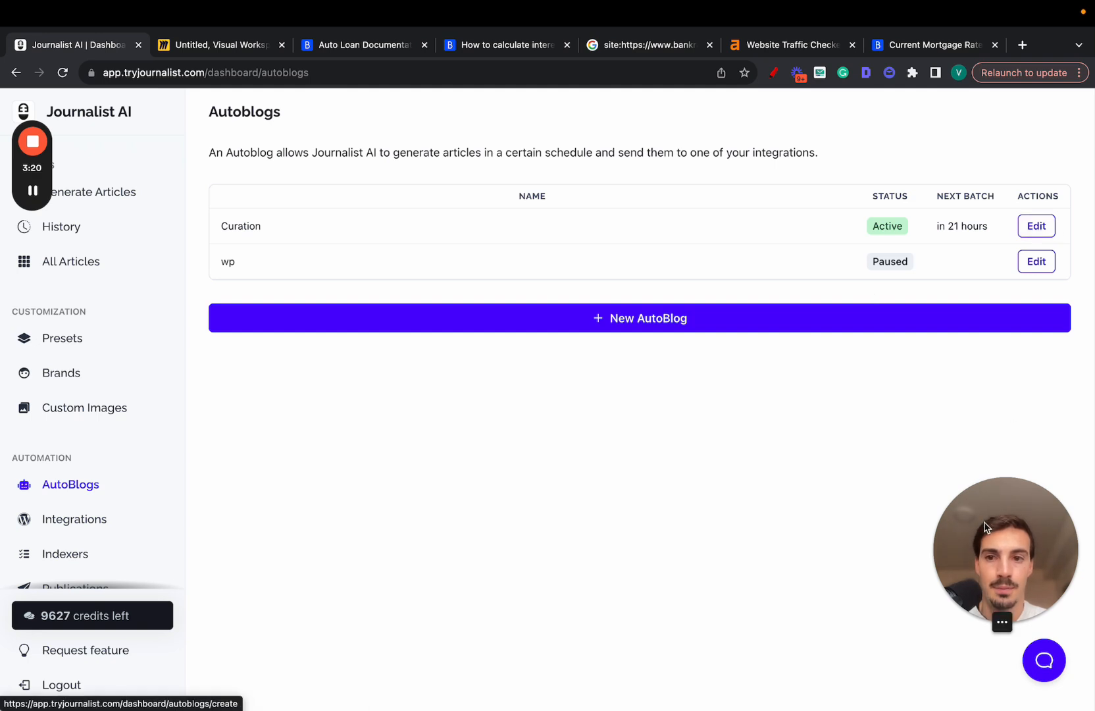
Edit the Curation AutoBlog to produce 300 articles, posted every week.
{"action": "left_click", "coordinate": [1037, 226]}
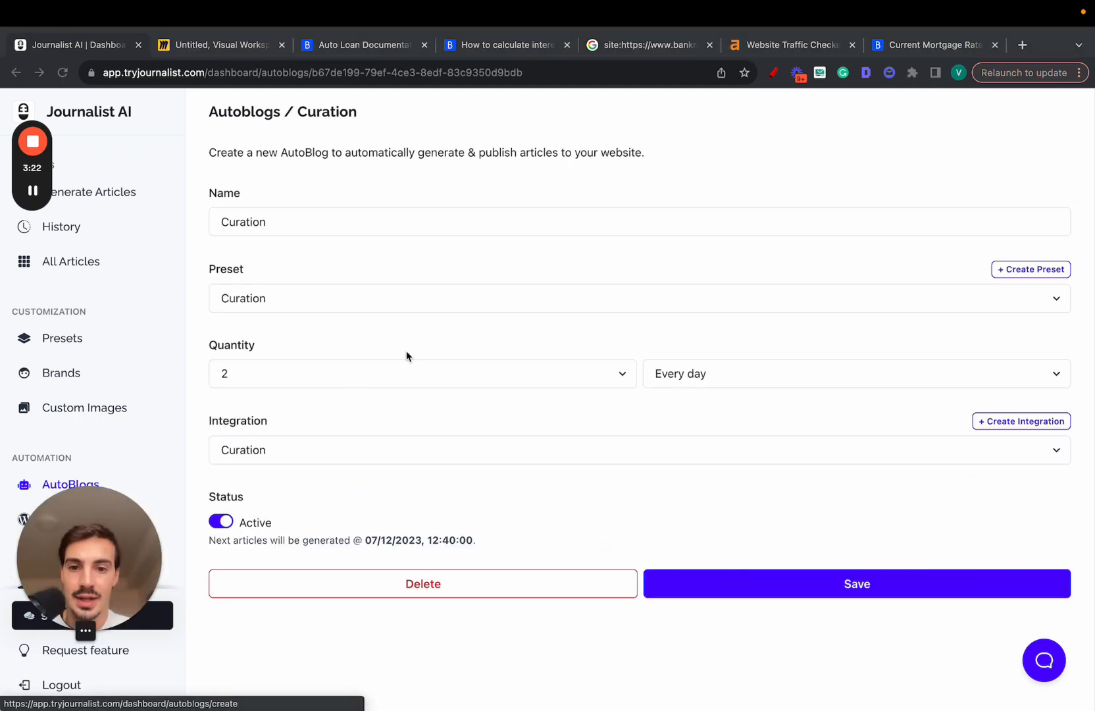
{"action": "type", "text": "300"}
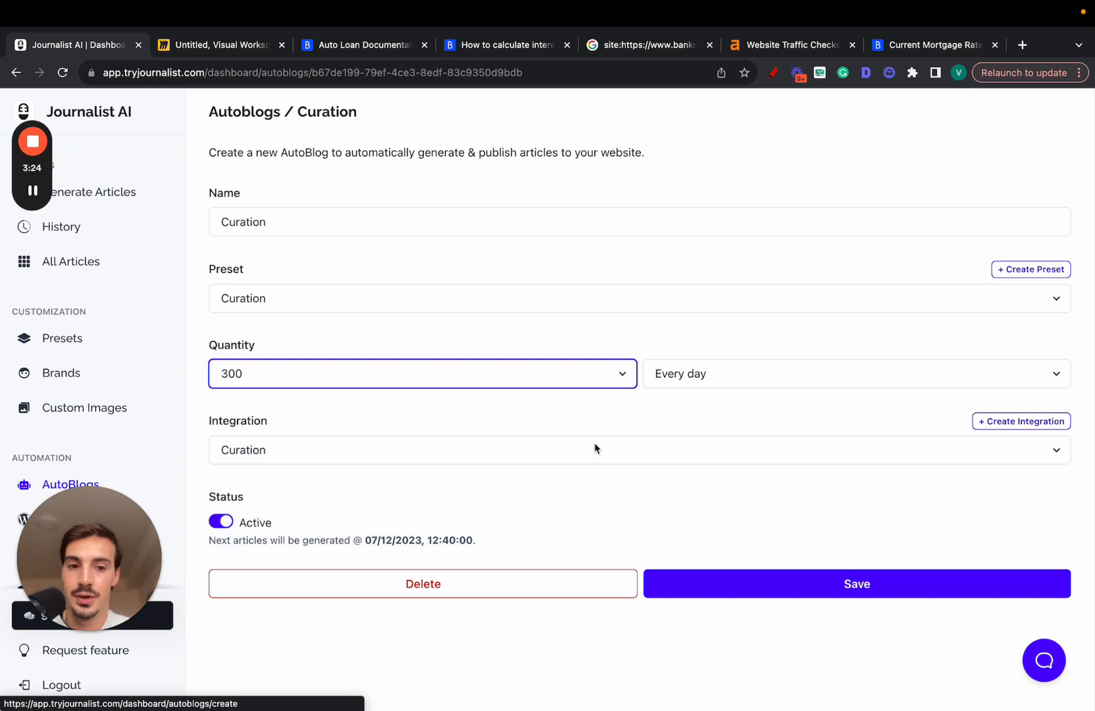
{"action": "left_click", "coordinate": [853, 374]}
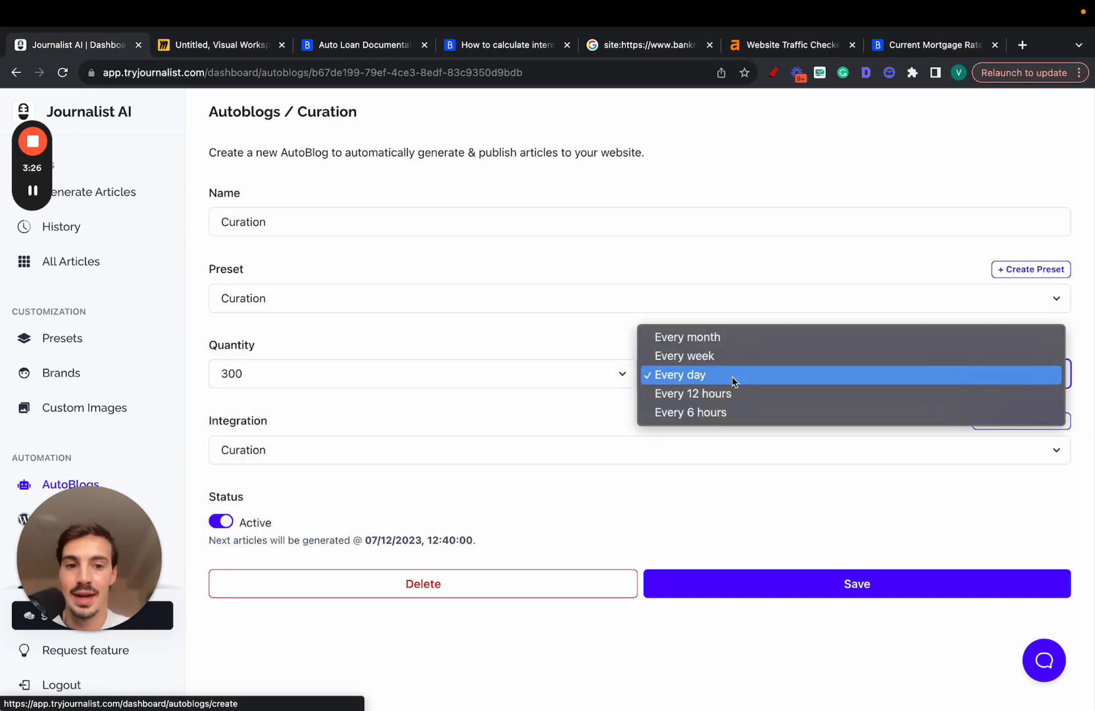
{"action": "mouse_move", "coordinate": [706, 355]}
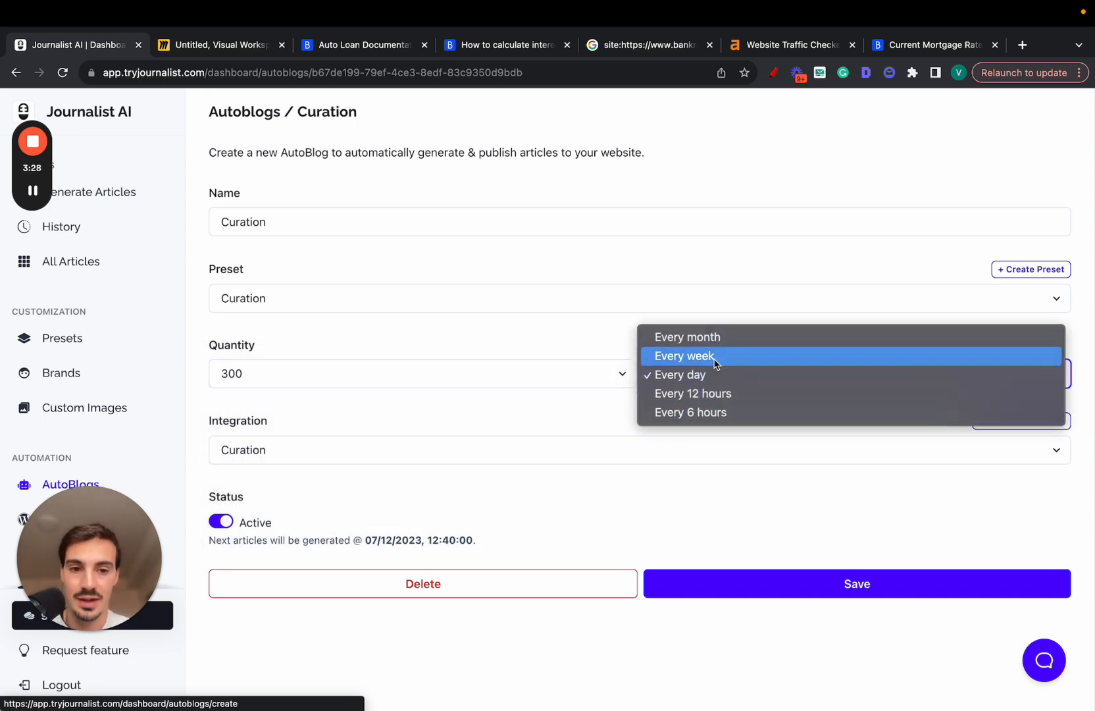
{"action": "left_click", "coordinate": [684, 356]}
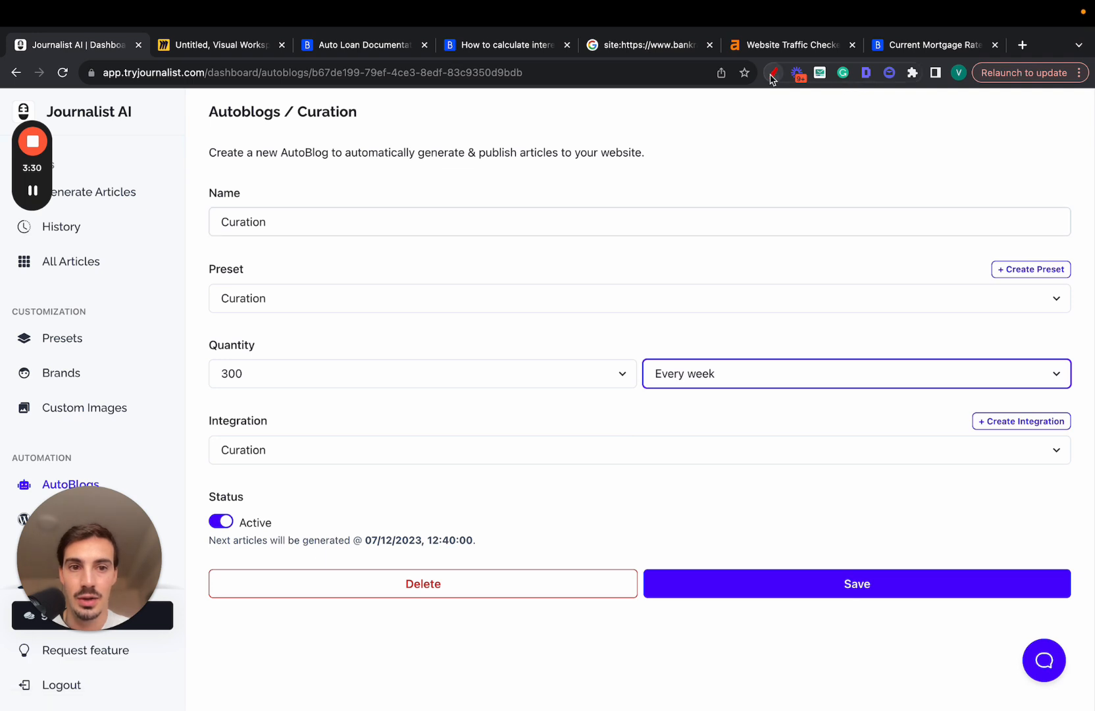
Sketch a hand-drawn content-flow diagram over the AutoBlog settings.
{"action": "left_click_drag", "start_coordinate": [117, 124], "coordinate": [520, 274]}
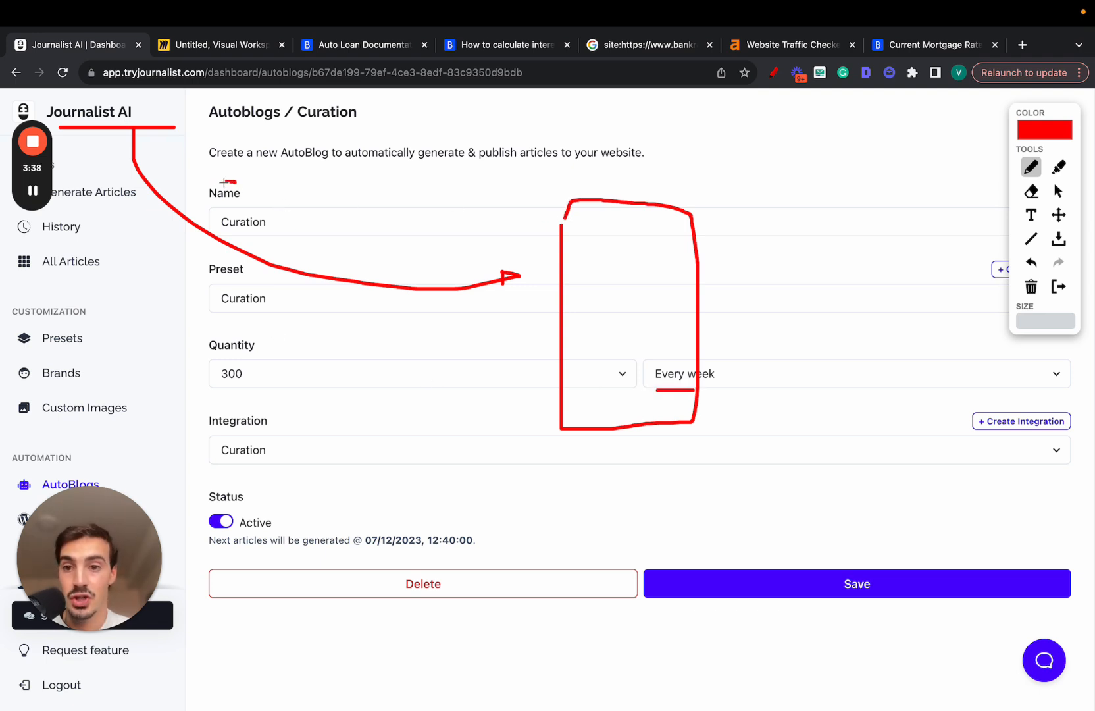
{"action": "left_click_drag", "start_coordinate": [209, 203], "coordinate": [266, 238]}
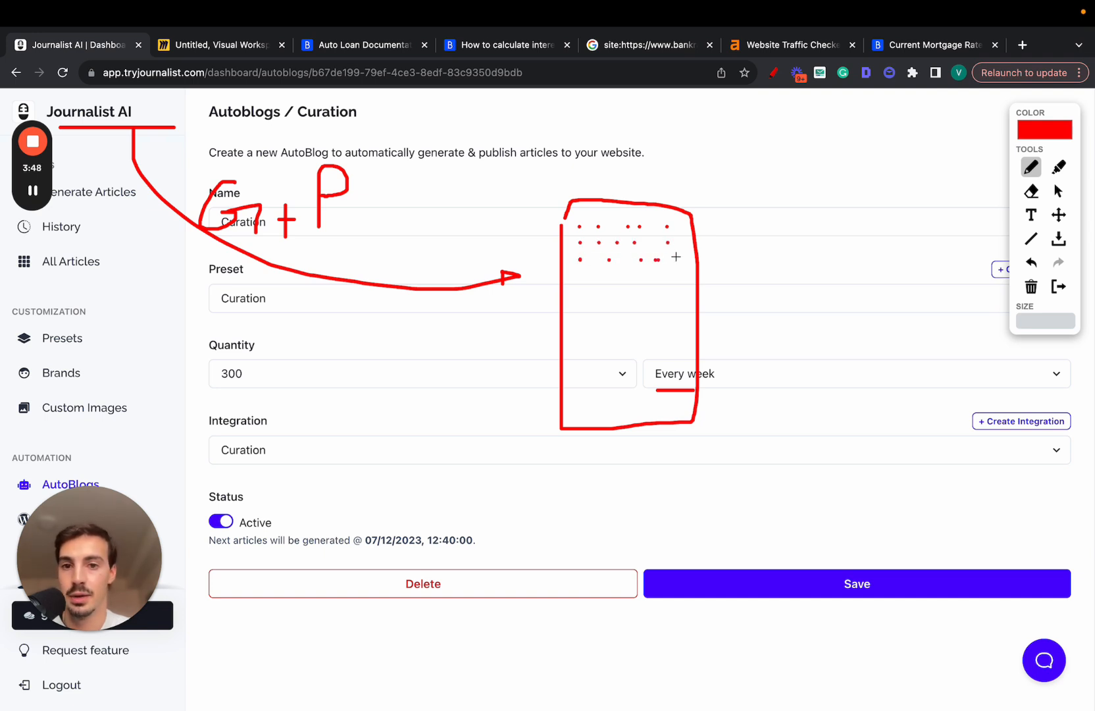
{"action": "left_click_drag", "start_coordinate": [674, 259], "coordinate": [859, 150]}
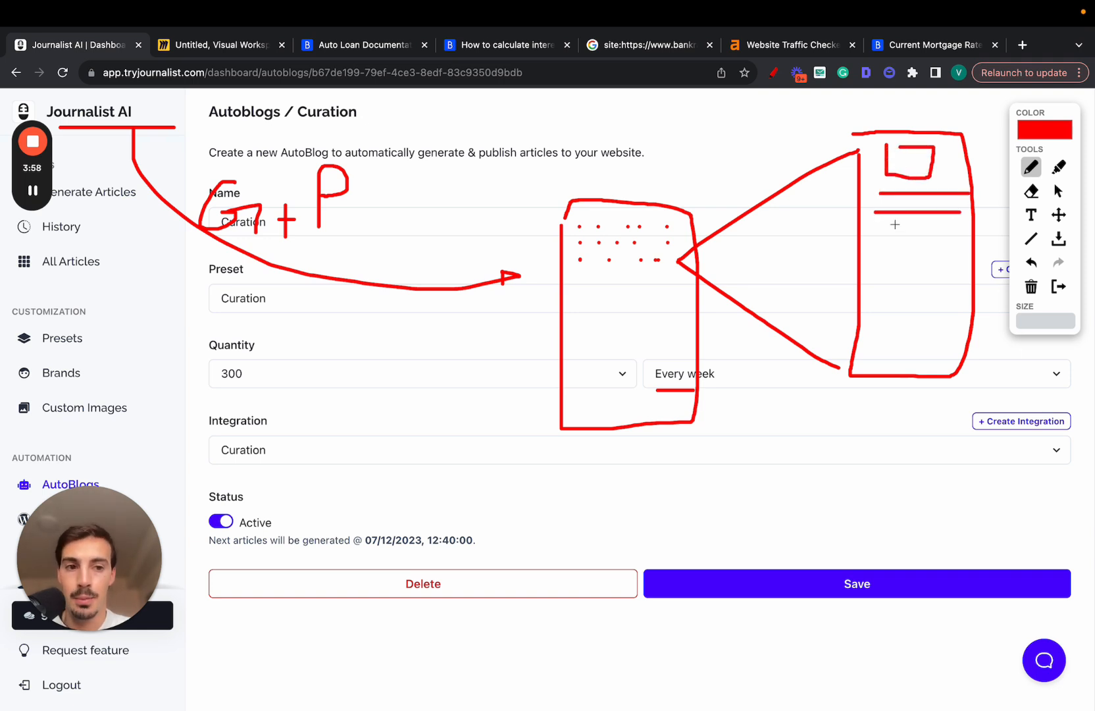
{"action": "left_click_drag", "start_coordinate": [888, 244], "coordinate": [911, 244]}
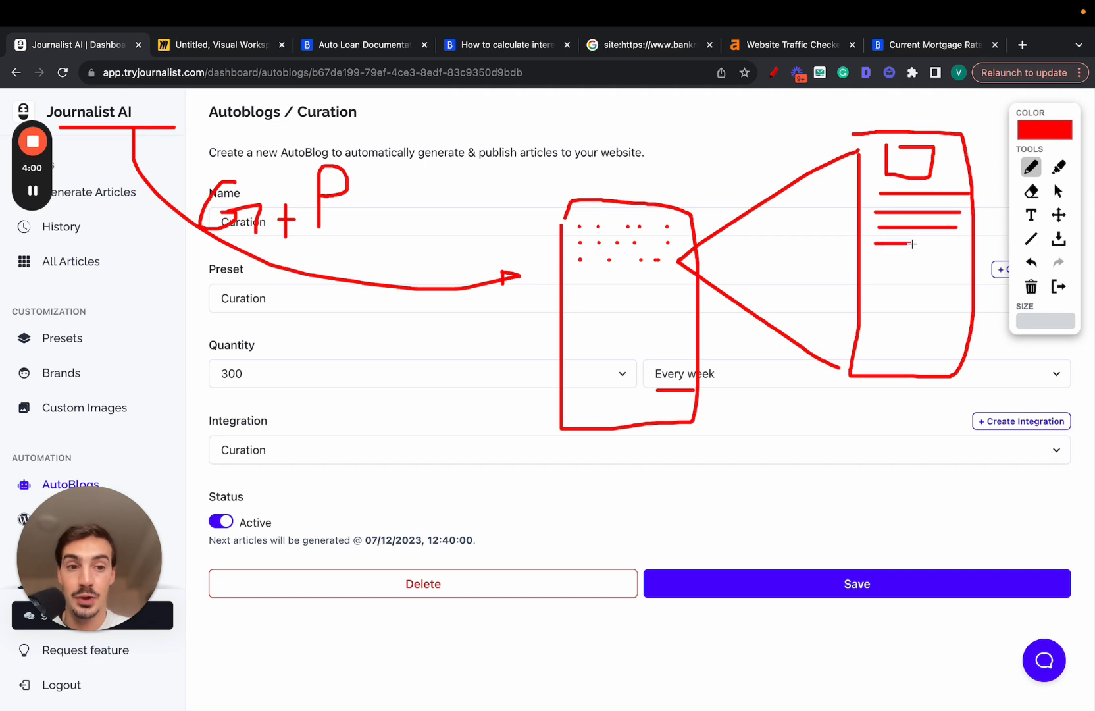
{"action": "left_click_drag", "start_coordinate": [604, 262], "coordinate": [911, 245]}
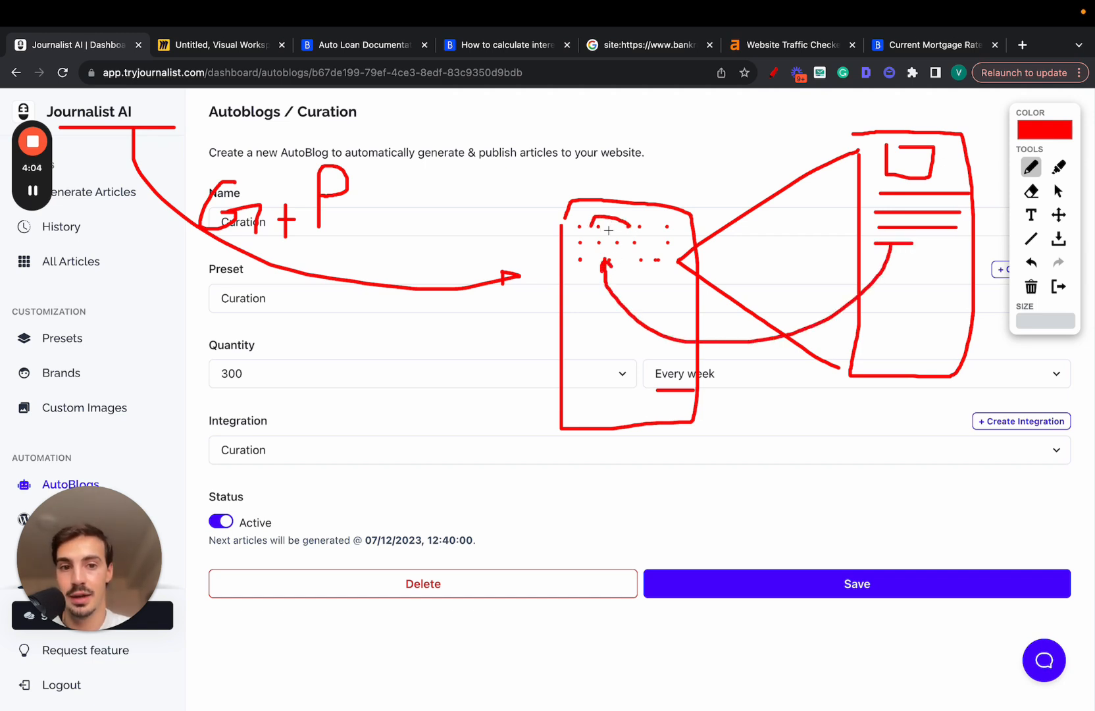
{"action": "left_click_drag", "start_coordinate": [593, 244], "coordinate": [632, 246]}
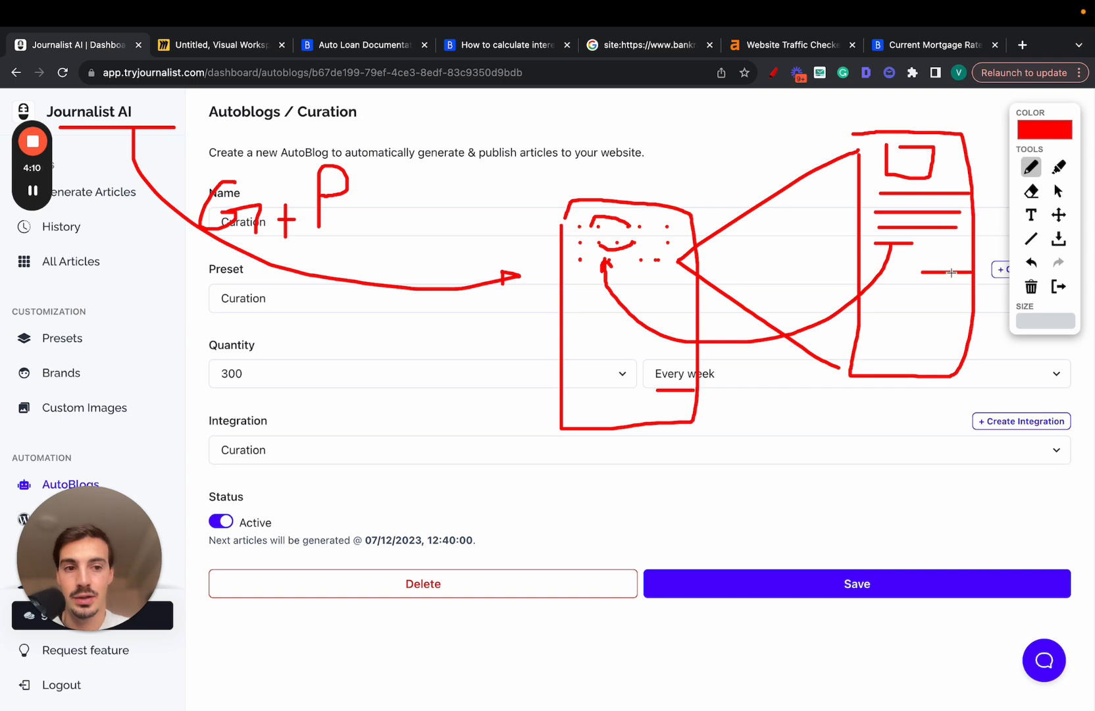
{"action": "left_click_drag", "start_coordinate": [719, 143], "coordinate": [957, 272]}
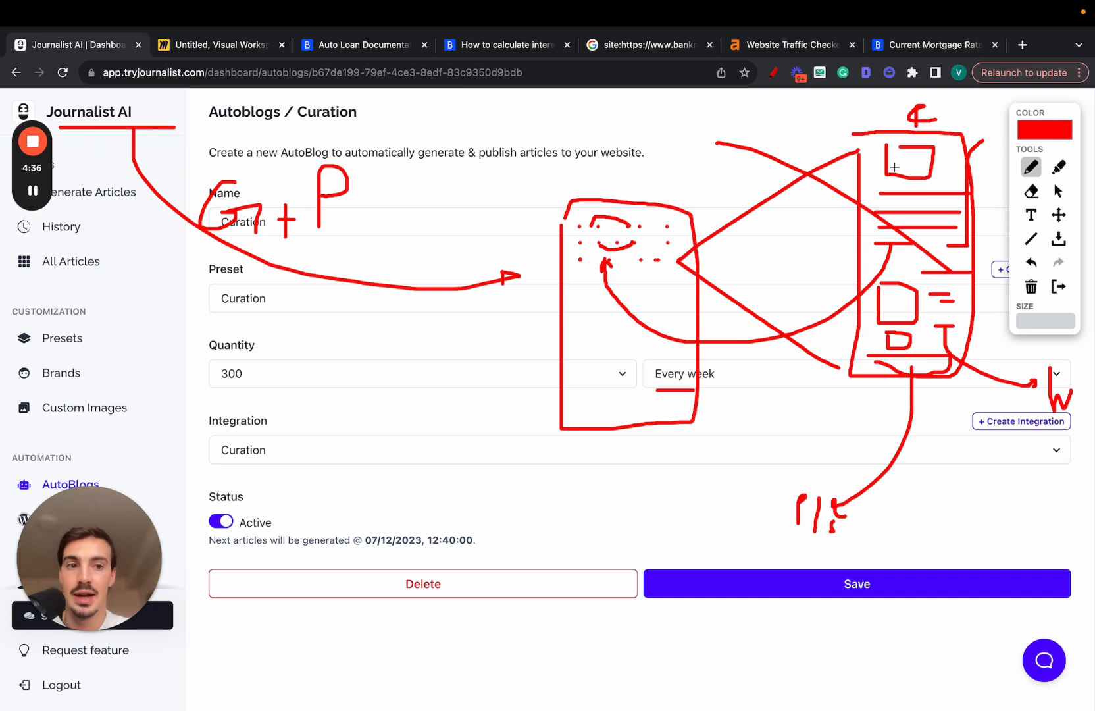
{"action": "mouse_move", "coordinate": [947, 364]}
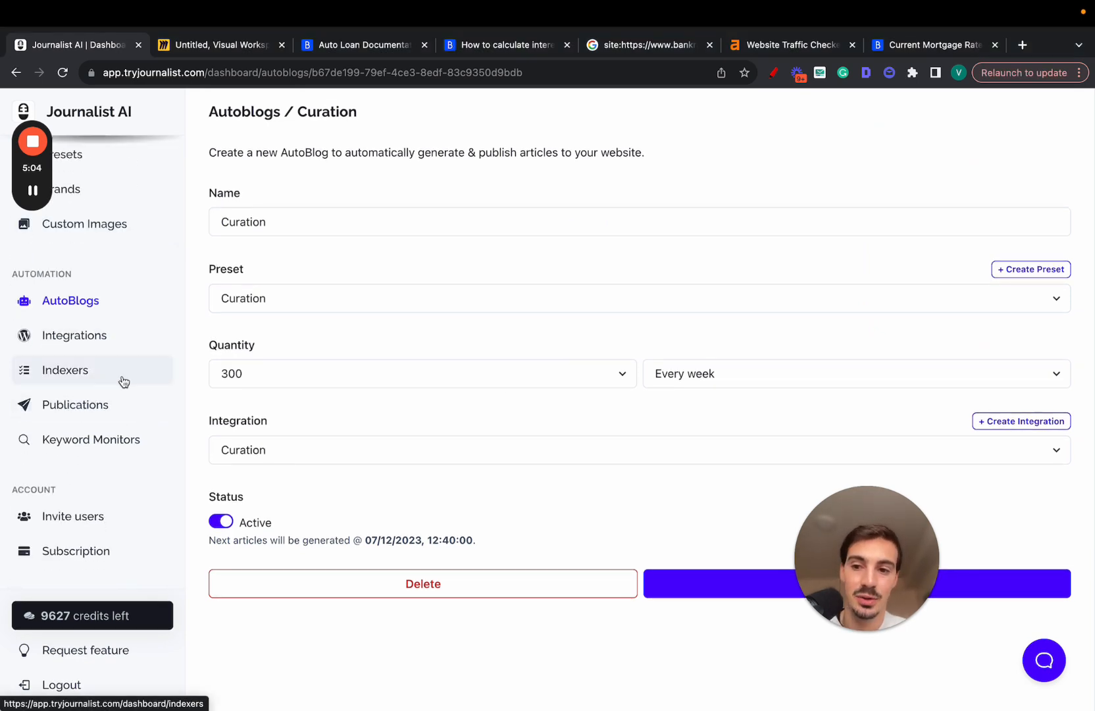
View the + New Indexer form under Indexers, then go to Keyword Monitors.
{"action": "left_click", "coordinate": [66, 370]}
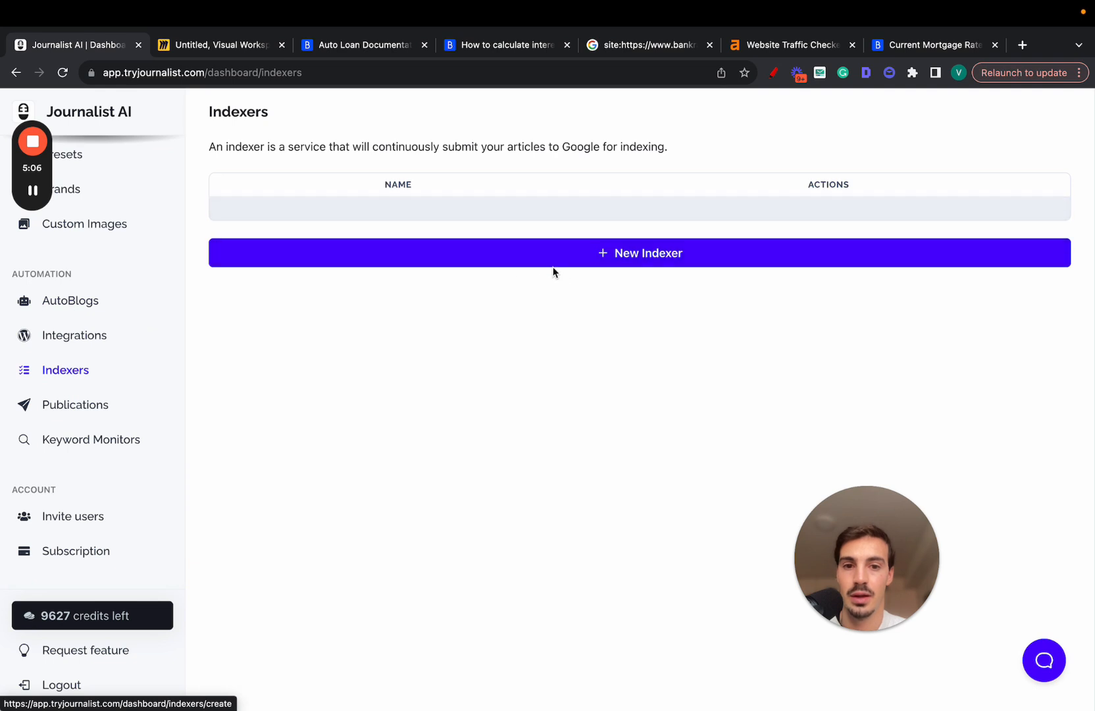
{"action": "left_click", "coordinate": [638, 253]}
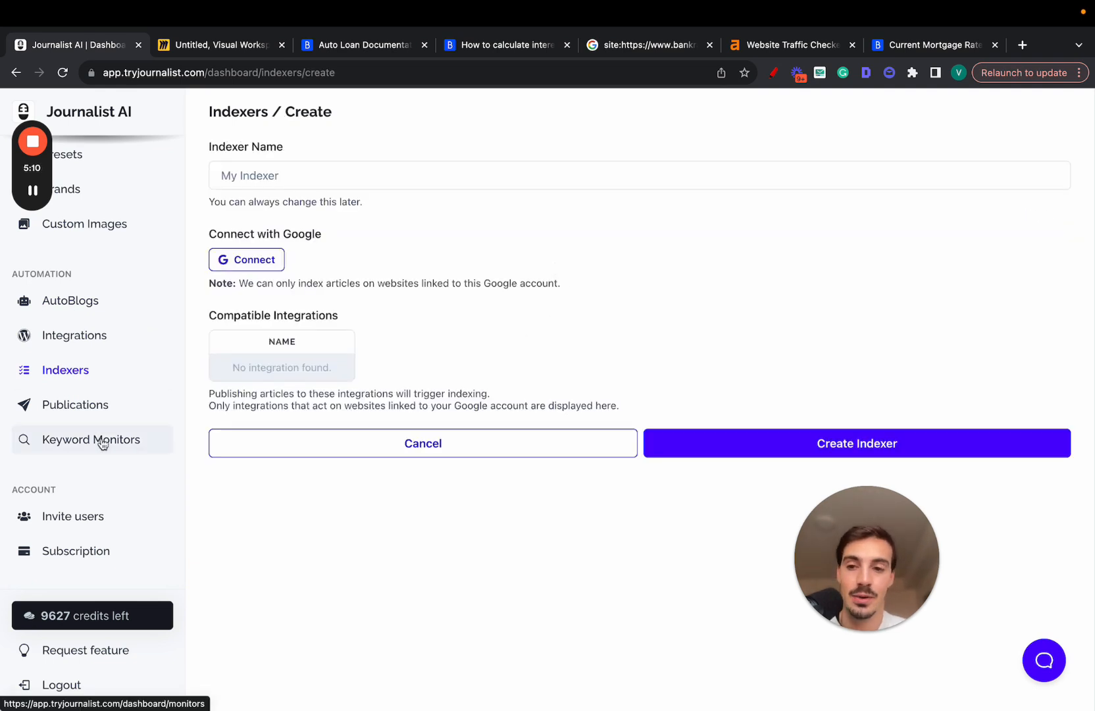
{"action": "left_click", "coordinate": [91, 439]}
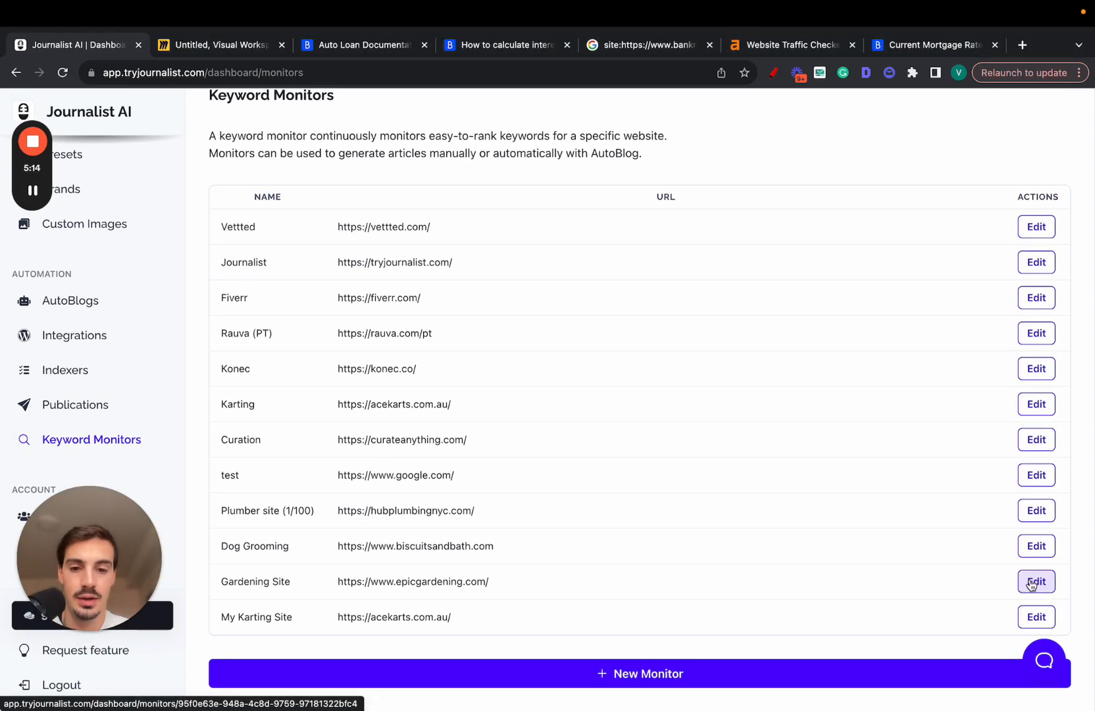
Edit the Gardening Site monitor and work through its Last Suggestions keyword list.
{"action": "left_click", "coordinate": [1036, 582]}
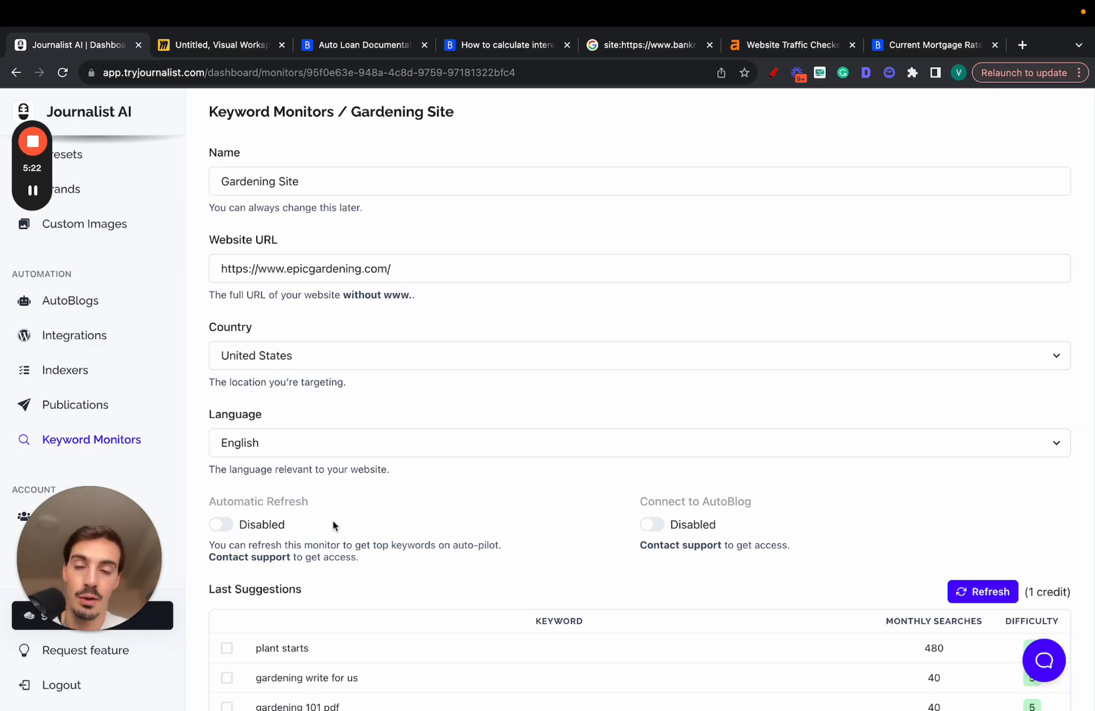
{"action": "scroll", "scroll_direction": "down", "scroll_amount": 3}
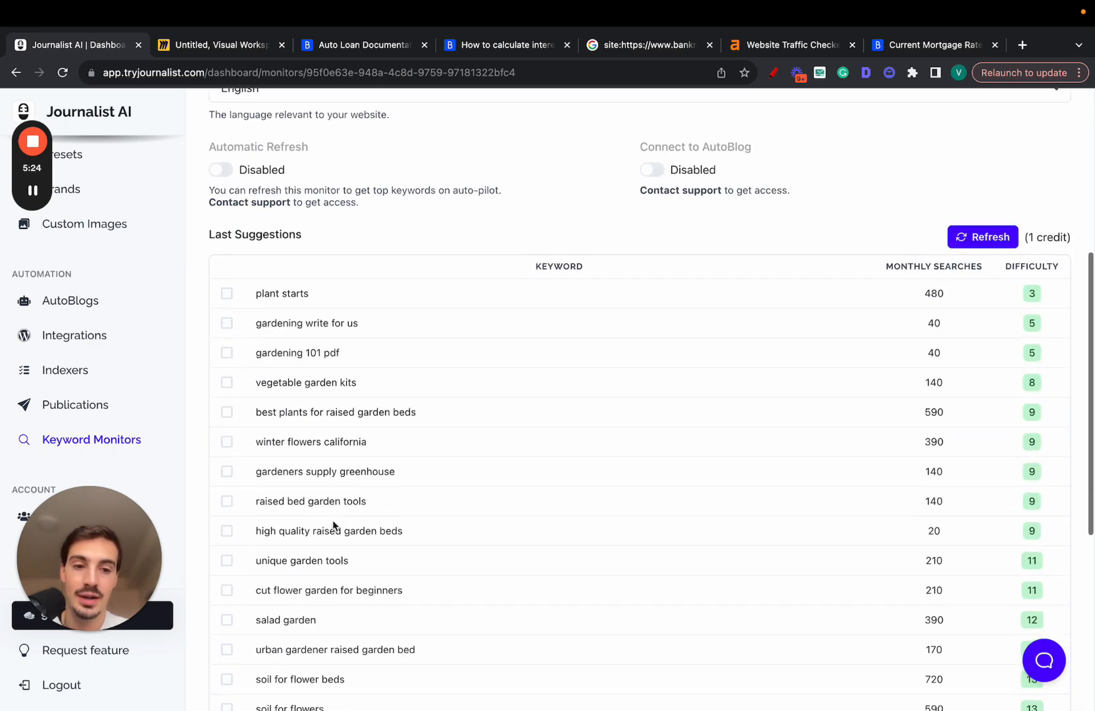
{"action": "scroll", "scroll_direction": "down", "scroll_amount": 3}
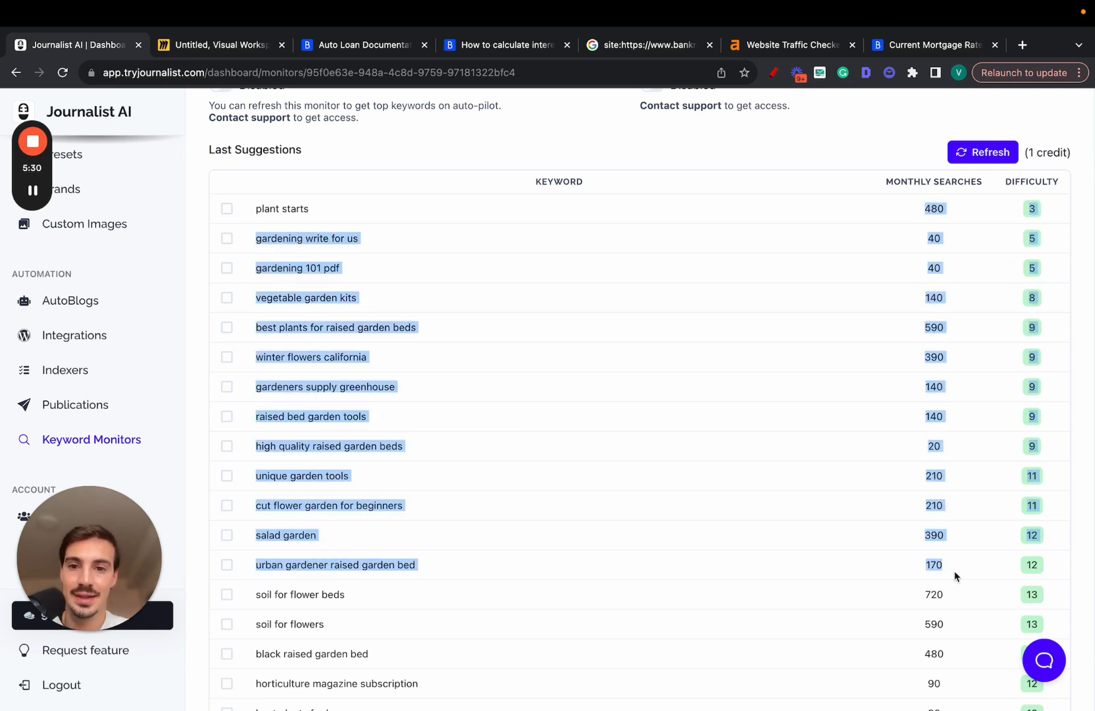
{"action": "scroll", "scroll_direction": "up", "scroll_amount": 3}
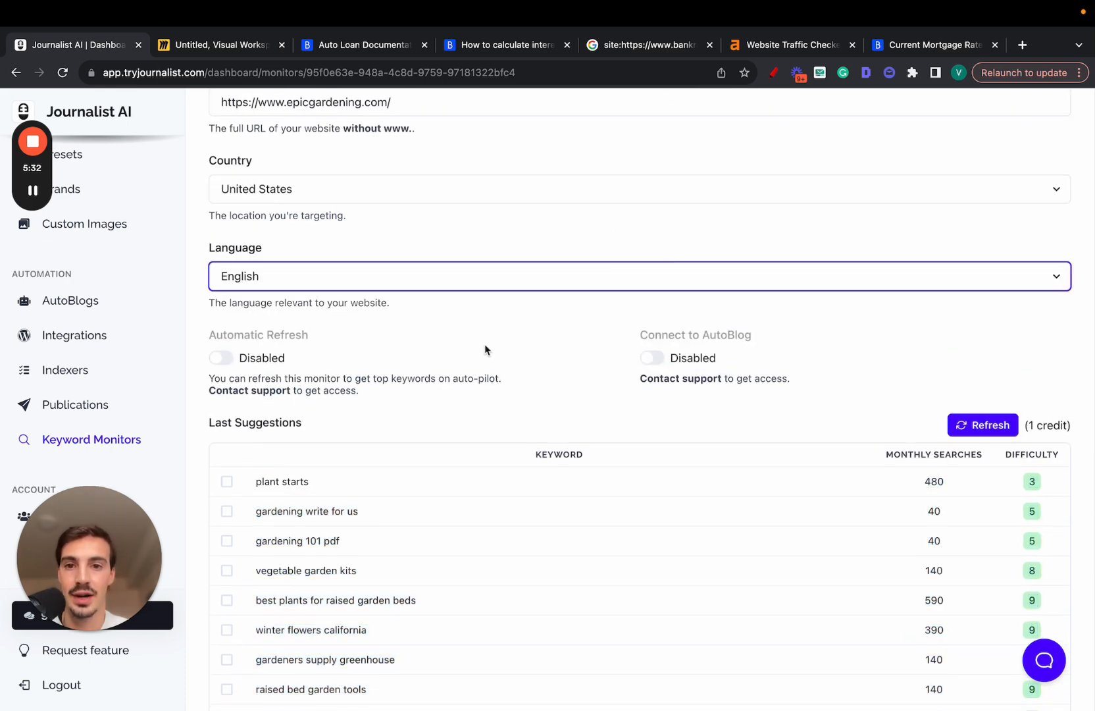
{"action": "scroll", "scroll_direction": "down", "scroll_amount": 3}
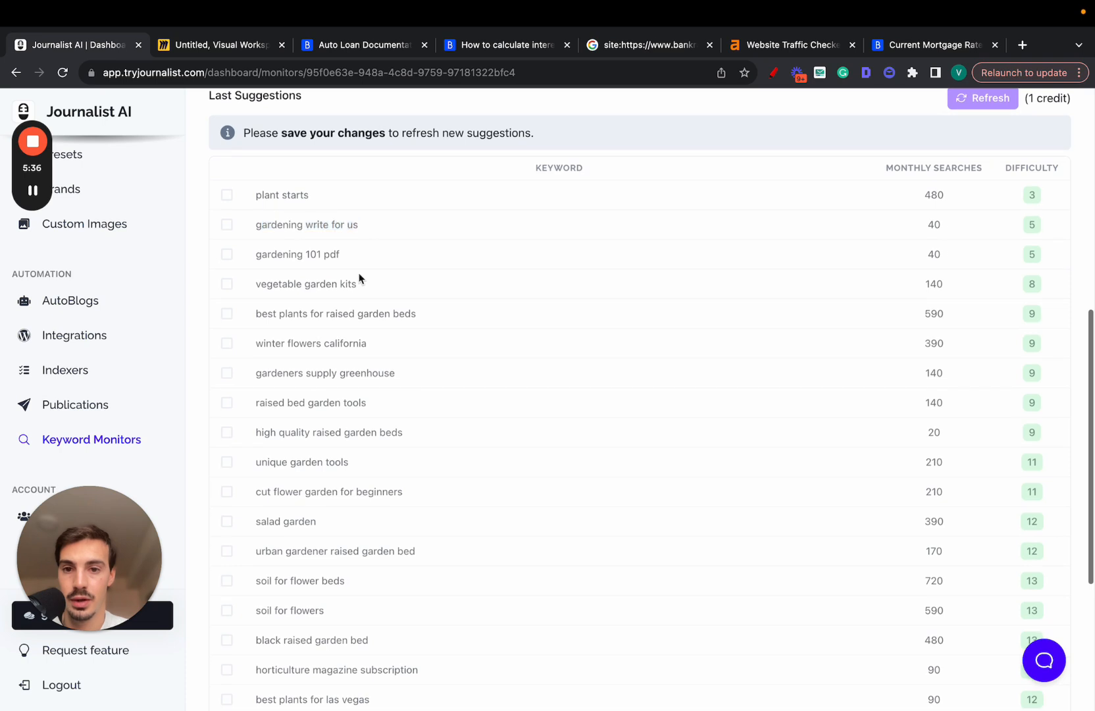
{"action": "scroll", "scroll_direction": "down", "scroll_amount": 3}
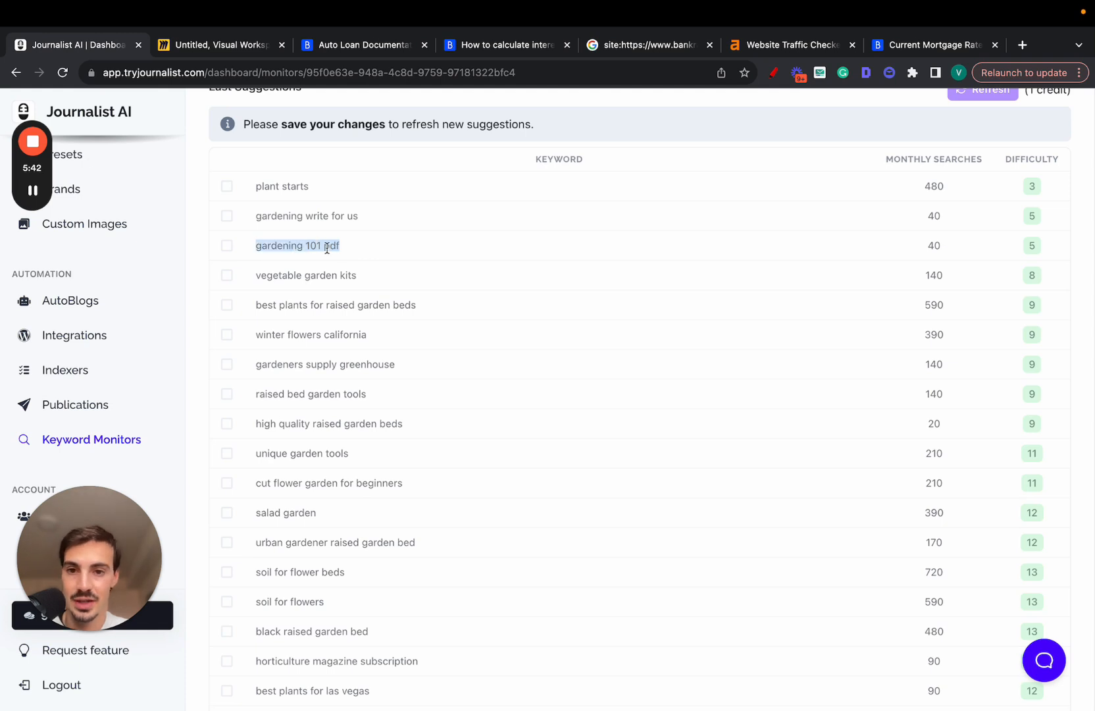
{"action": "mouse_move", "coordinate": [928, 255]}
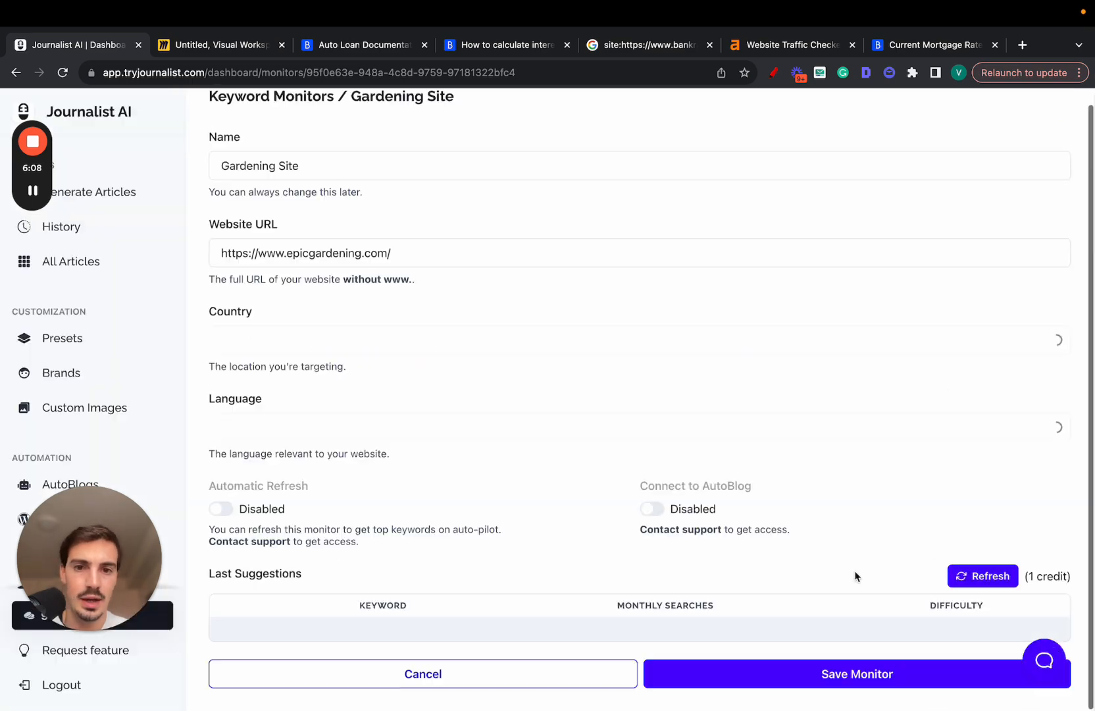
{"action": "scroll", "scroll_direction": "down", "scroll_amount": 3}
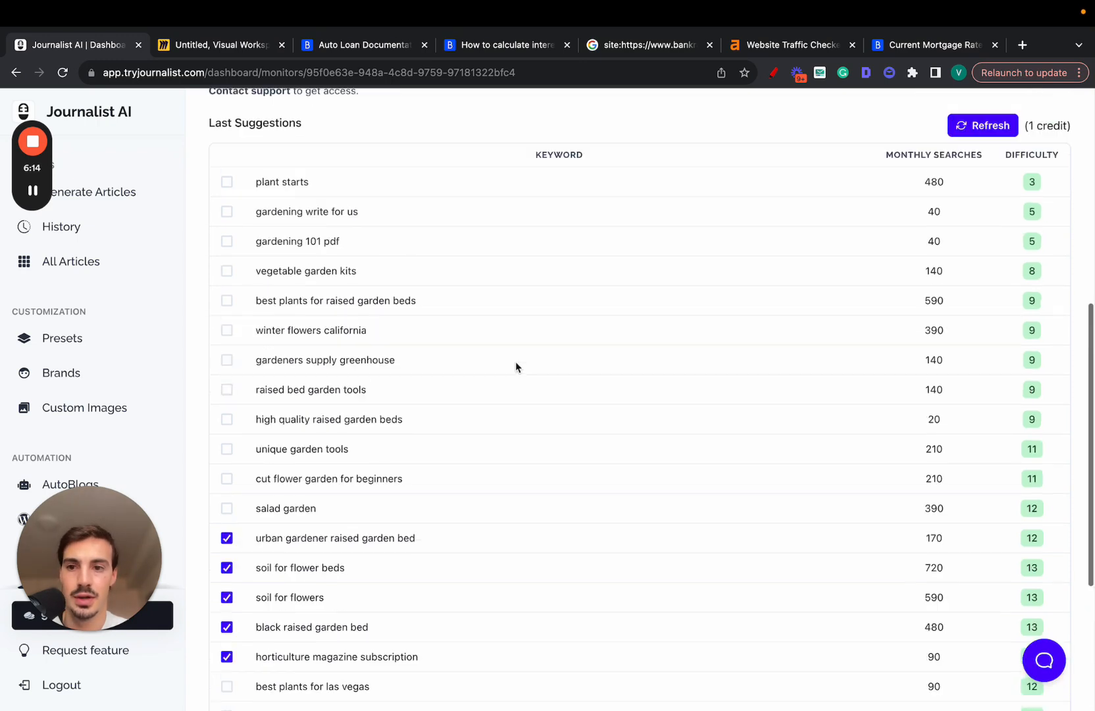
Compare the Simple, Titles, Keywords and Advanced article generation modes.
{"action": "left_click", "coordinate": [93, 191]}
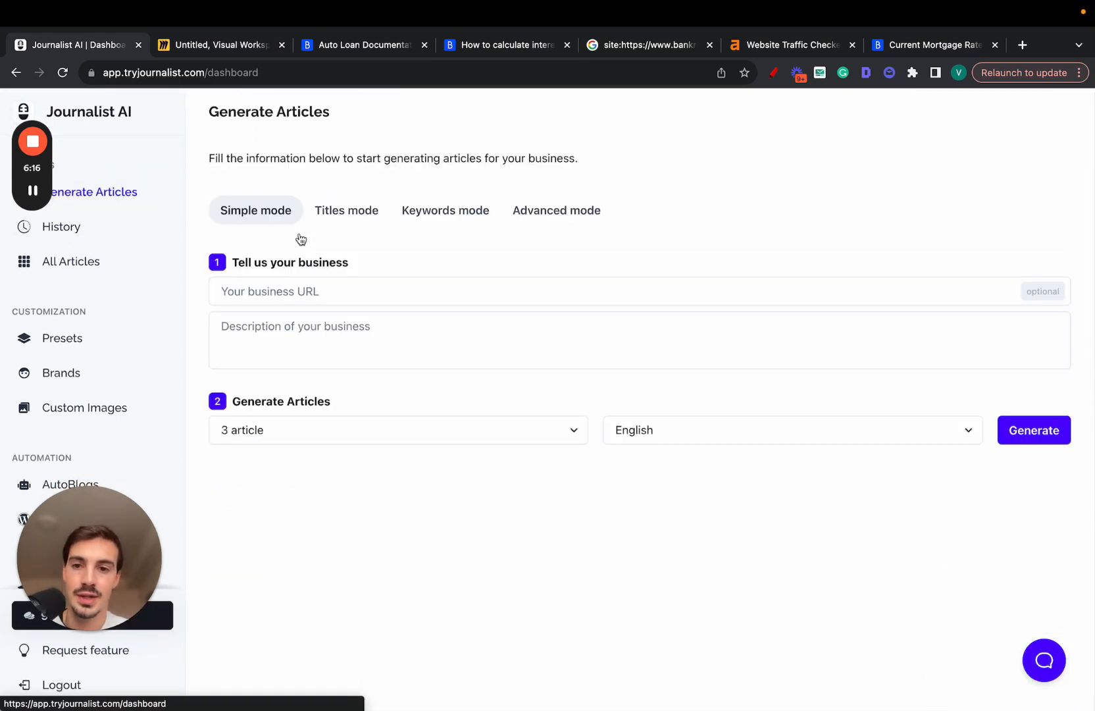
{"action": "mouse_move", "coordinate": [162, 175]}
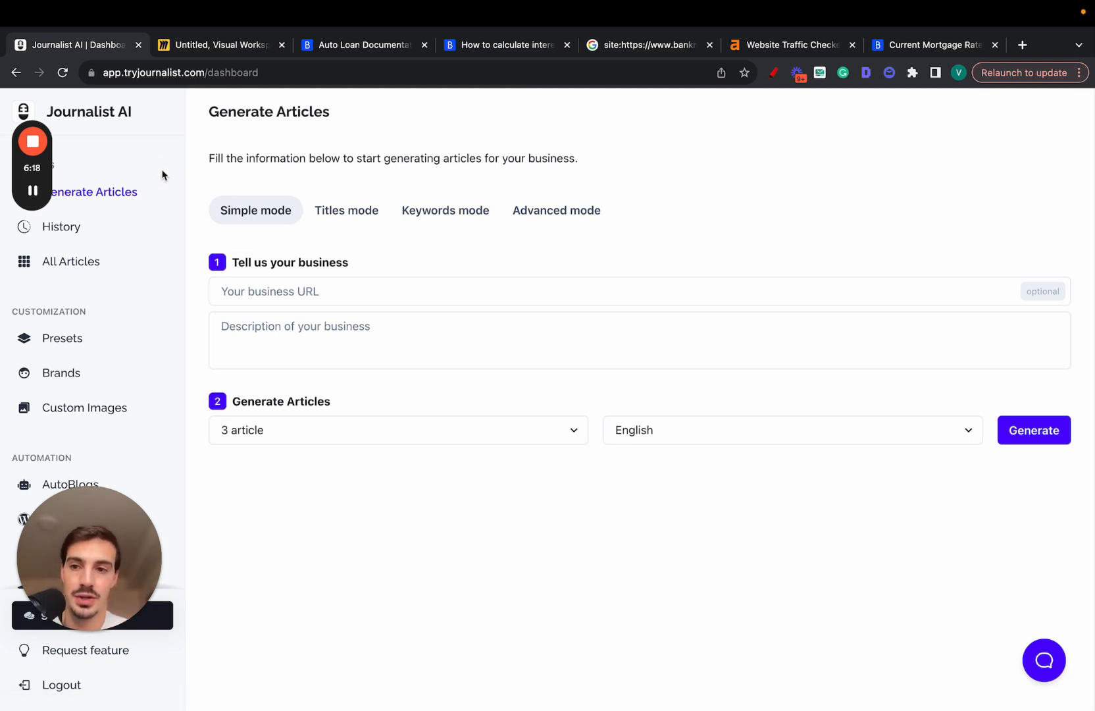
{"action": "left_click", "coordinate": [346, 209]}
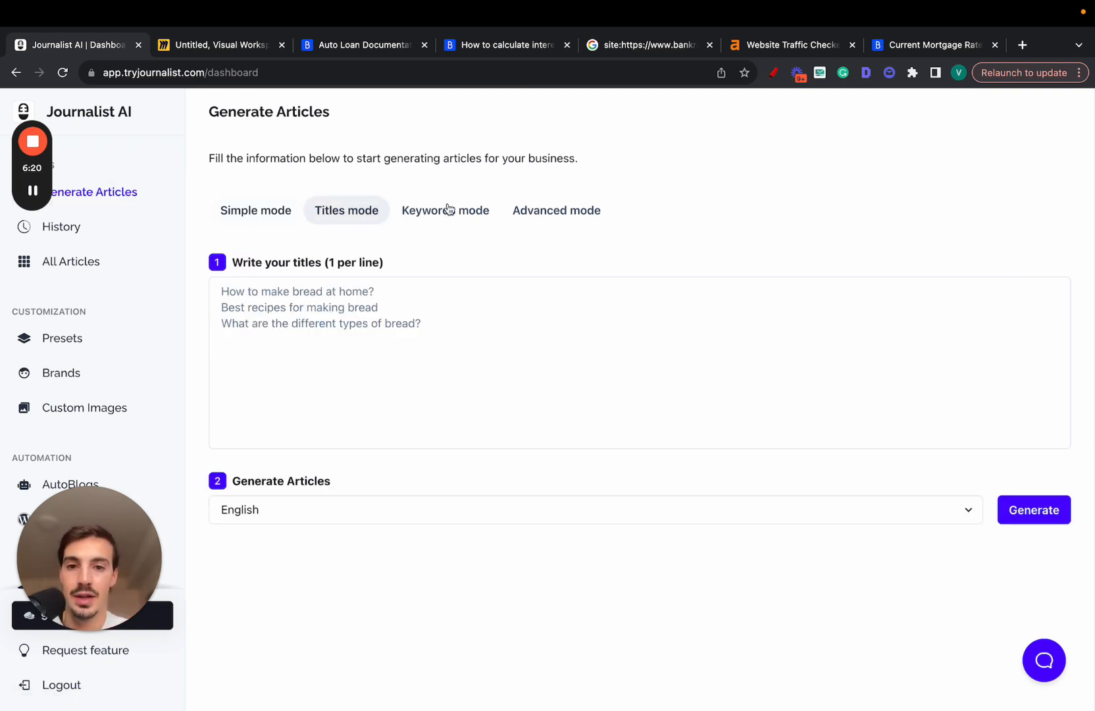
{"action": "left_click", "coordinate": [255, 210]}
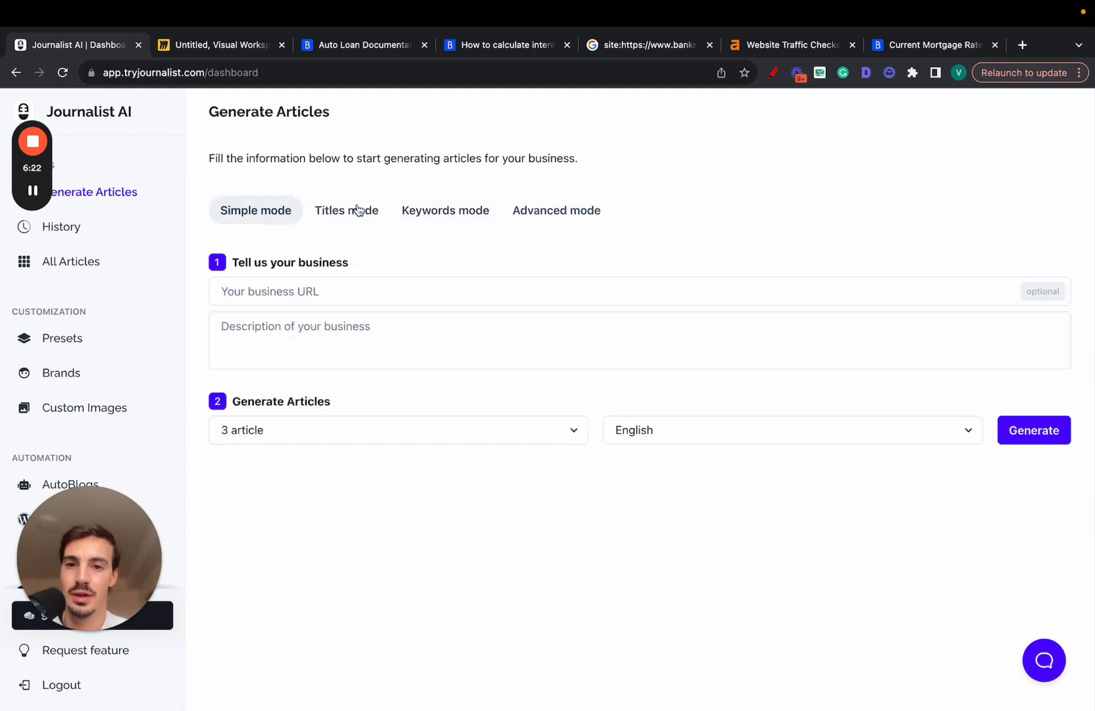
{"action": "left_click", "coordinate": [445, 210]}
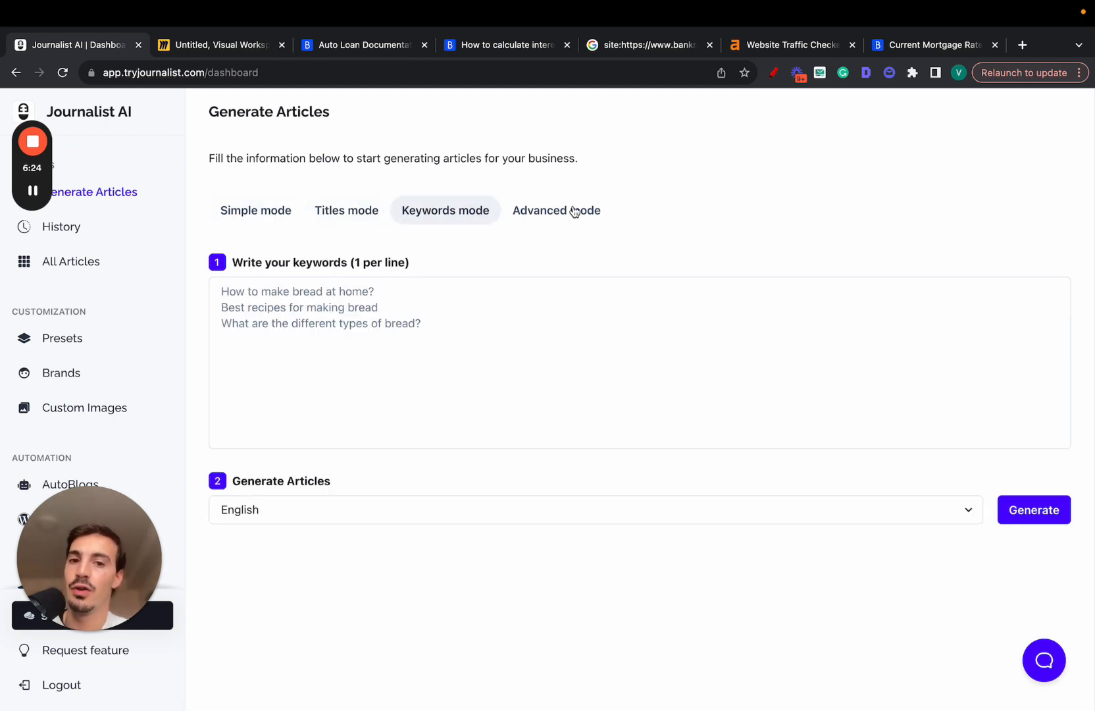
{"action": "left_click", "coordinate": [557, 210]}
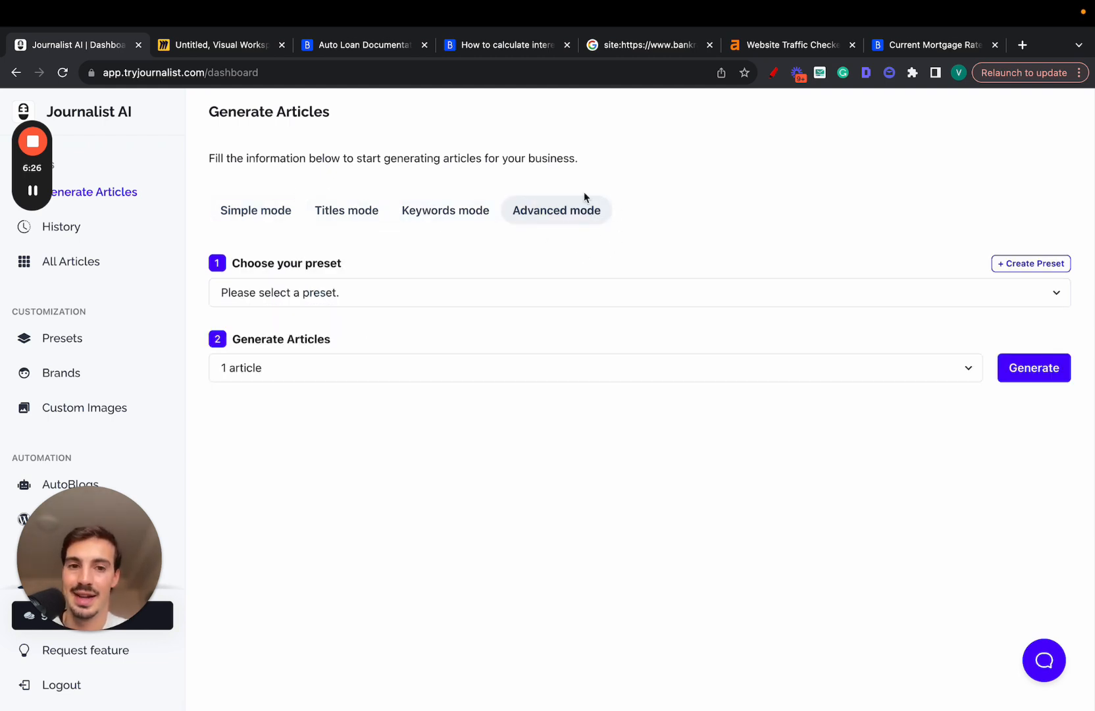
{"action": "left_click", "coordinate": [256, 210]}
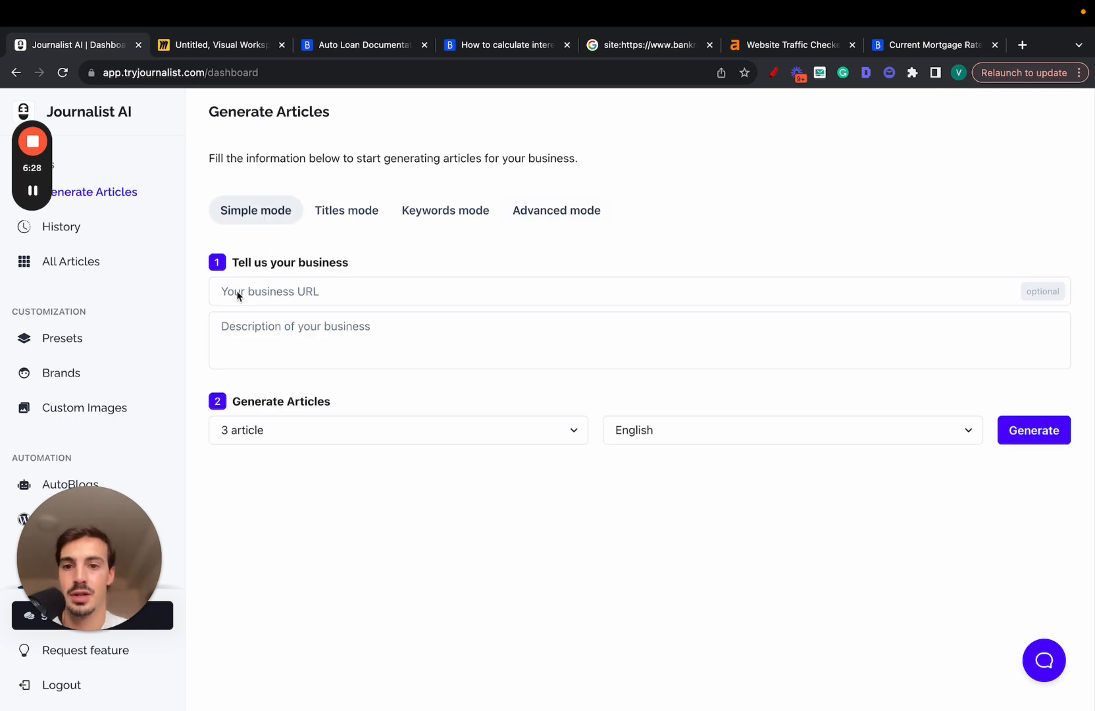
Set the article language to English (UK), then choose Advanced mode with 300 articles.
{"action": "left_click", "coordinate": [398, 429]}
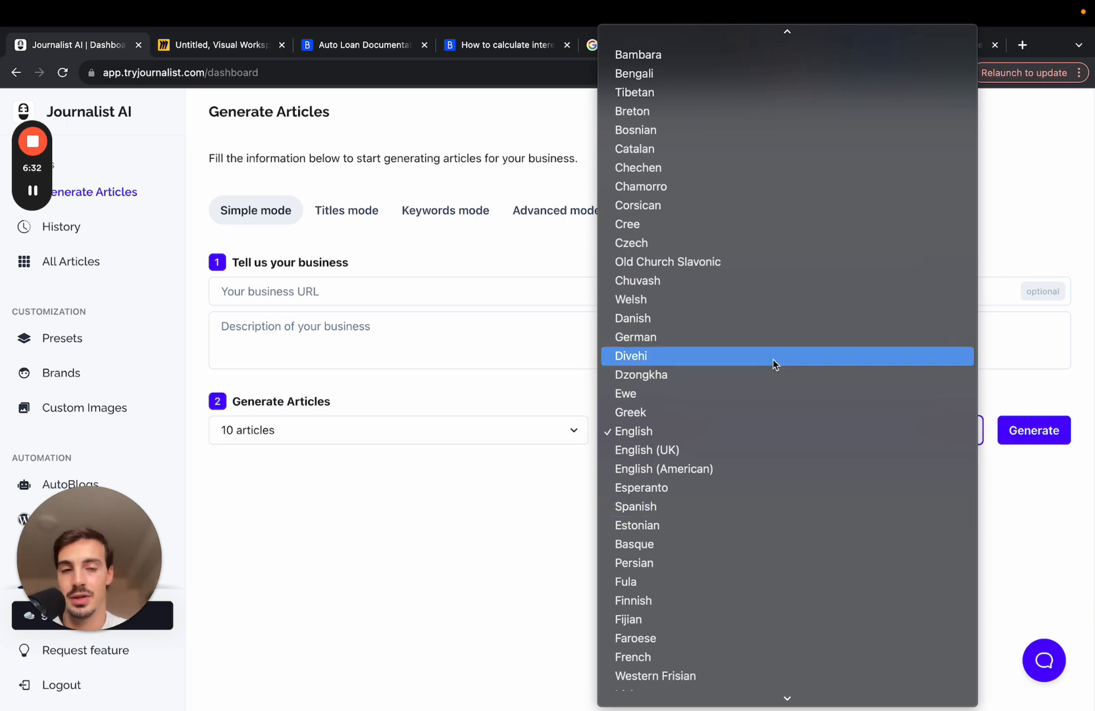
{"action": "scroll", "scroll_direction": "down", "scroll_amount": 3}
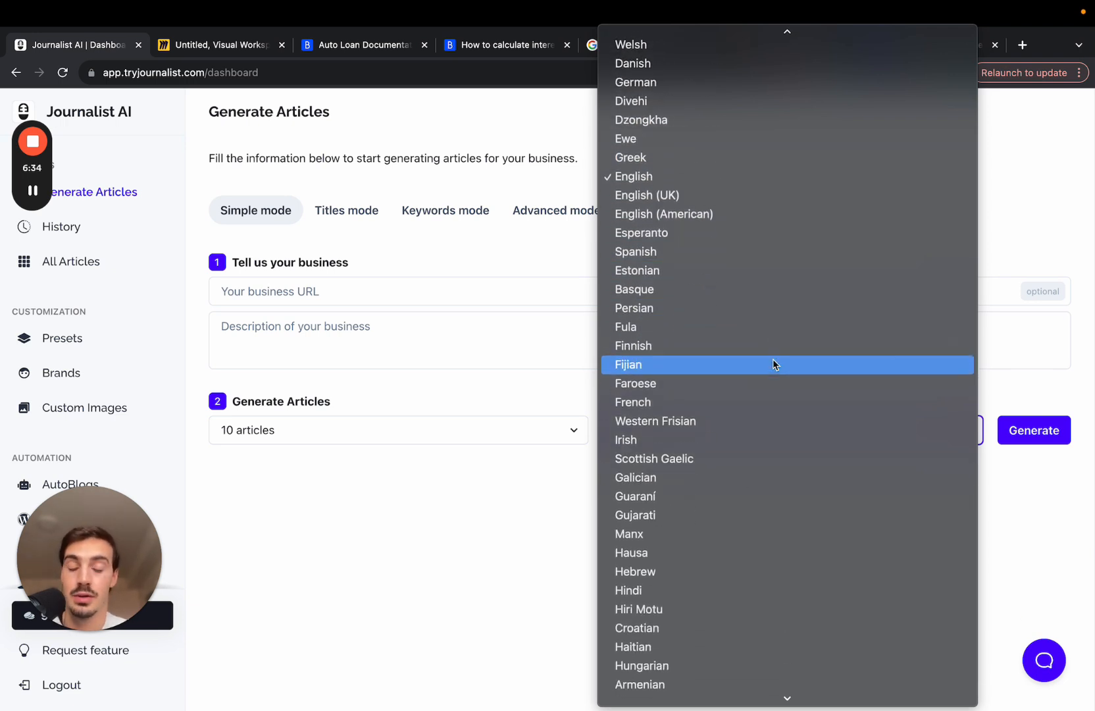
{"action": "mouse_move", "coordinate": [703, 346]}
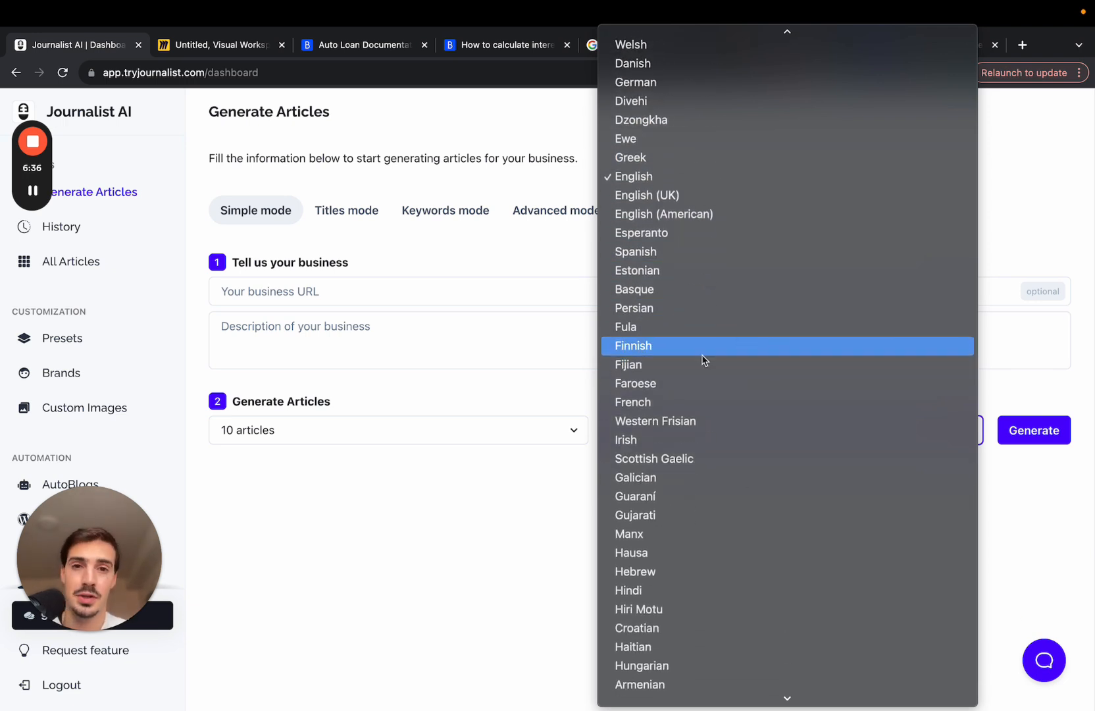
{"action": "scroll", "scroll_direction": "down", "scroll_amount": 3}
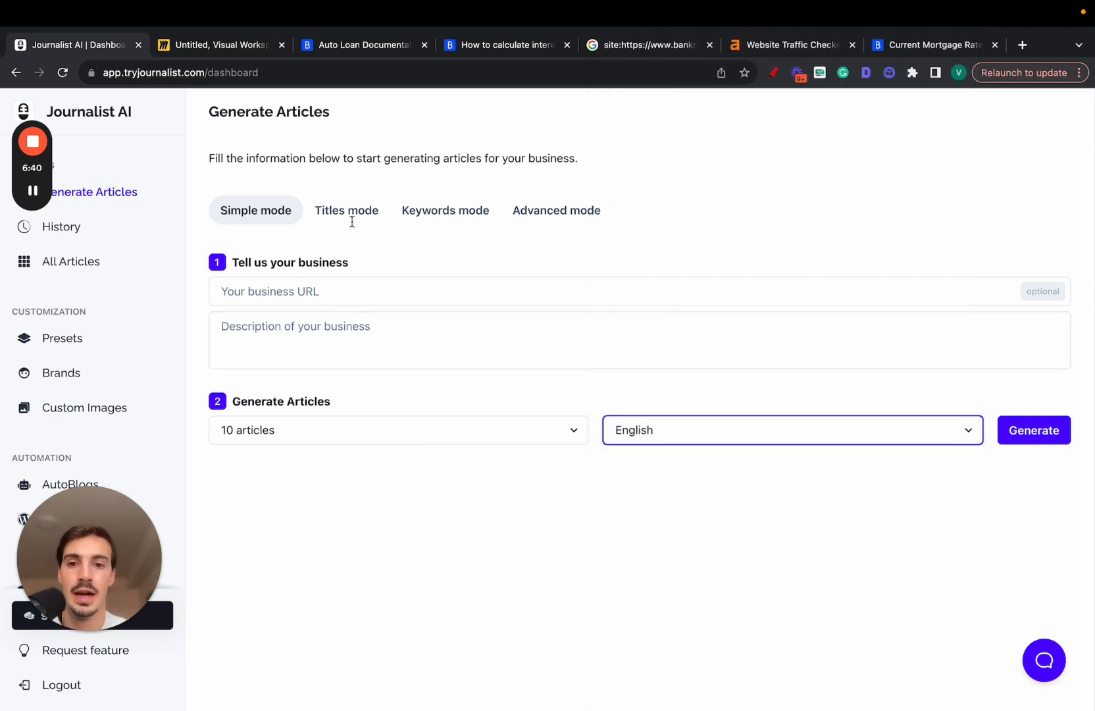
{"action": "left_click", "coordinate": [346, 210]}
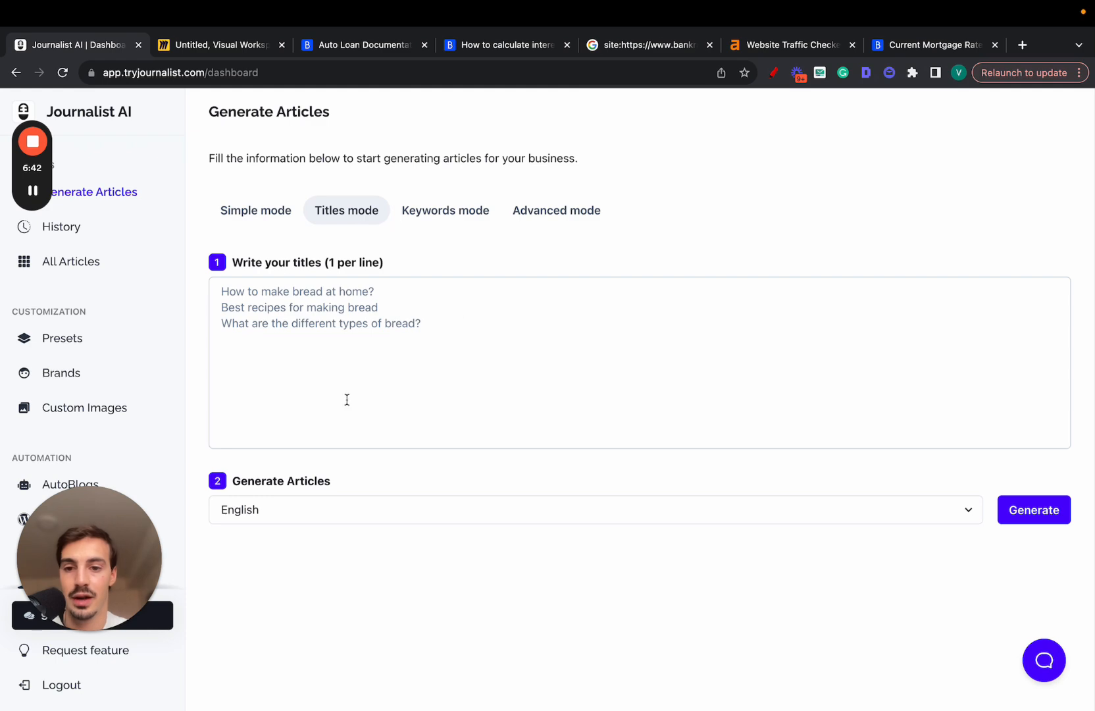
{"action": "left_click", "coordinate": [593, 508]}
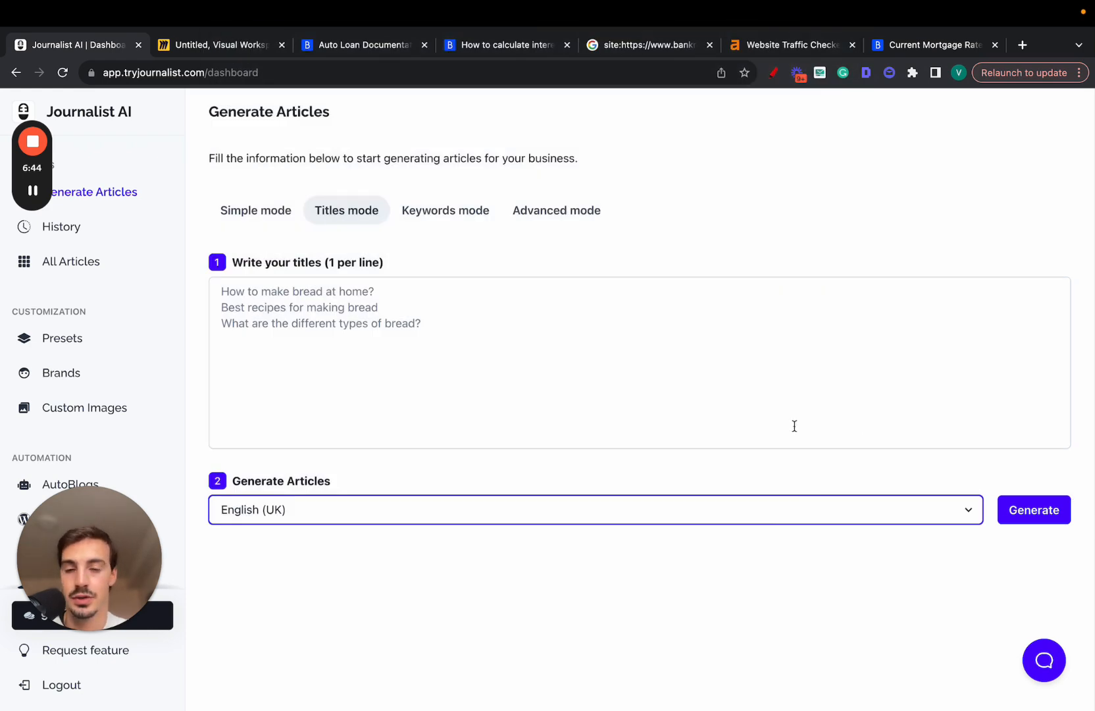
{"action": "left_click", "coordinate": [445, 210]}
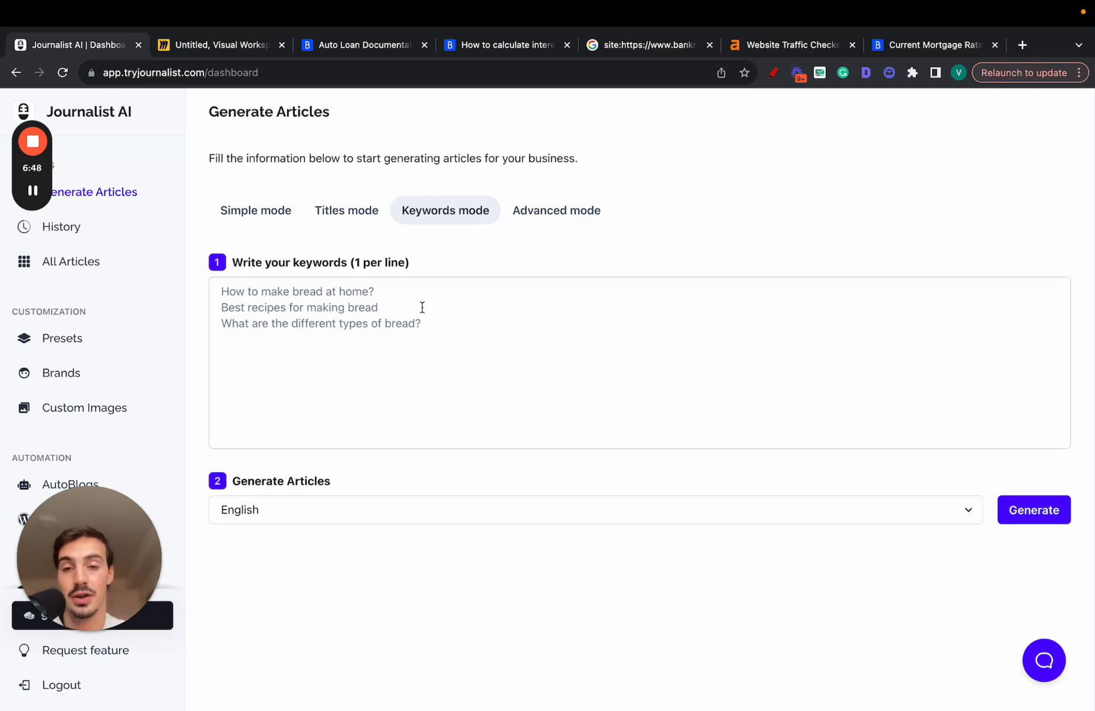
{"action": "left_click", "coordinate": [557, 210]}
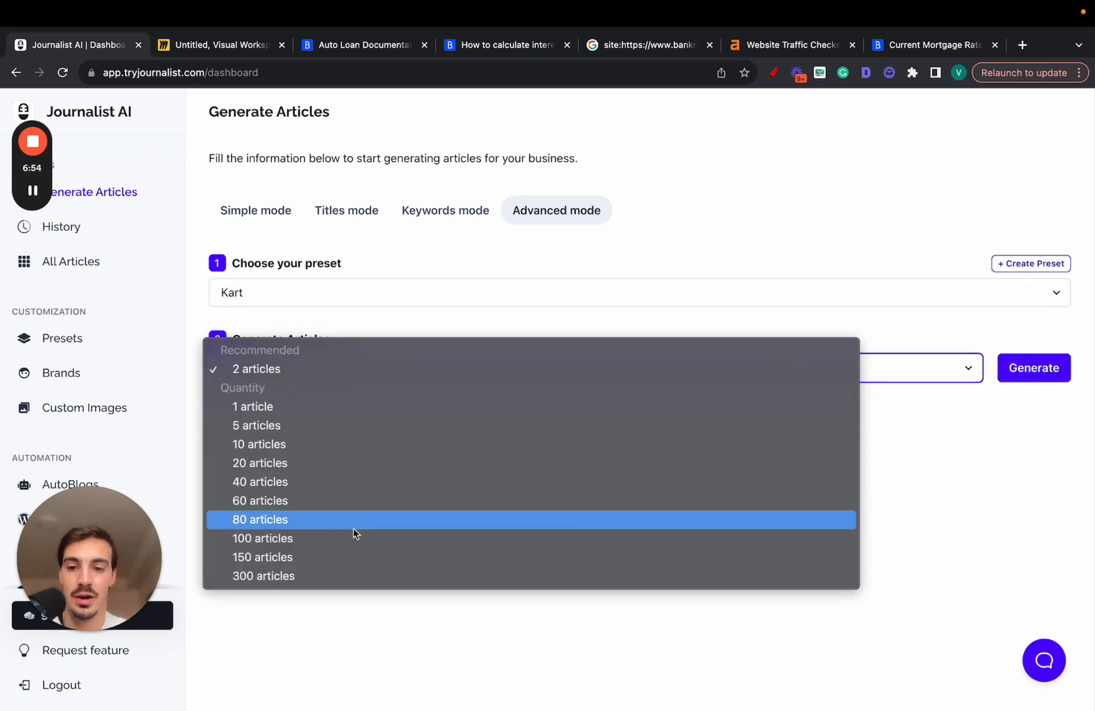
{"action": "left_click", "coordinate": [263, 575]}
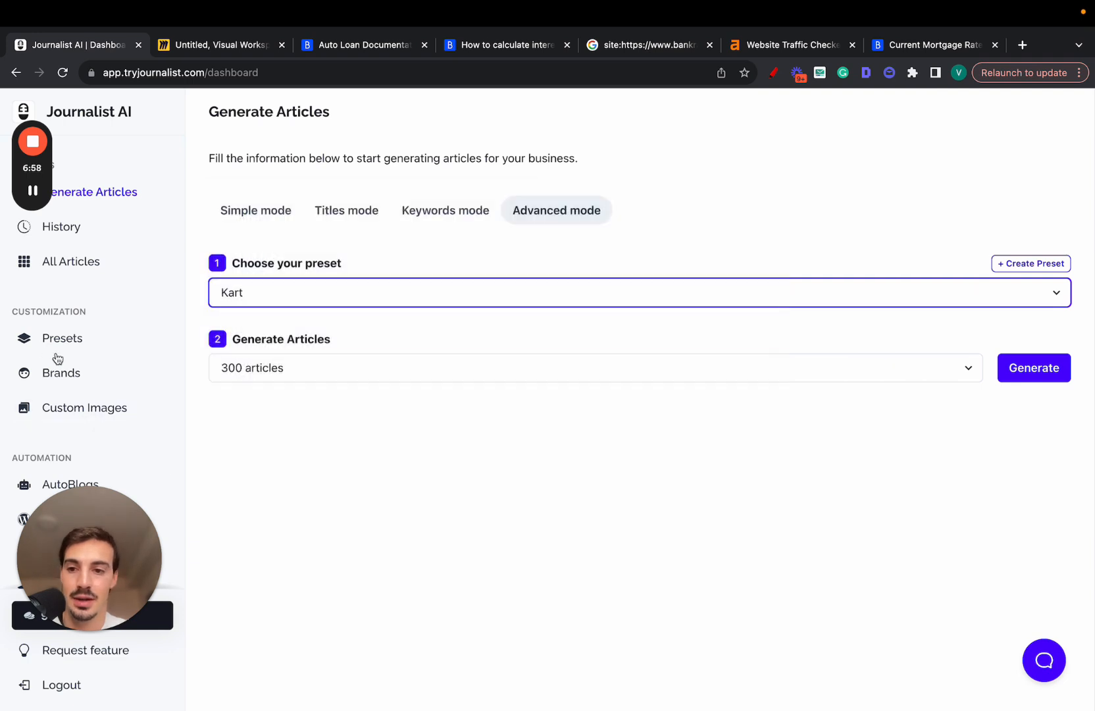
{"action": "left_click", "coordinate": [62, 337]}
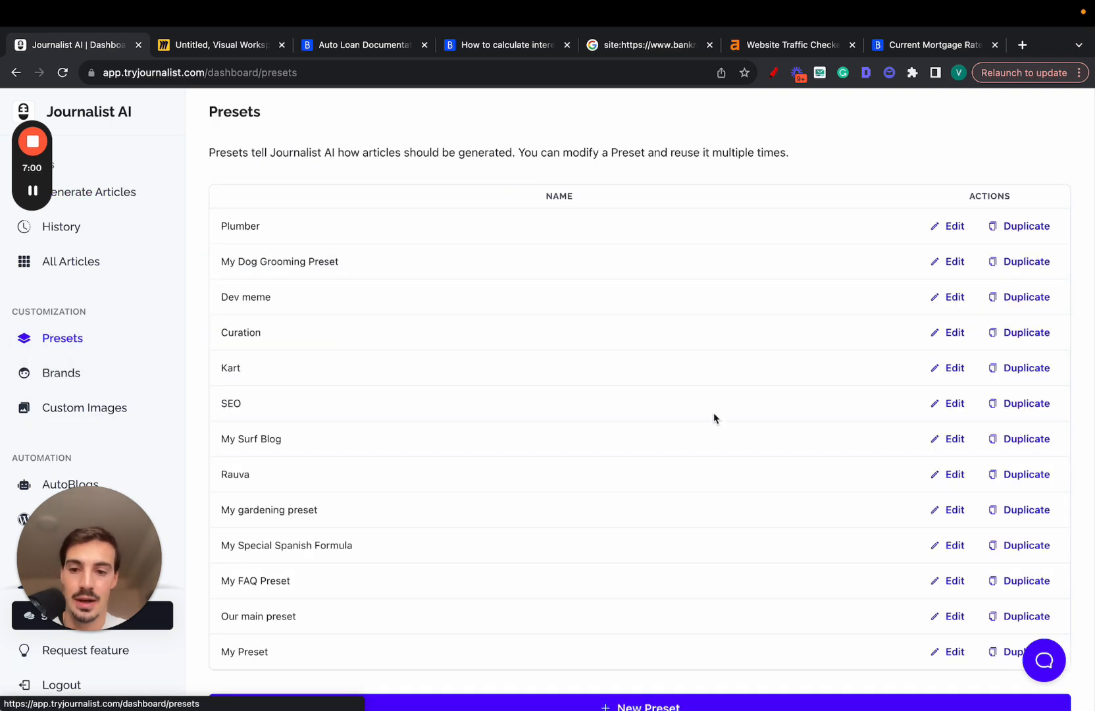
{"action": "mouse_move", "coordinate": [659, 270]}
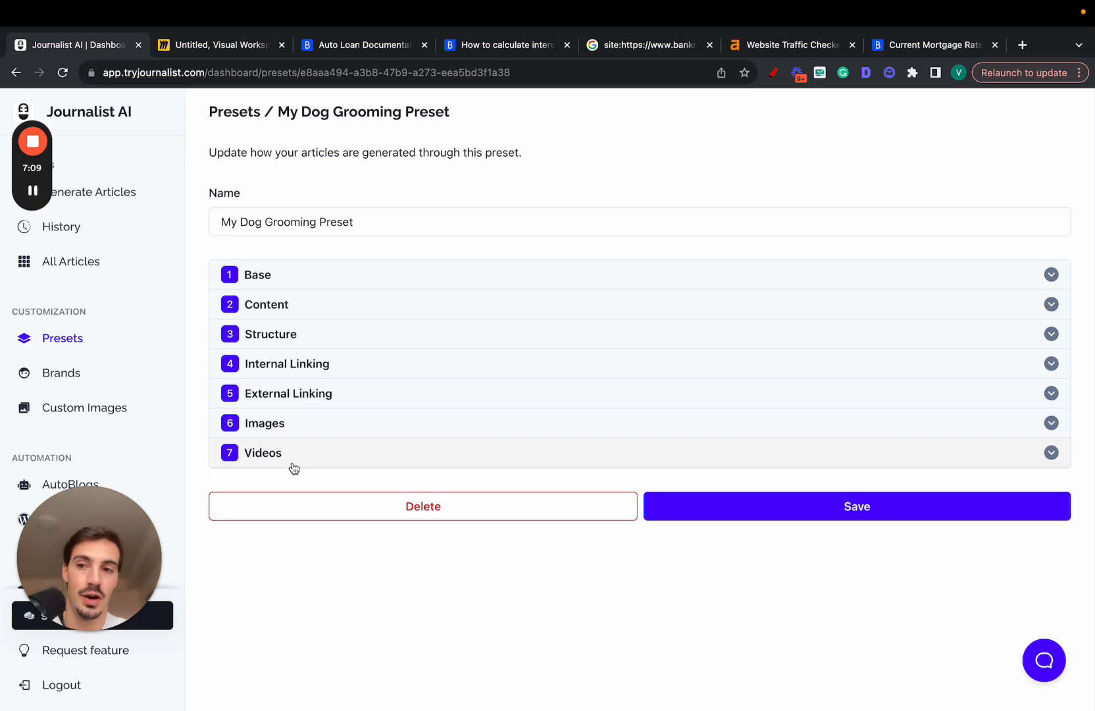
{"action": "left_click", "coordinate": [257, 274]}
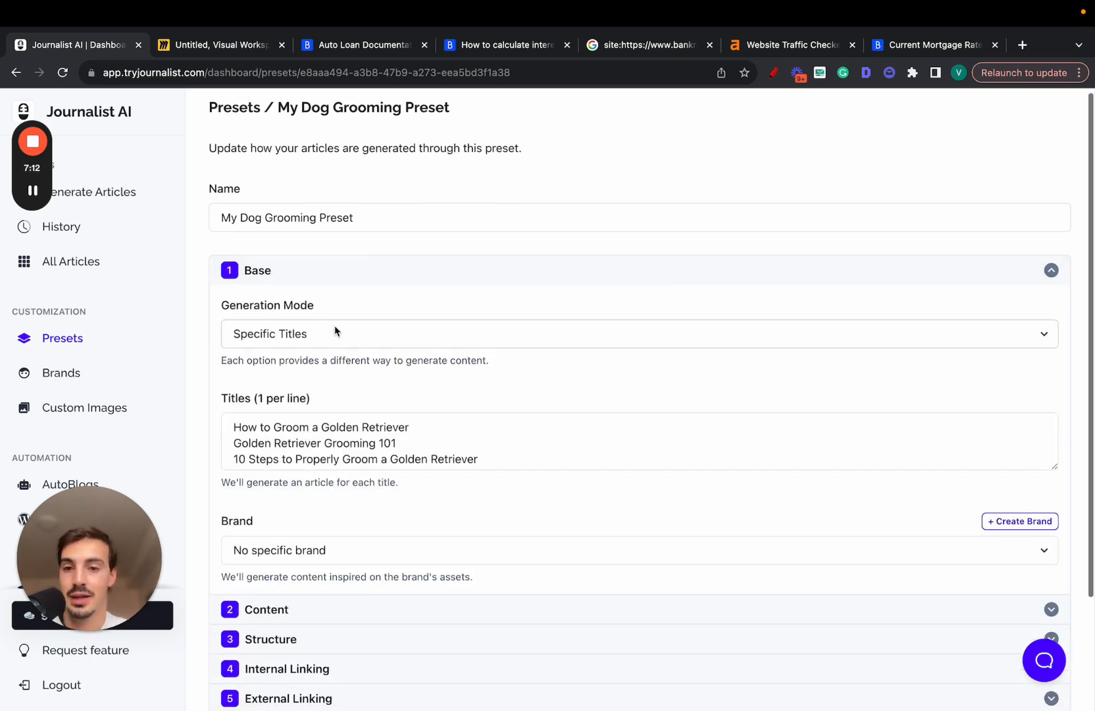
{"action": "scroll", "scroll_direction": "down", "scroll_amount": 3}
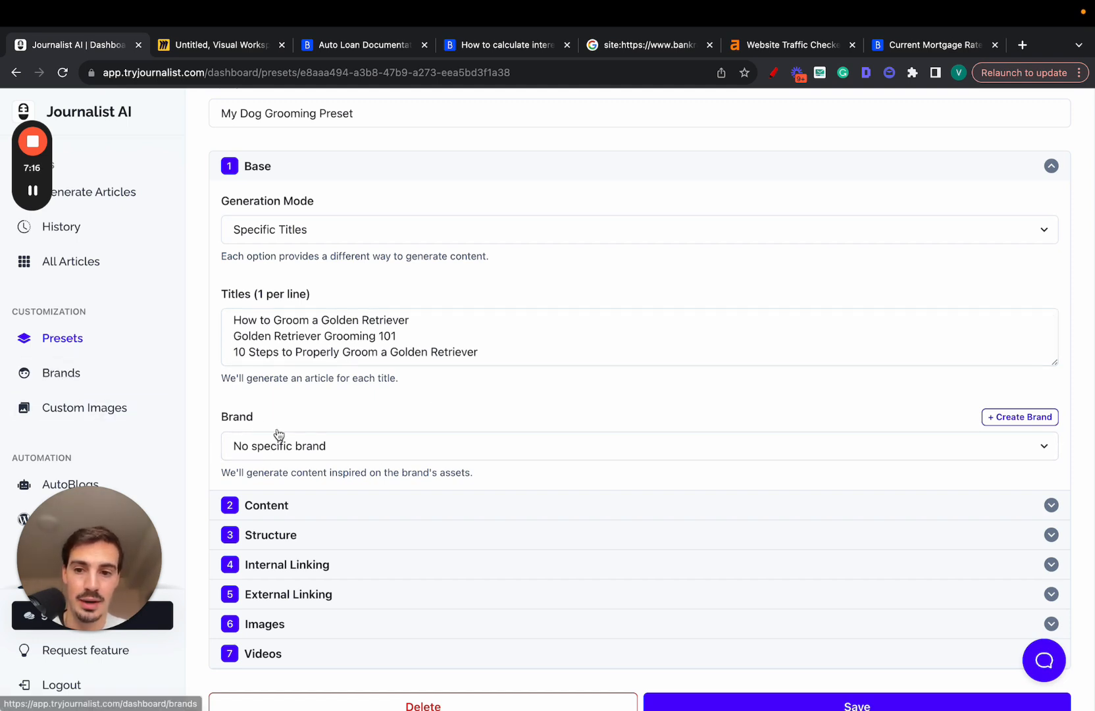
Choose My shopify store in the dog grooming preset's Brand dropdown.
{"action": "left_click", "coordinate": [636, 445]}
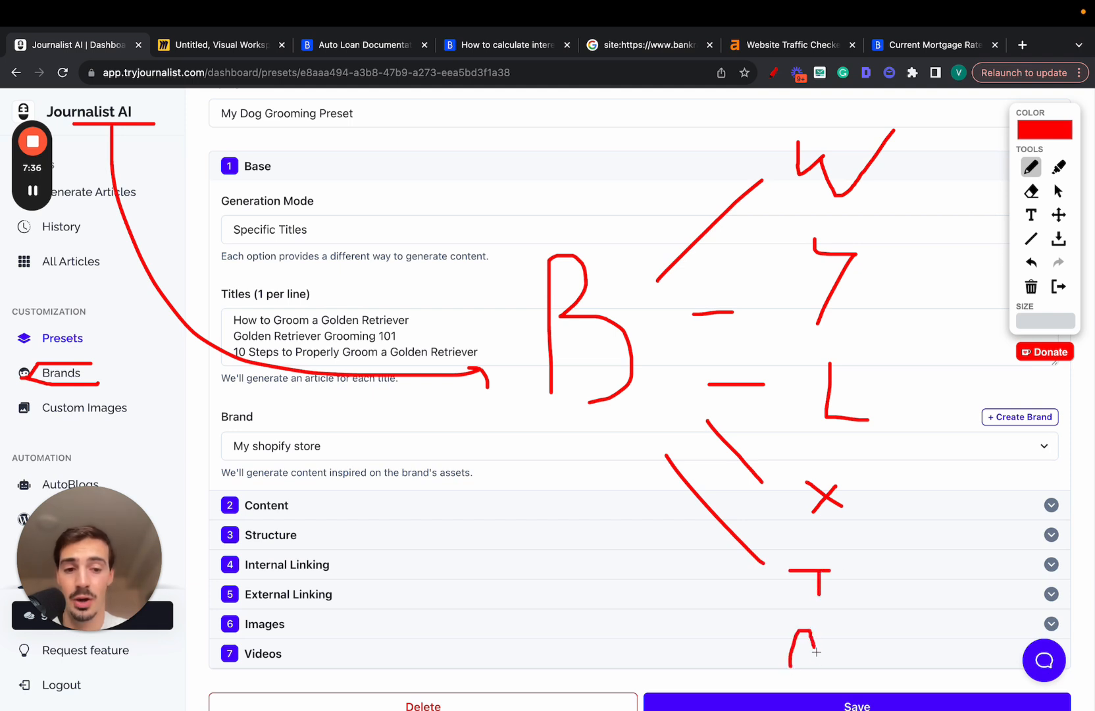
{"action": "left_click_drag", "start_coordinate": [910, 126], "coordinate": [909, 440]}
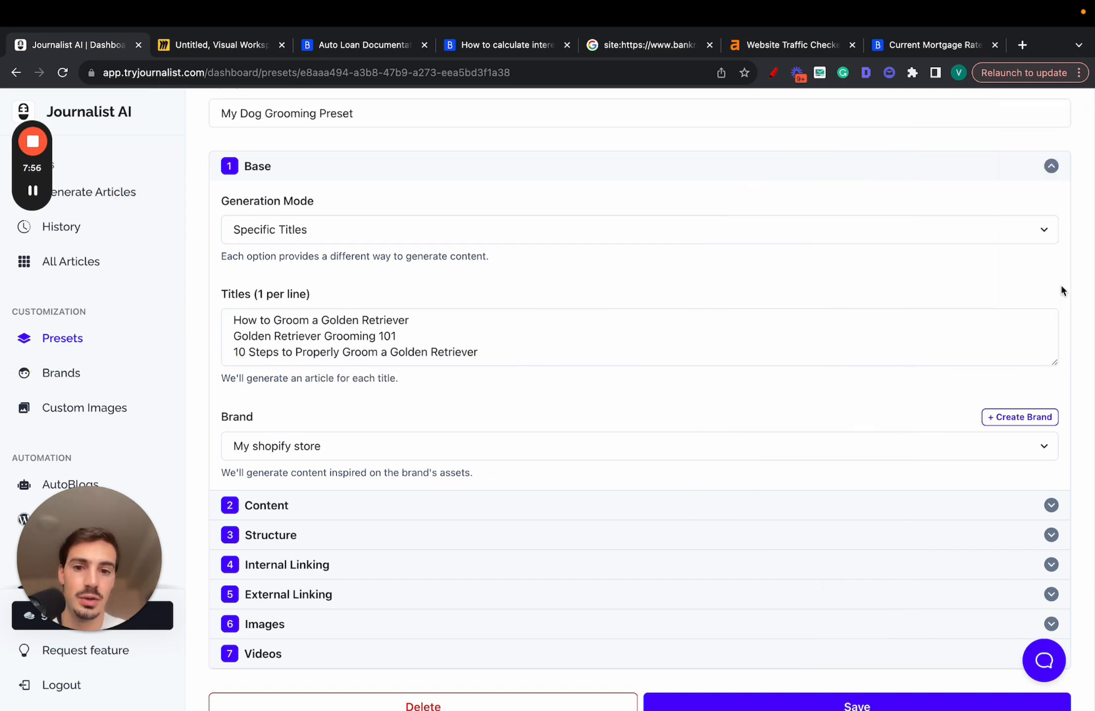
Remove the brand and drag the Creativity slider close to Creative/Original.
{"action": "type", "text": "j"}
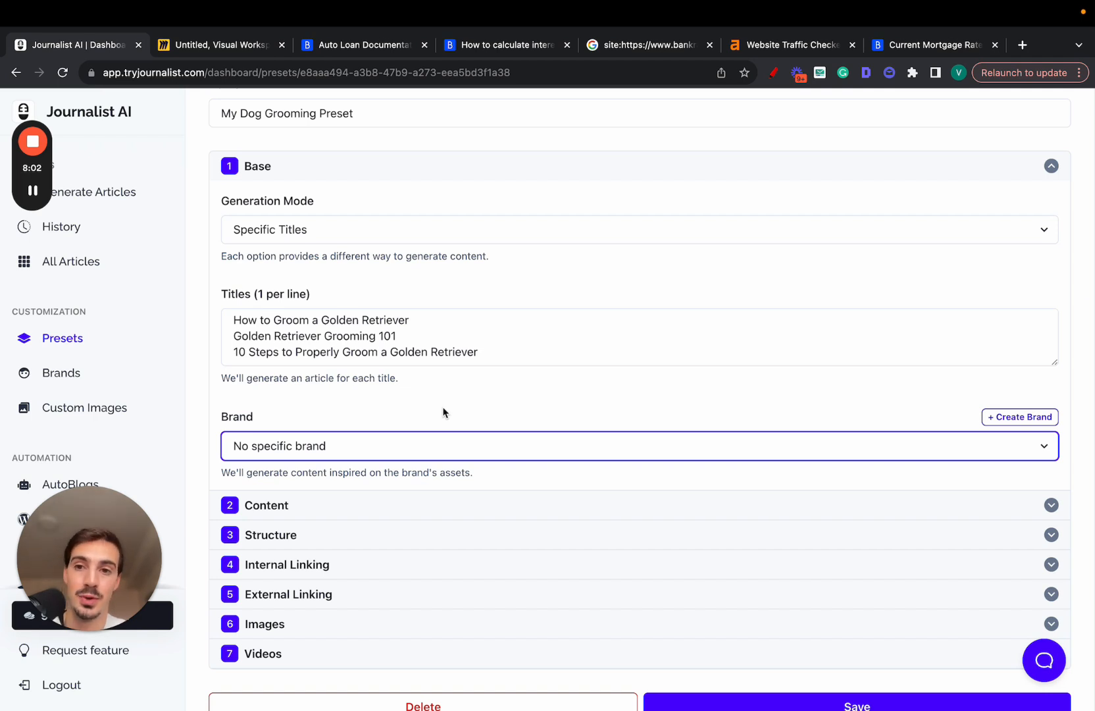
{"action": "left_click", "coordinate": [1050, 165]}
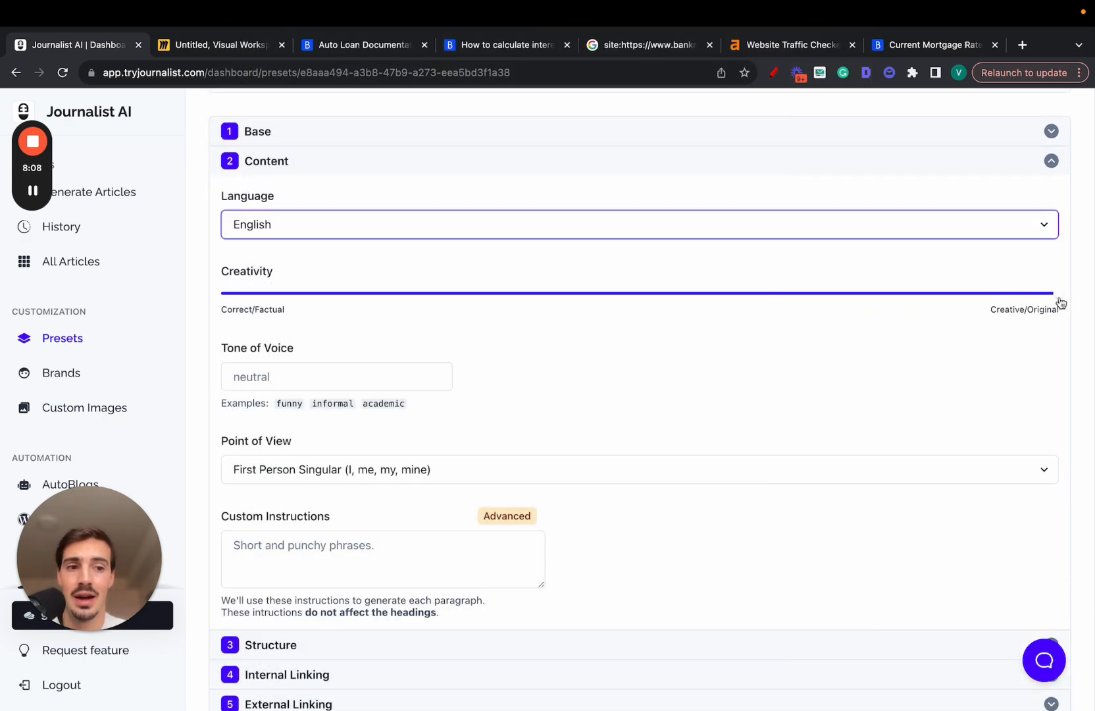
{"action": "left_click_drag", "start_coordinate": [1059, 292], "coordinate": [388, 291]}
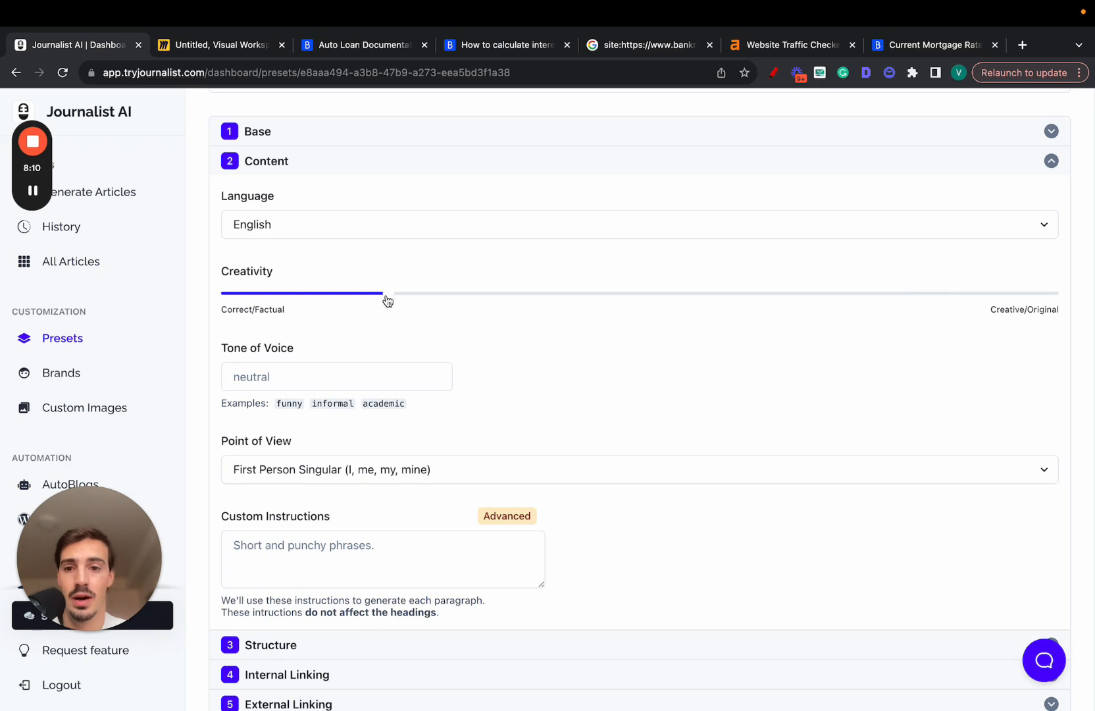
{"action": "left_click_drag", "start_coordinate": [383, 293], "coordinate": [764, 293]}
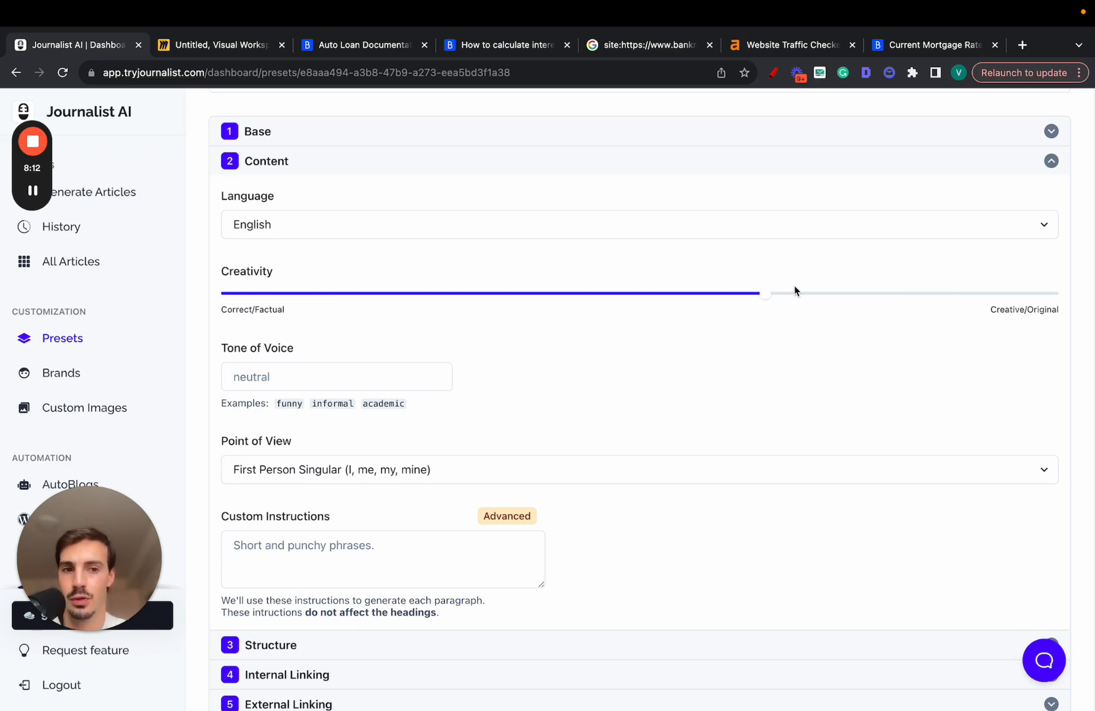
{"action": "left_click_drag", "start_coordinate": [767, 293], "coordinate": [934, 294]}
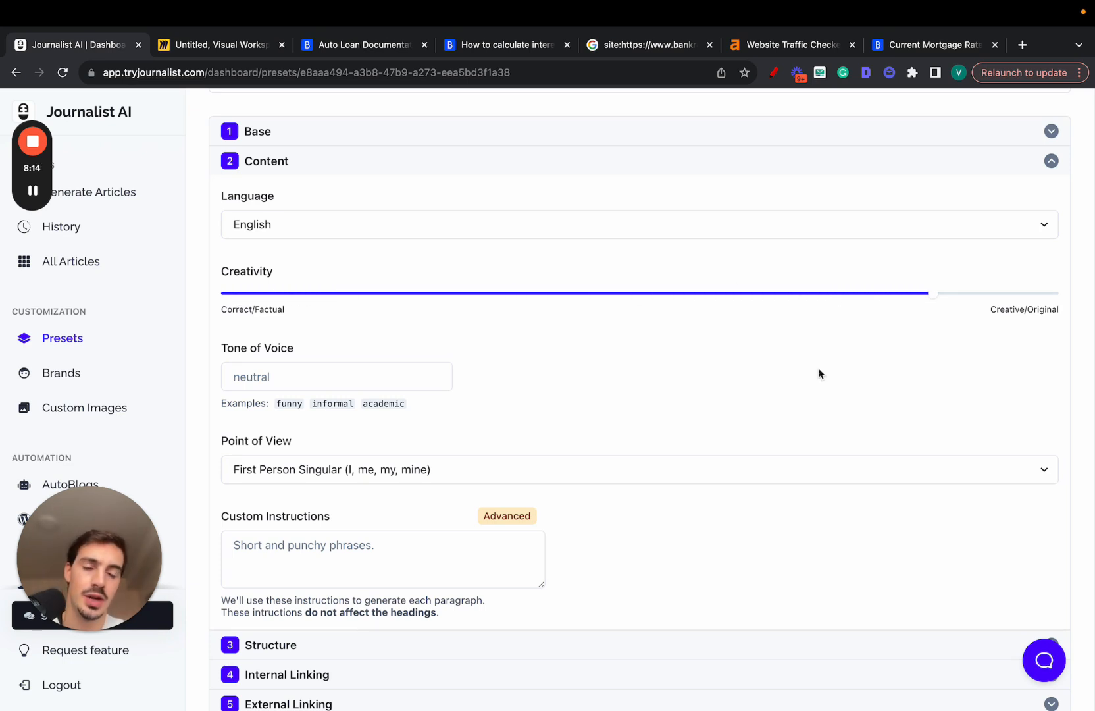
{"action": "scroll", "scroll_direction": "down", "scroll_amount": 3}
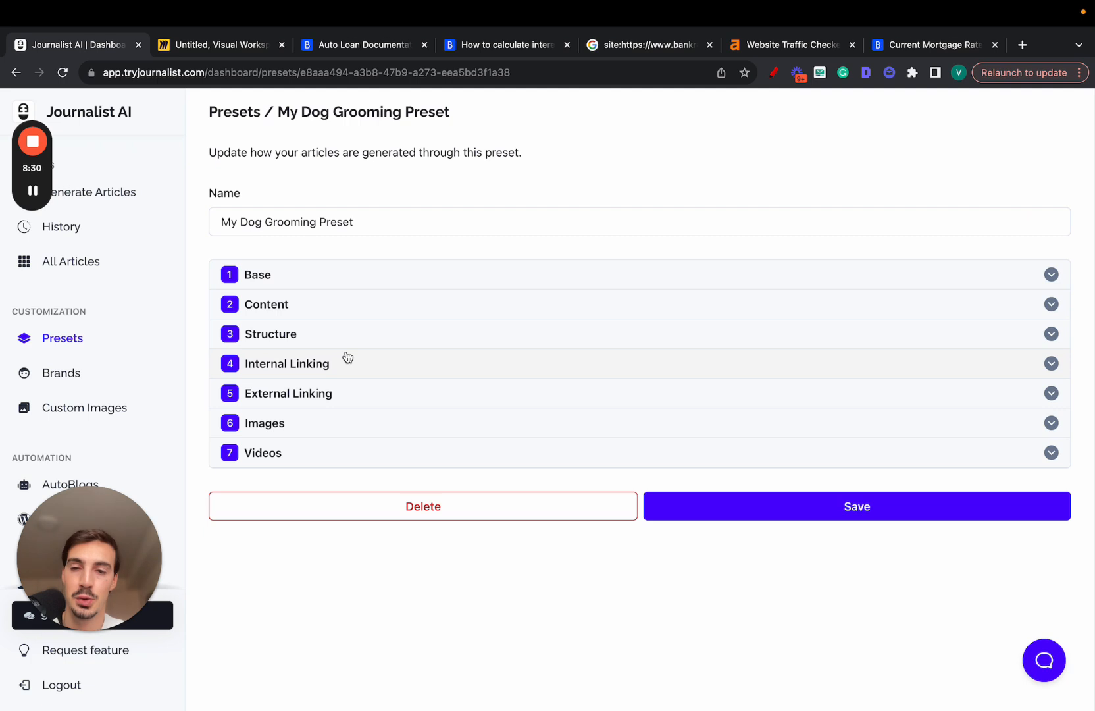
Enable a call-to-action URL and FAQs in Structure, keeping headings auto-generated.
{"action": "left_click", "coordinate": [271, 333]}
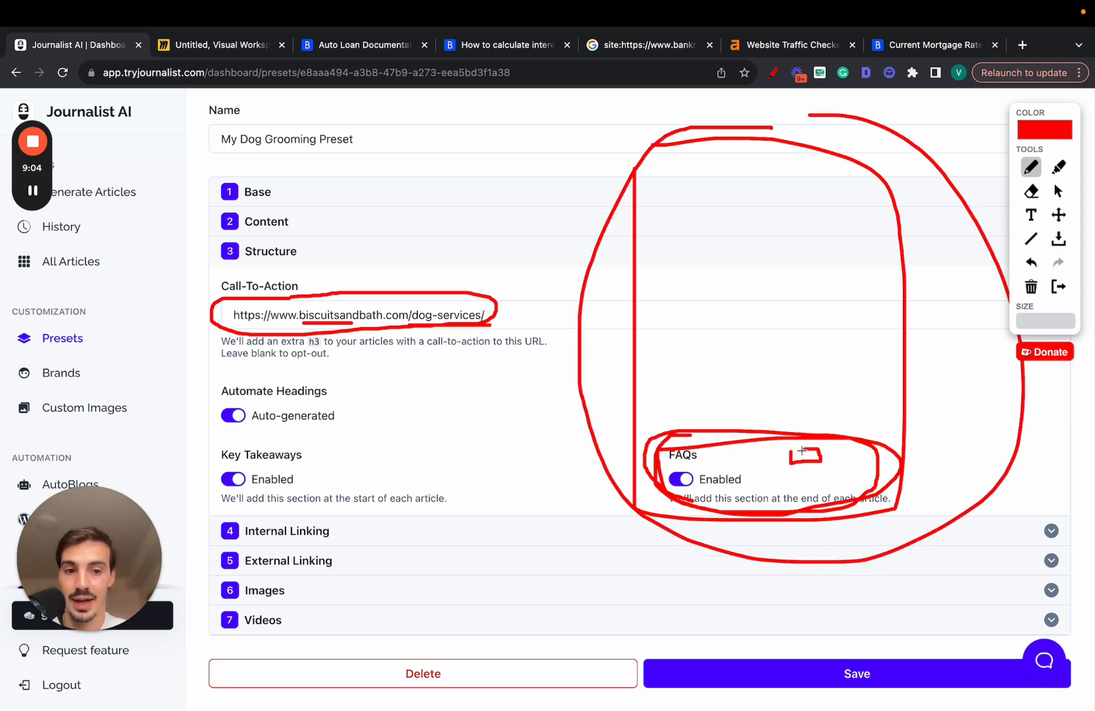
{"action": "left_click_drag", "start_coordinate": [377, 335], "coordinate": [803, 460]}
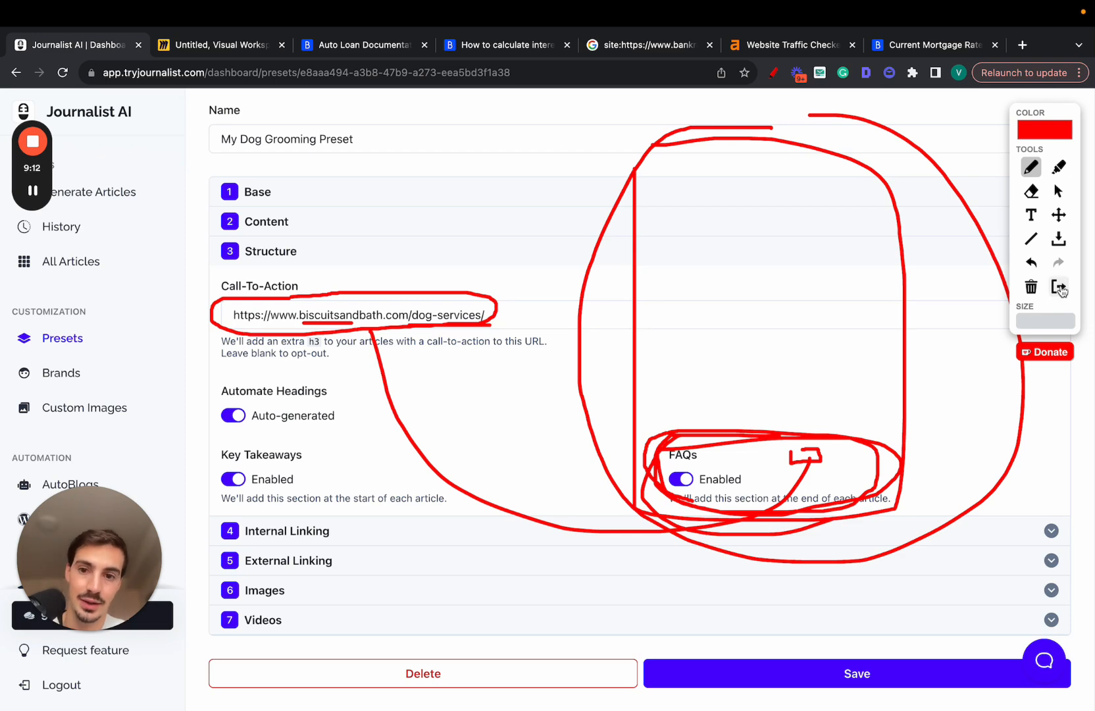
{"action": "left_click", "coordinate": [233, 415]}
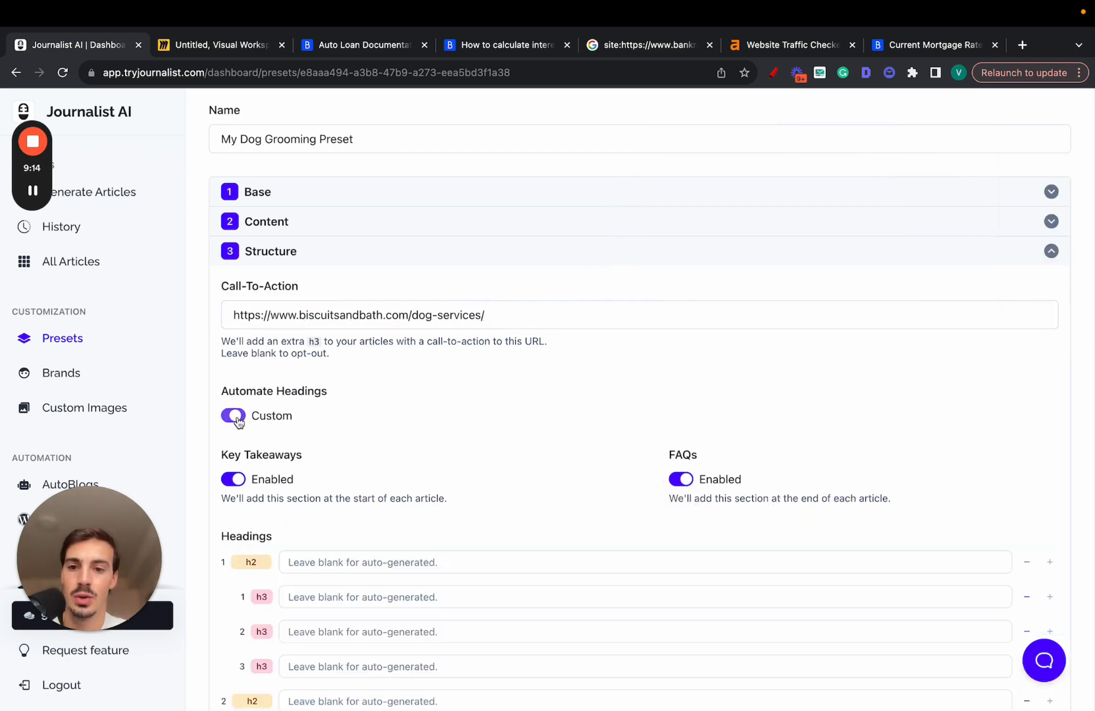
{"action": "left_click", "coordinate": [232, 415]}
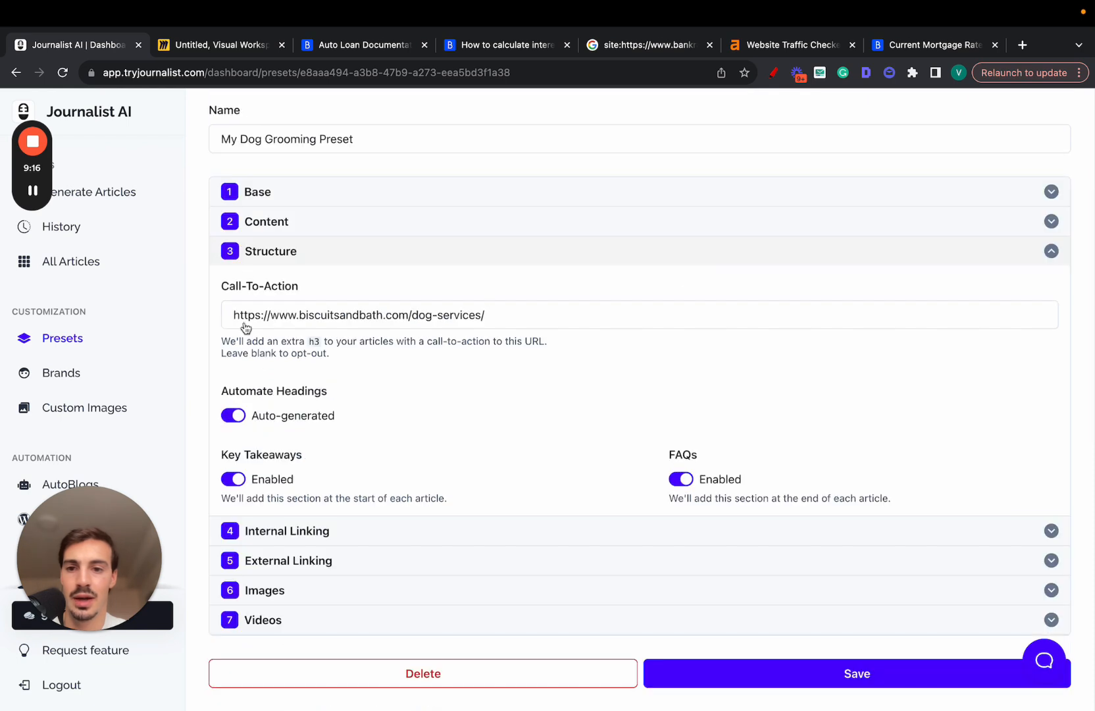
{"action": "left_click", "coordinate": [233, 479]}
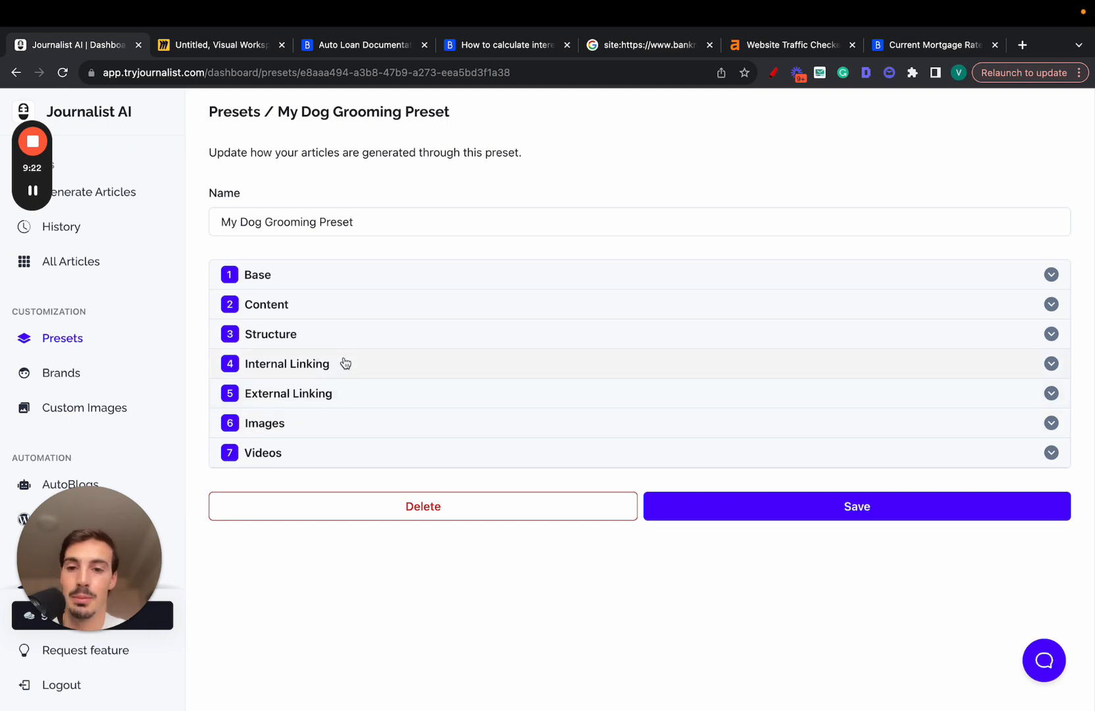
{"action": "left_click", "coordinate": [287, 363]}
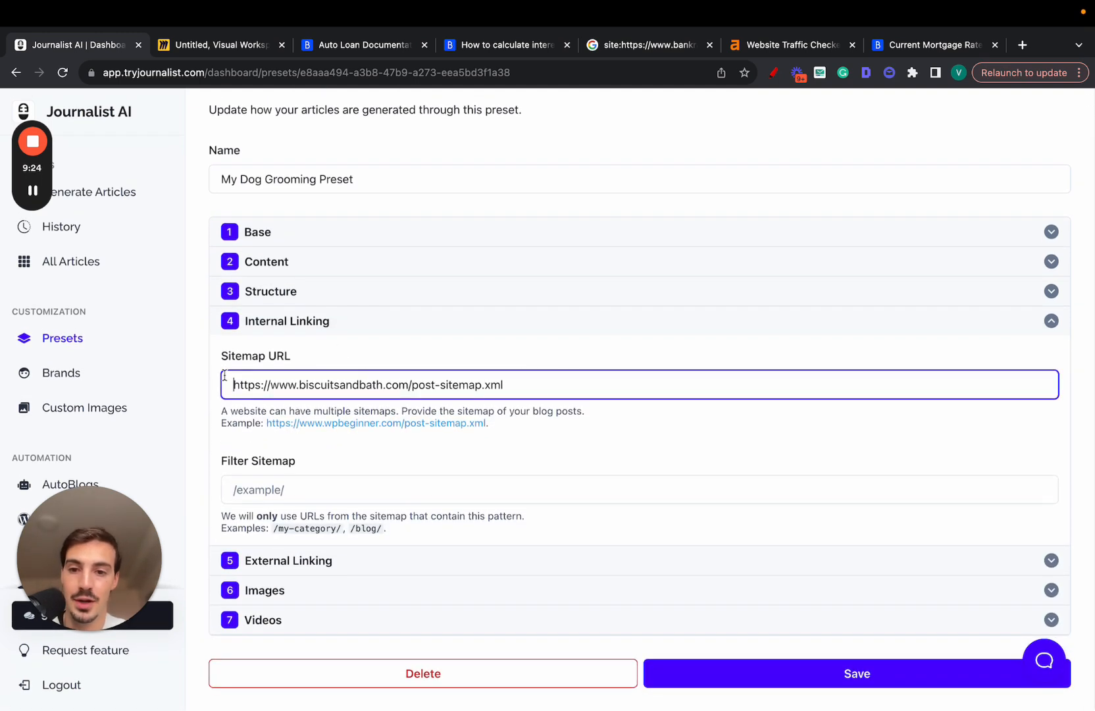
{"action": "left_click_drag", "start_coordinate": [627, 150], "coordinate": [866, 559]}
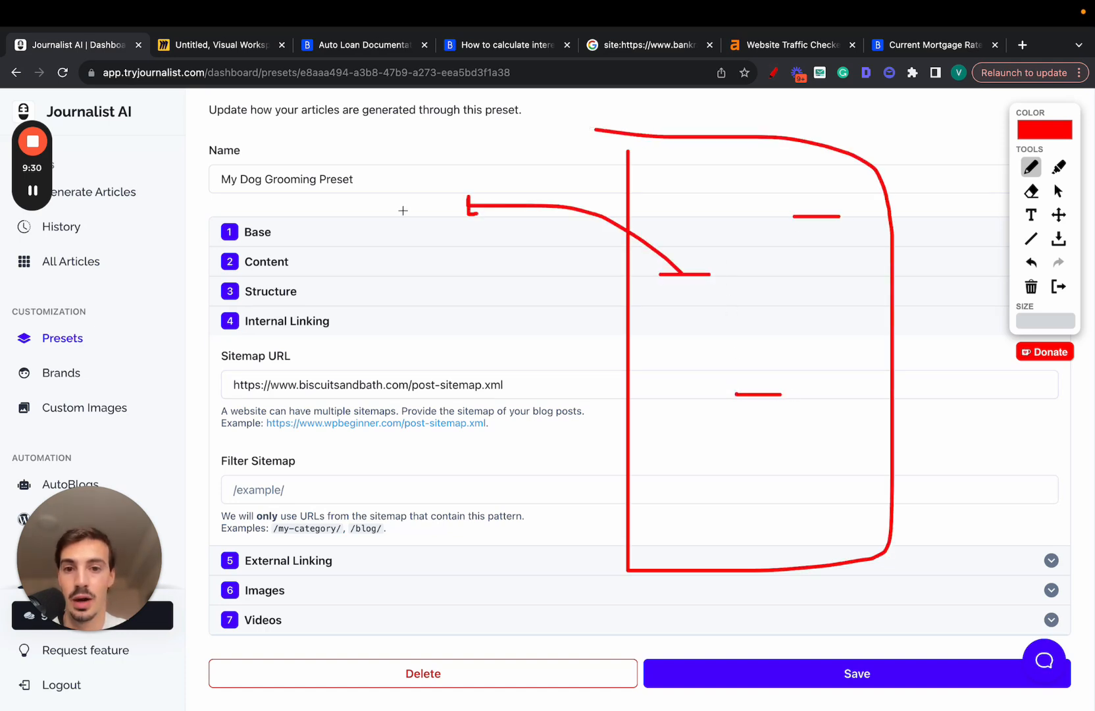
{"action": "left_click_drag", "start_coordinate": [402, 193], "coordinate": [422, 230]}
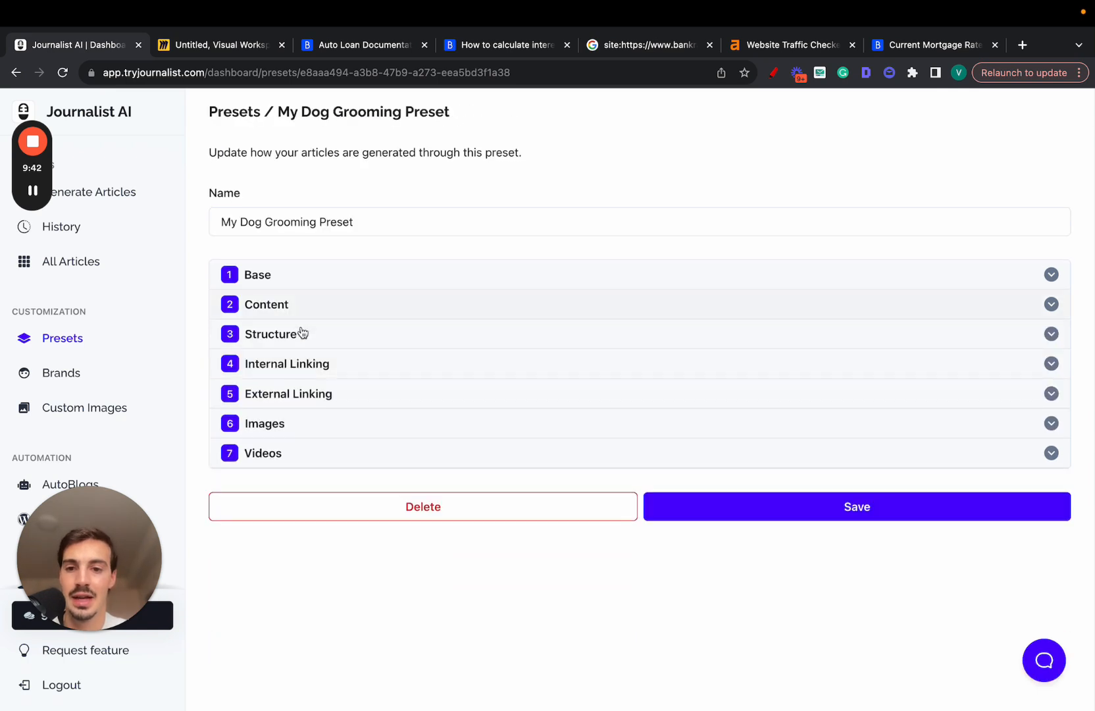
Enable Automatic External Links under External Linking, then expand the Images section.
{"action": "left_click", "coordinate": [288, 393]}
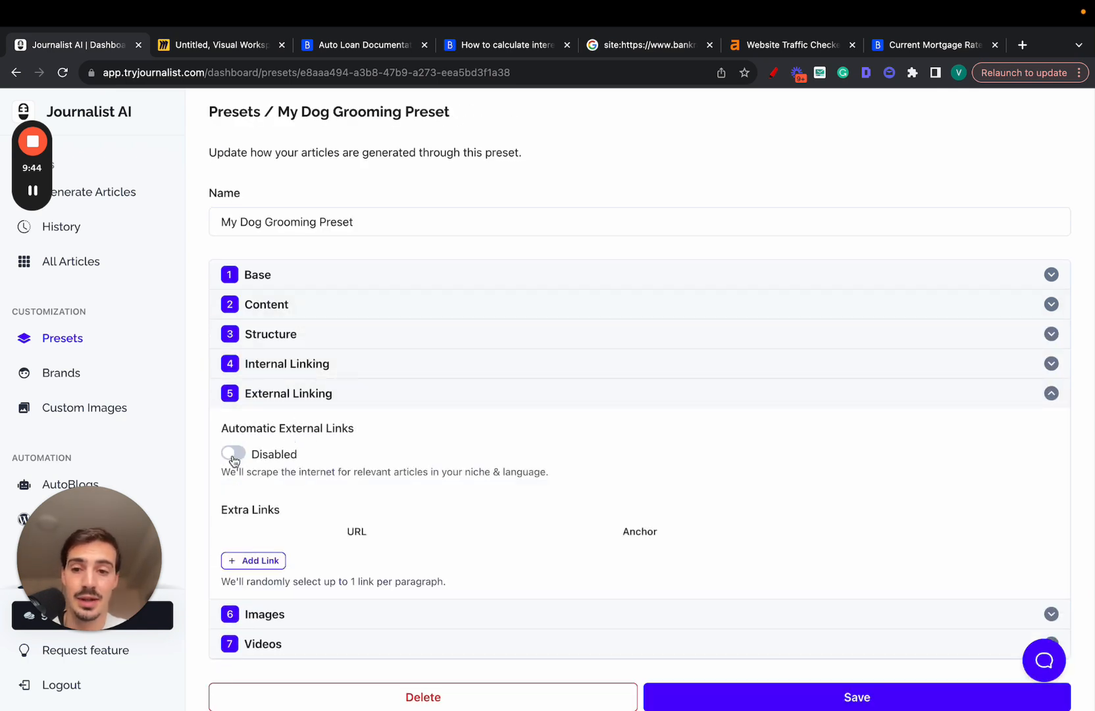
{"action": "left_click", "coordinate": [233, 455]}
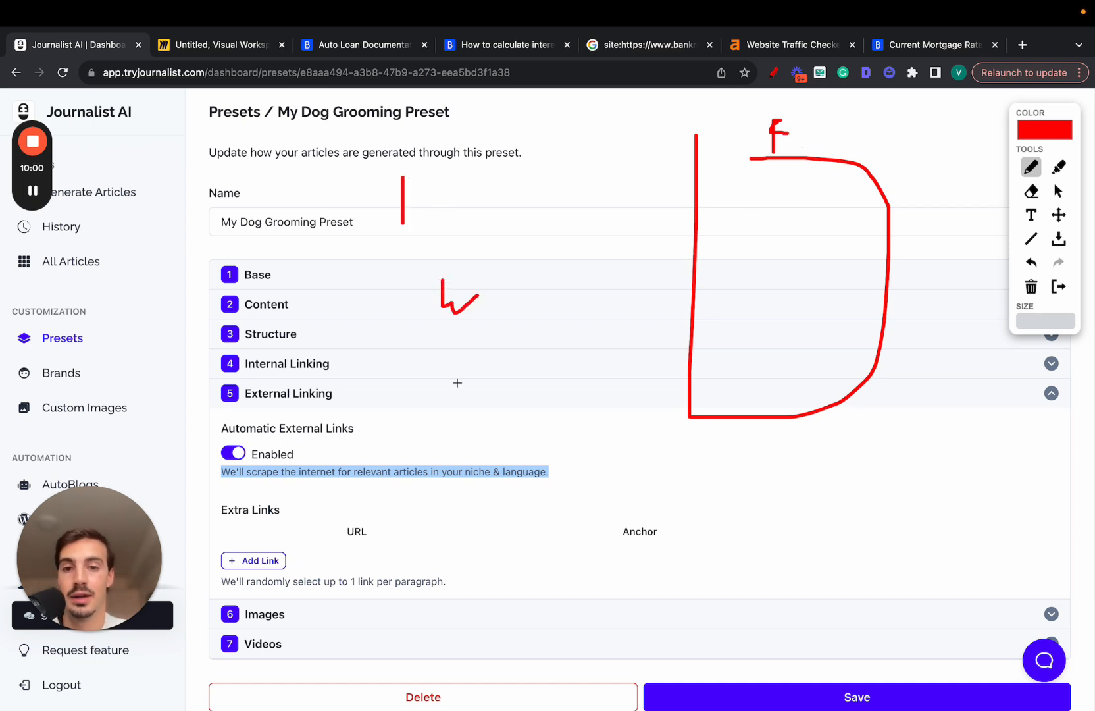
{"action": "left_click_drag", "start_coordinate": [468, 381], "coordinate": [466, 423]}
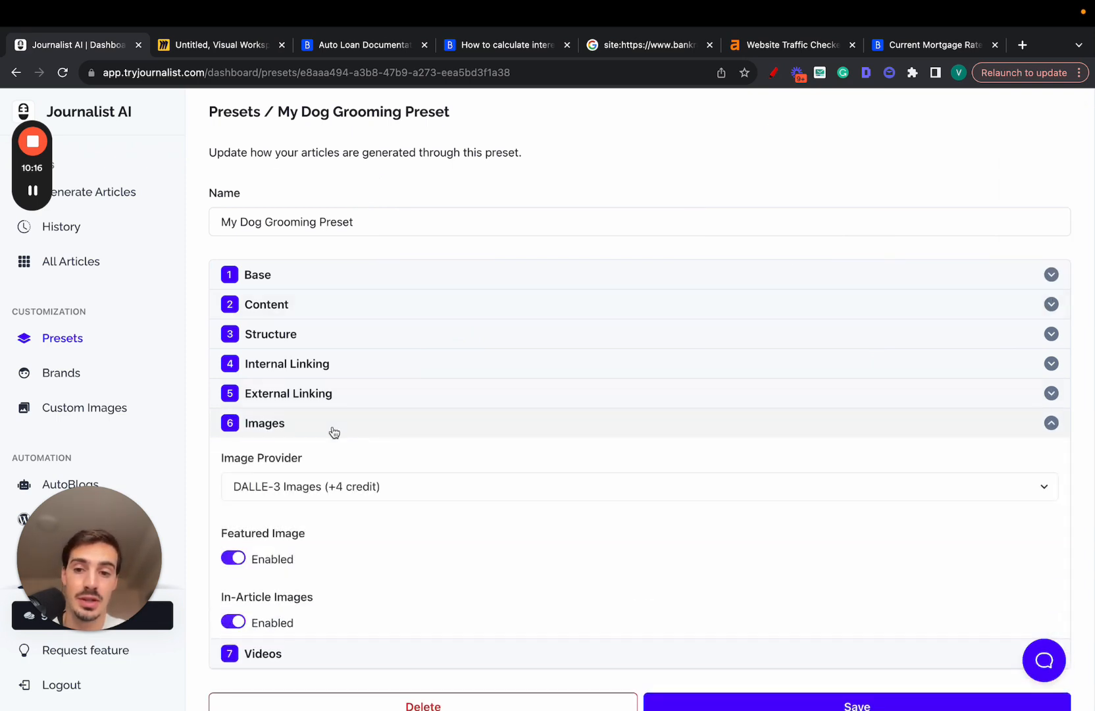
Keep DALLE-3 as image provider, turn off Featured Image, and expand Videos.
{"action": "left_click", "coordinate": [636, 487]}
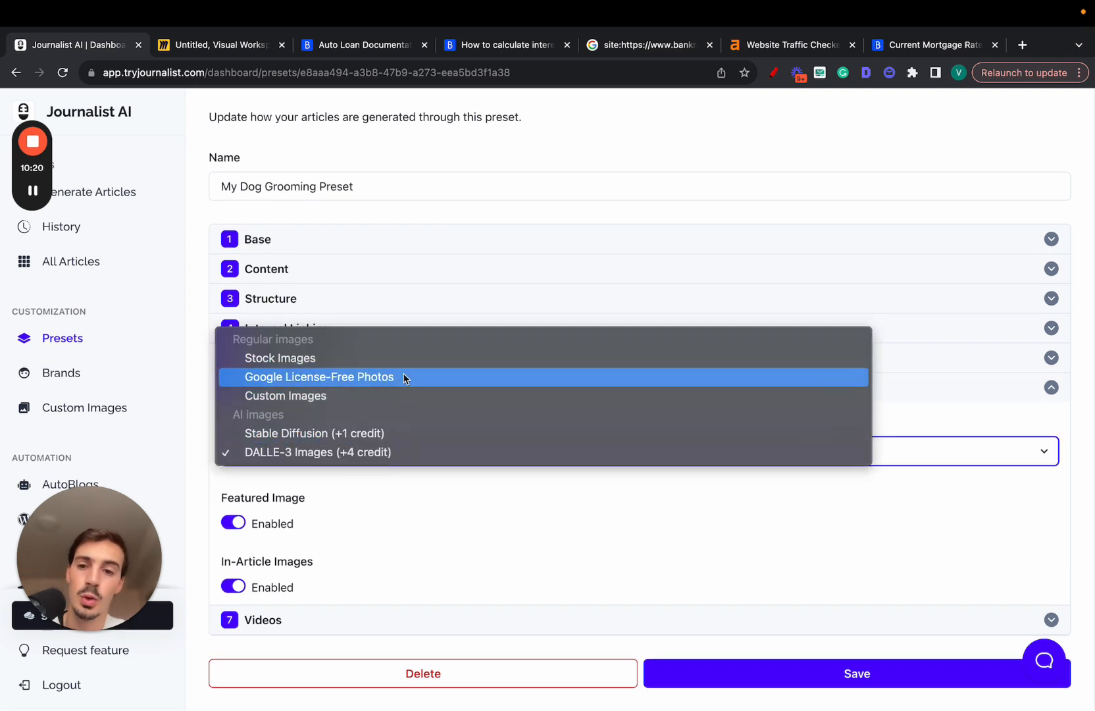
{"action": "mouse_move", "coordinate": [318, 451]}
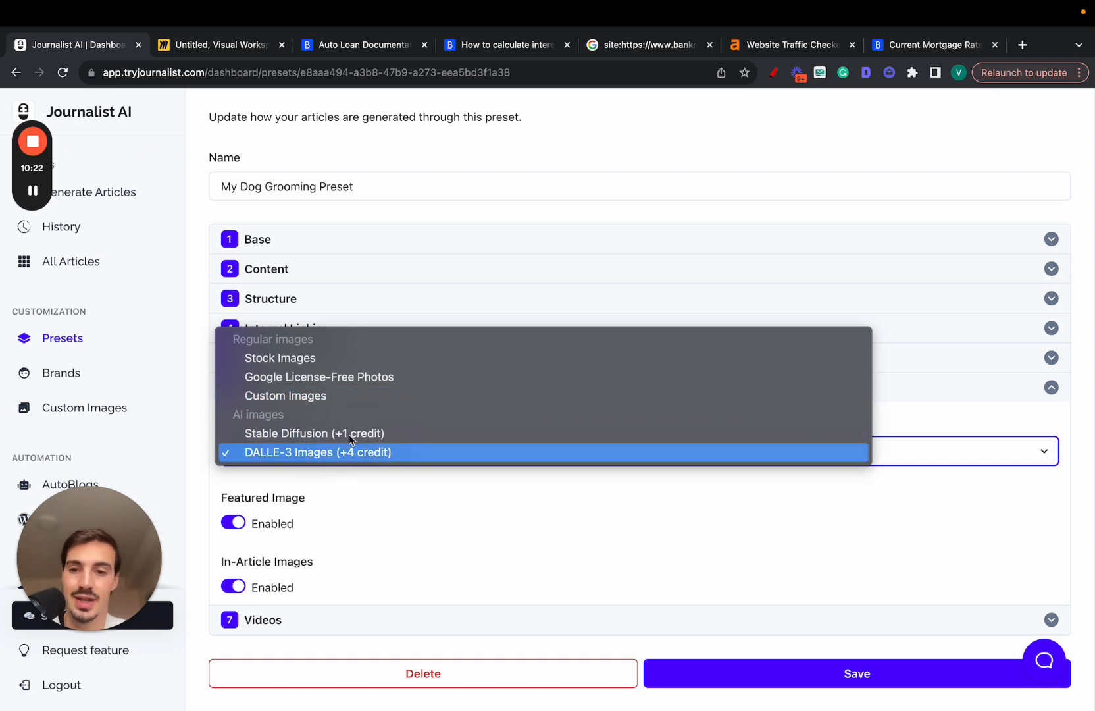
{"action": "mouse_move", "coordinate": [400, 465]}
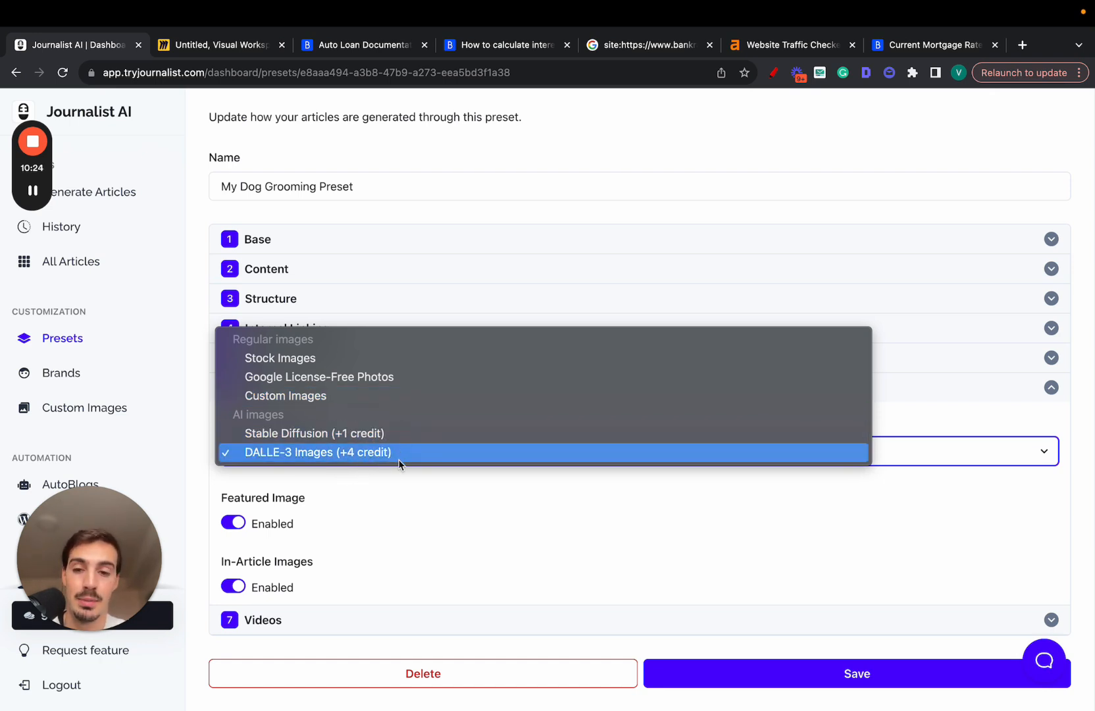
{"action": "mouse_move", "coordinate": [407, 487]}
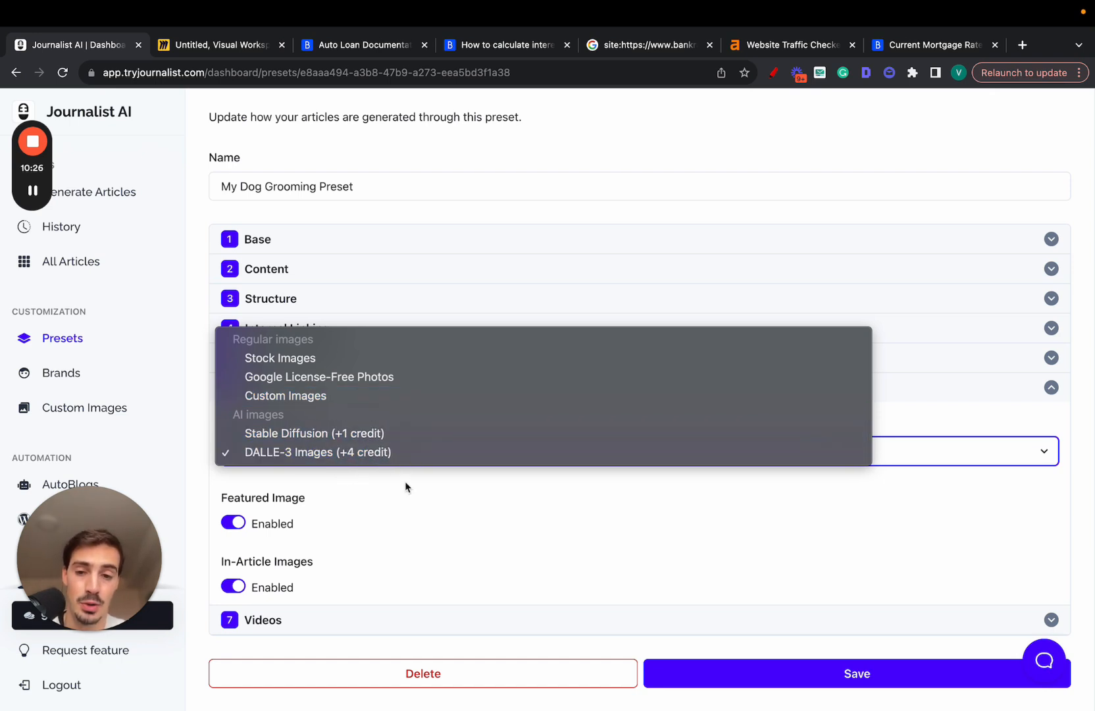
{"action": "left_click", "coordinate": [232, 523]}
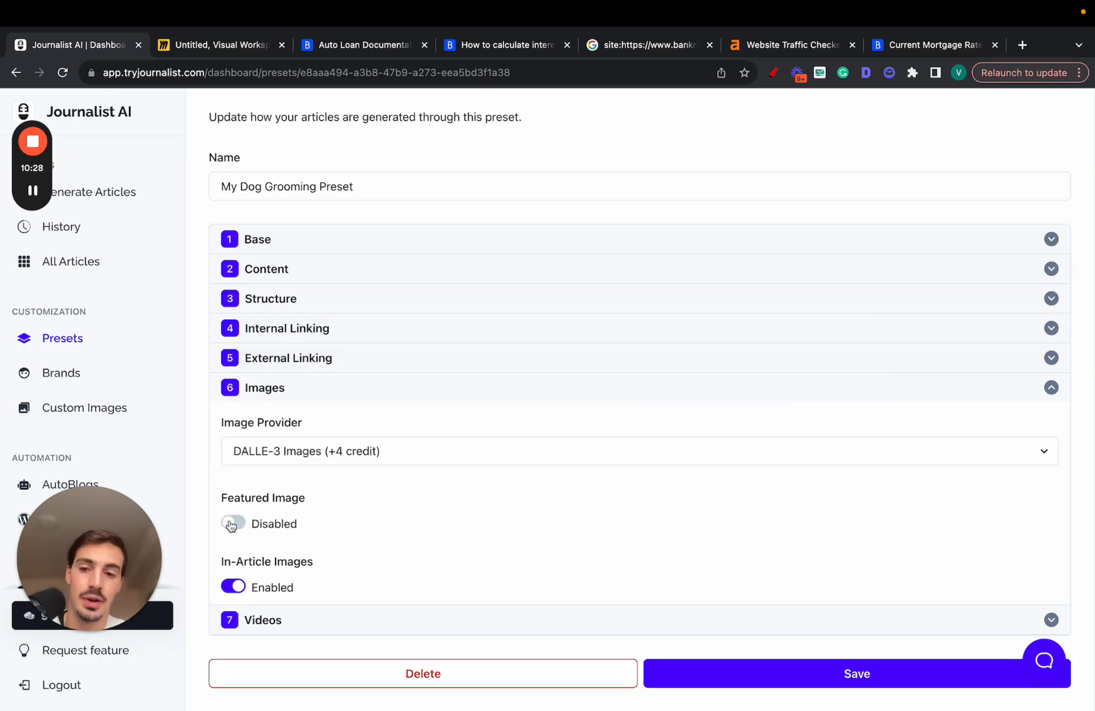
{"action": "left_click", "coordinate": [232, 523]}
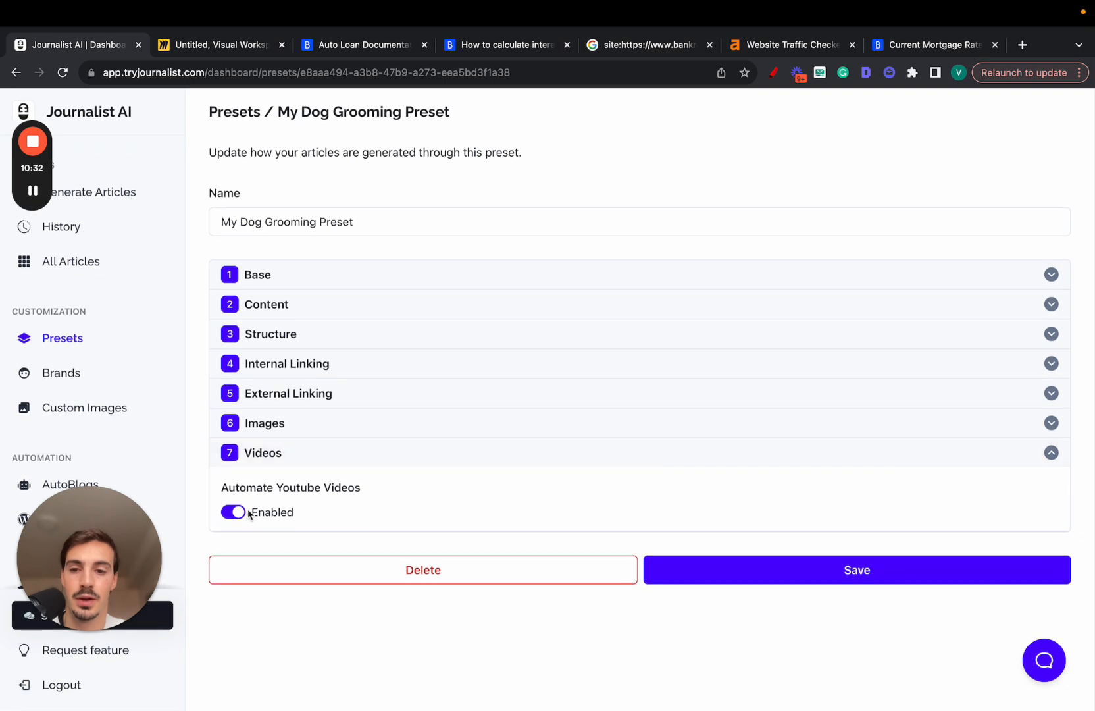
{"action": "mouse_move", "coordinate": [784, 116]}
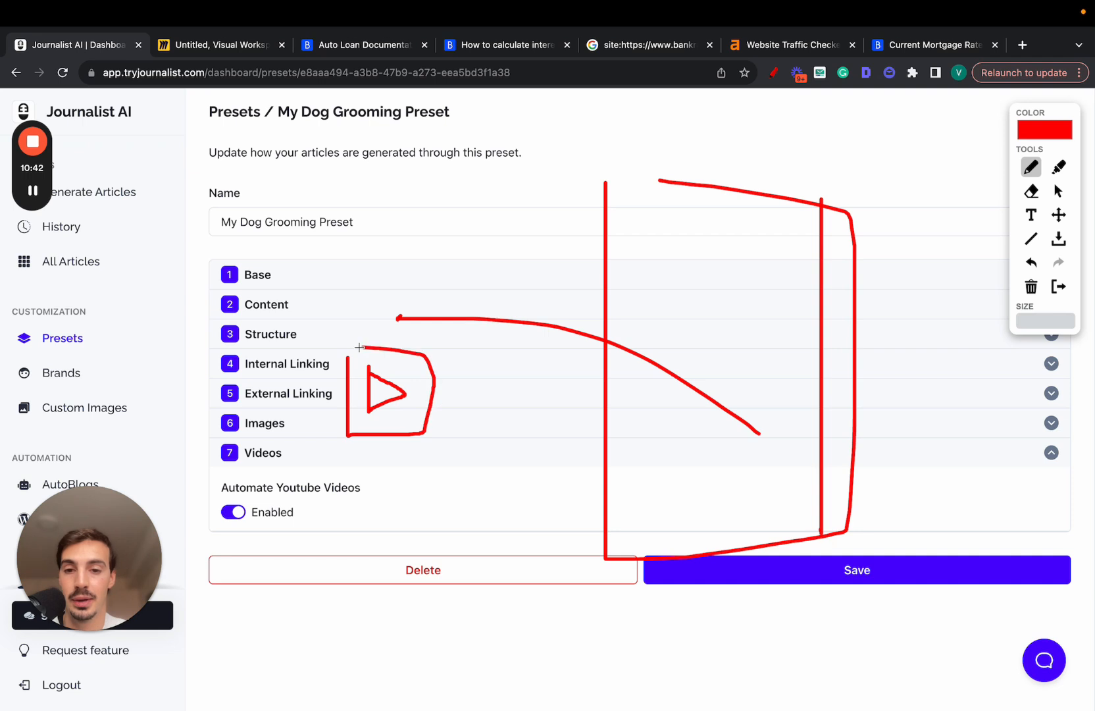
Switch off automated YouTube videos and go to Generate Articles in Advanced mode.
{"action": "left_click_drag", "start_coordinate": [426, 404], "coordinate": [684, 419]}
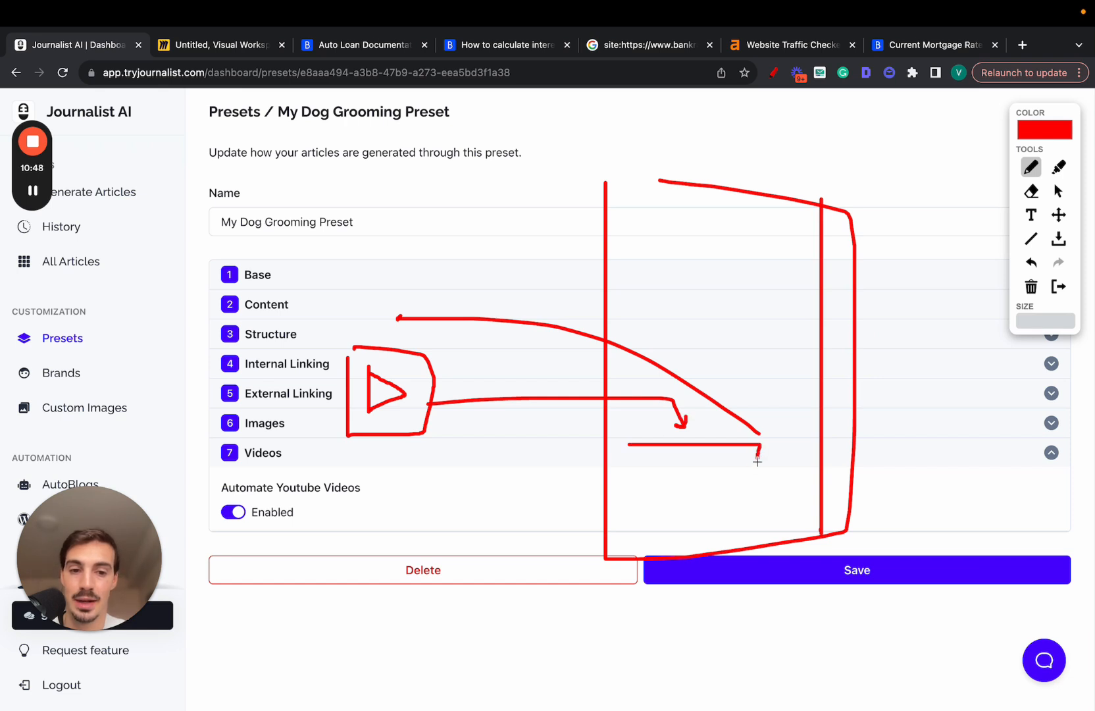
{"action": "left_click_drag", "start_coordinate": [639, 457], "coordinate": [758, 463]}
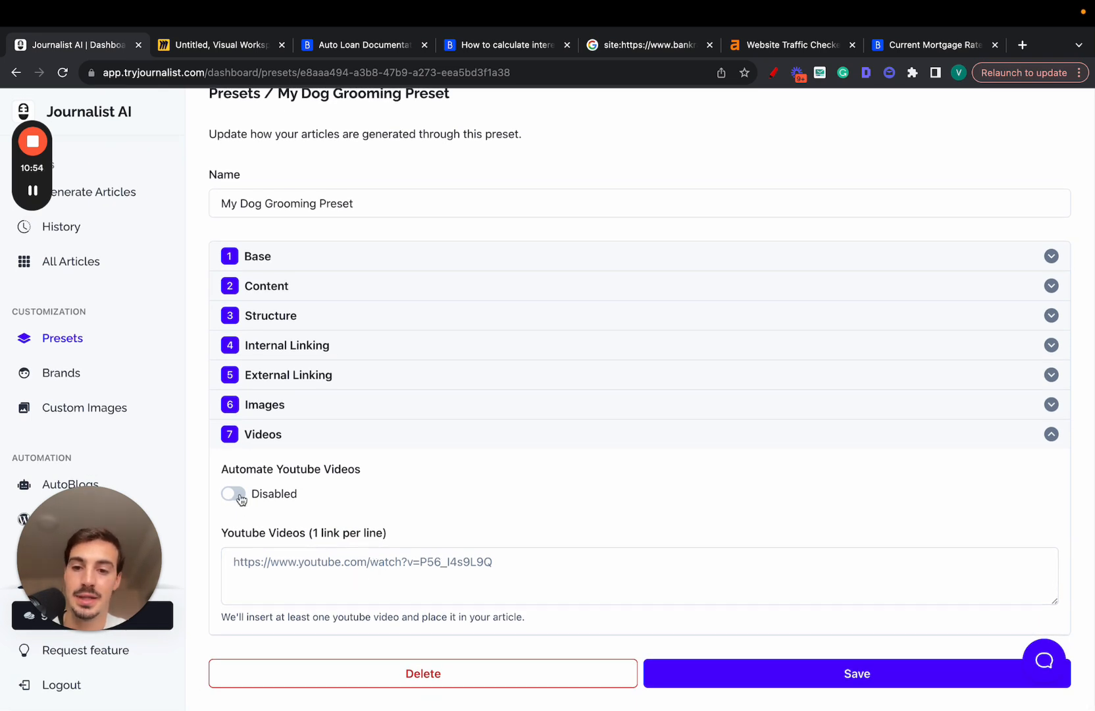
{"action": "left_click", "coordinate": [1051, 434]}
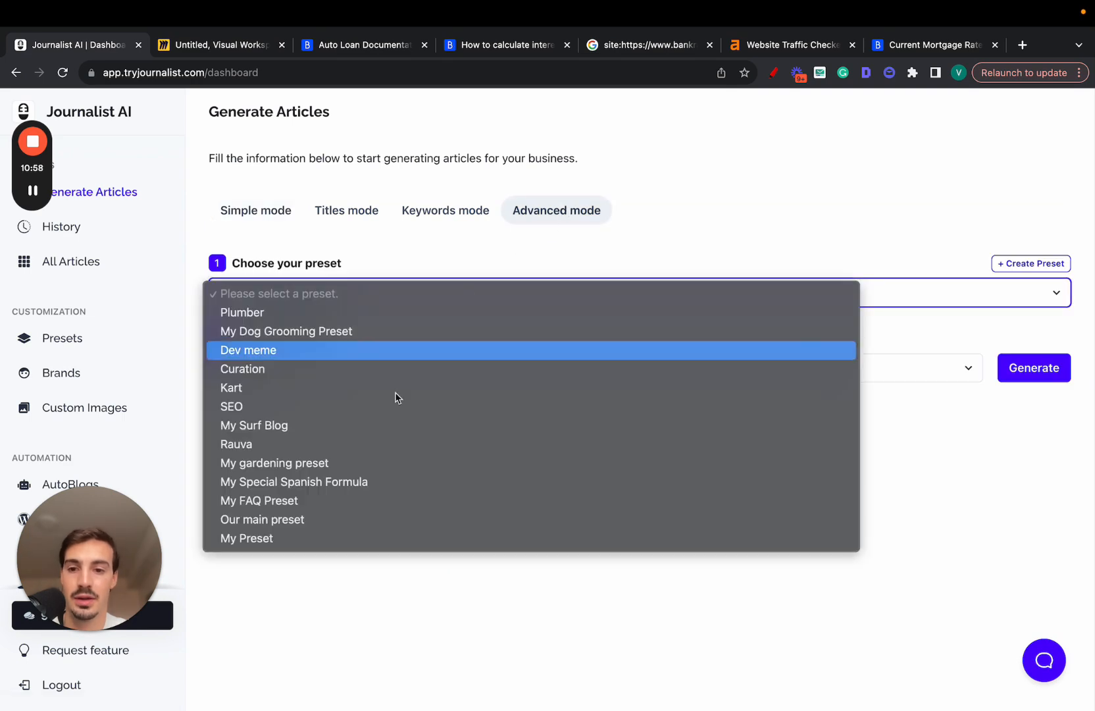
Pick My Dog Grooming Preset with 300 articles, then open AutoBlogs.
{"action": "left_click", "coordinate": [286, 331]}
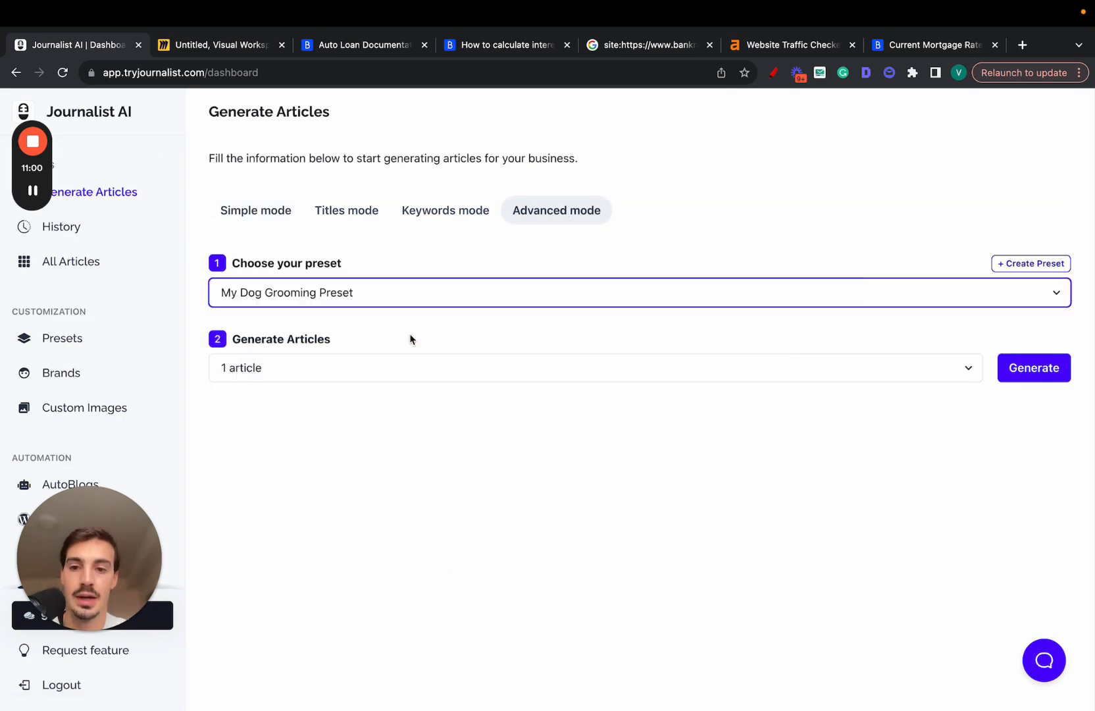
{"action": "left_click", "coordinate": [594, 368]}
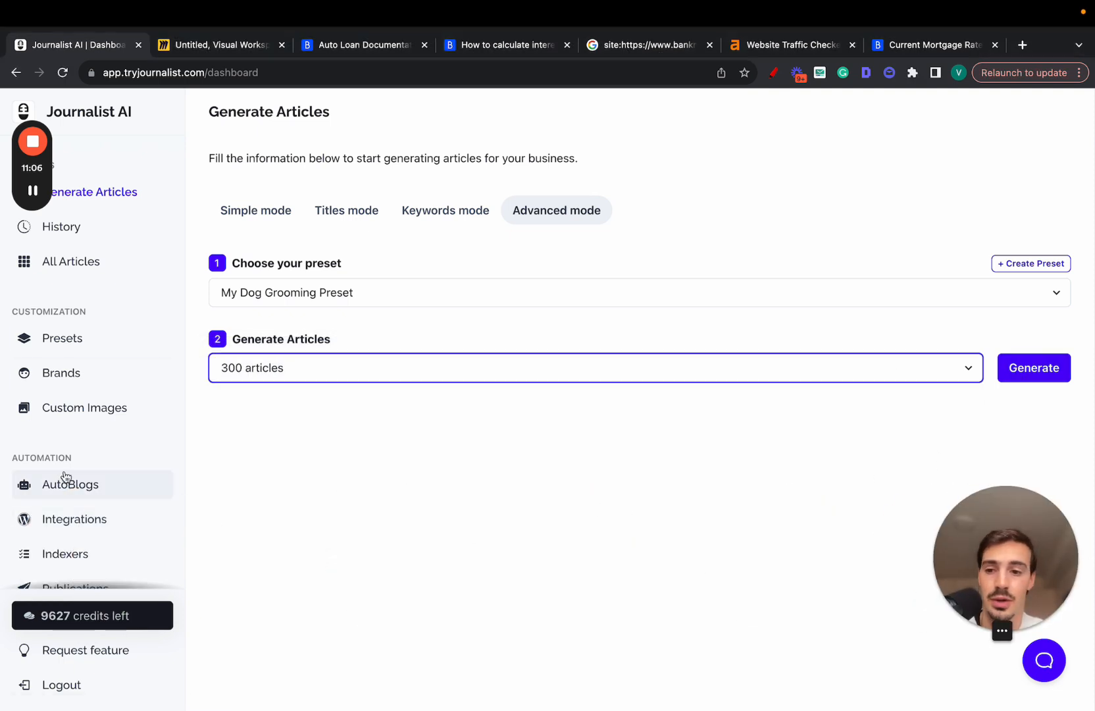
{"action": "left_click", "coordinate": [70, 484]}
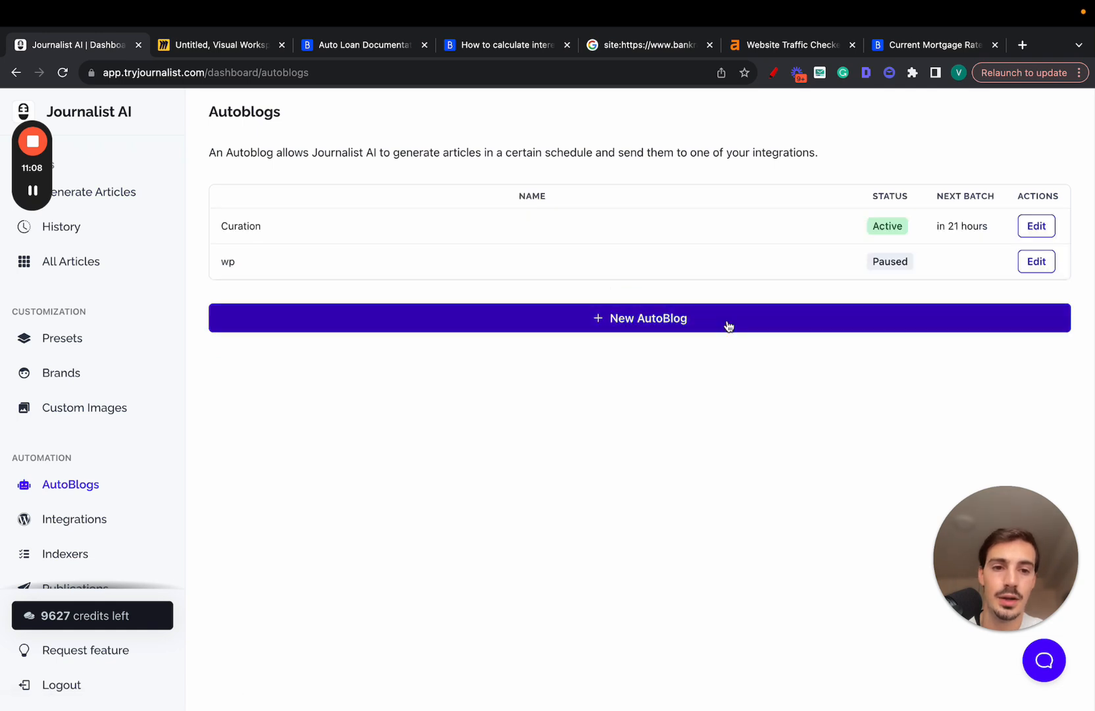
Create an AutoBlog: My Dog Grooming Preset, 300 every 6 hours, Konec, Active.
{"action": "left_click", "coordinate": [638, 318]}
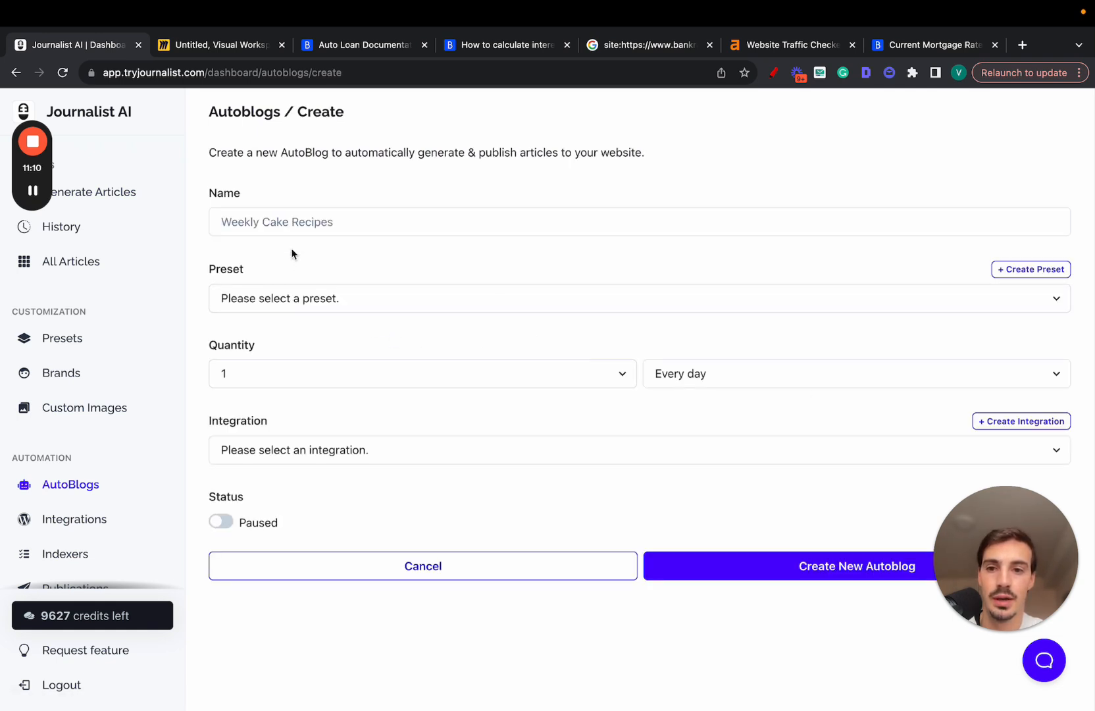
{"action": "left_click", "coordinate": [638, 298]}
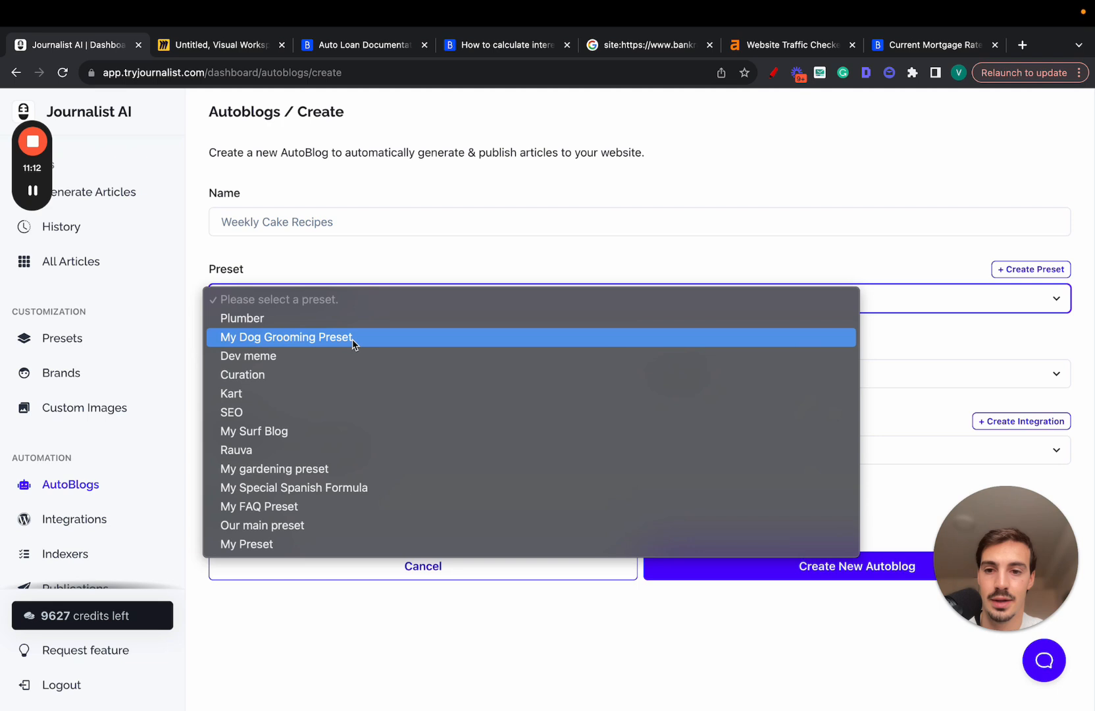
{"action": "left_click", "coordinate": [285, 337]}
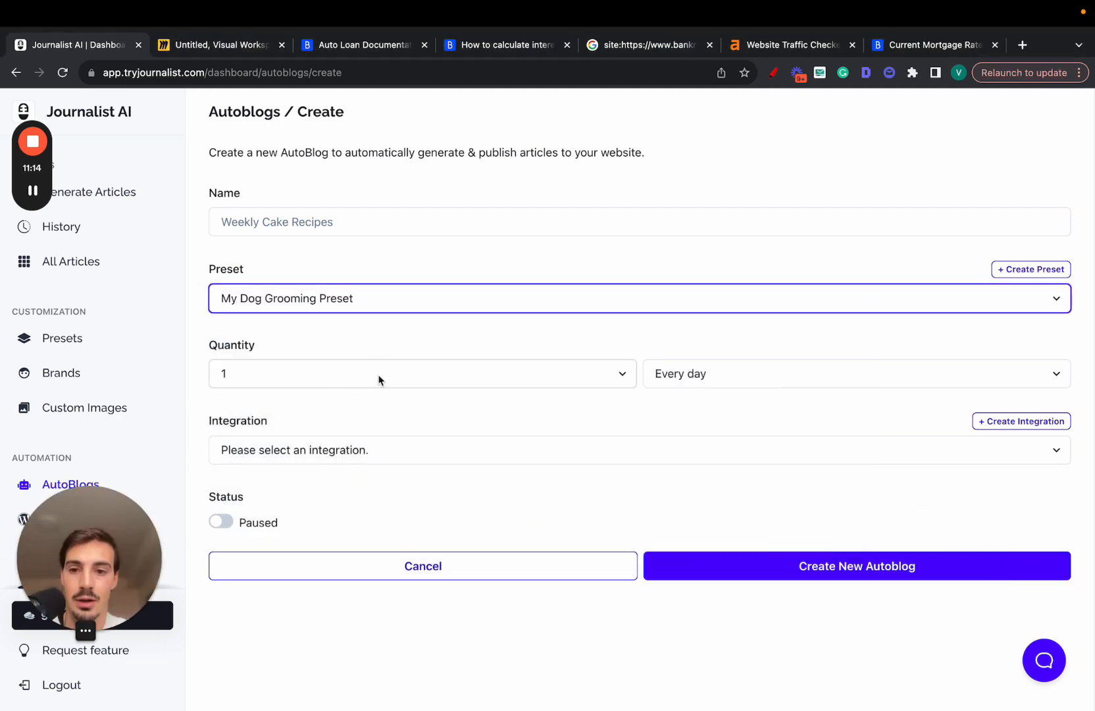
{"action": "left_click", "coordinate": [854, 374]}
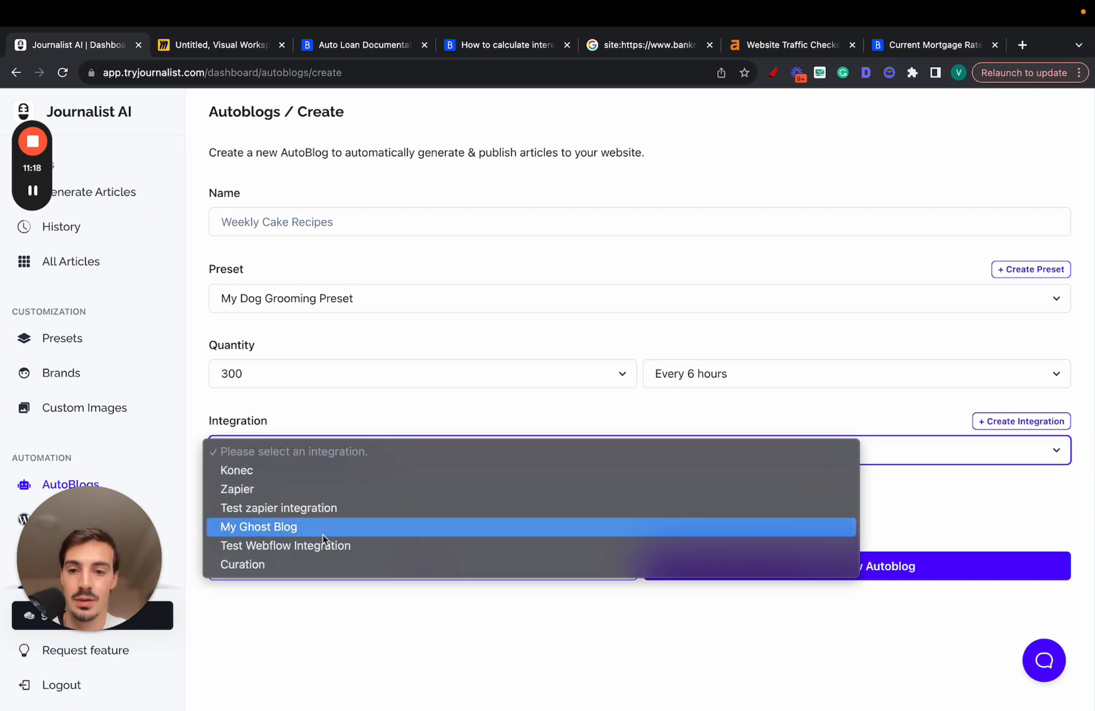
{"action": "left_click", "coordinate": [237, 470]}
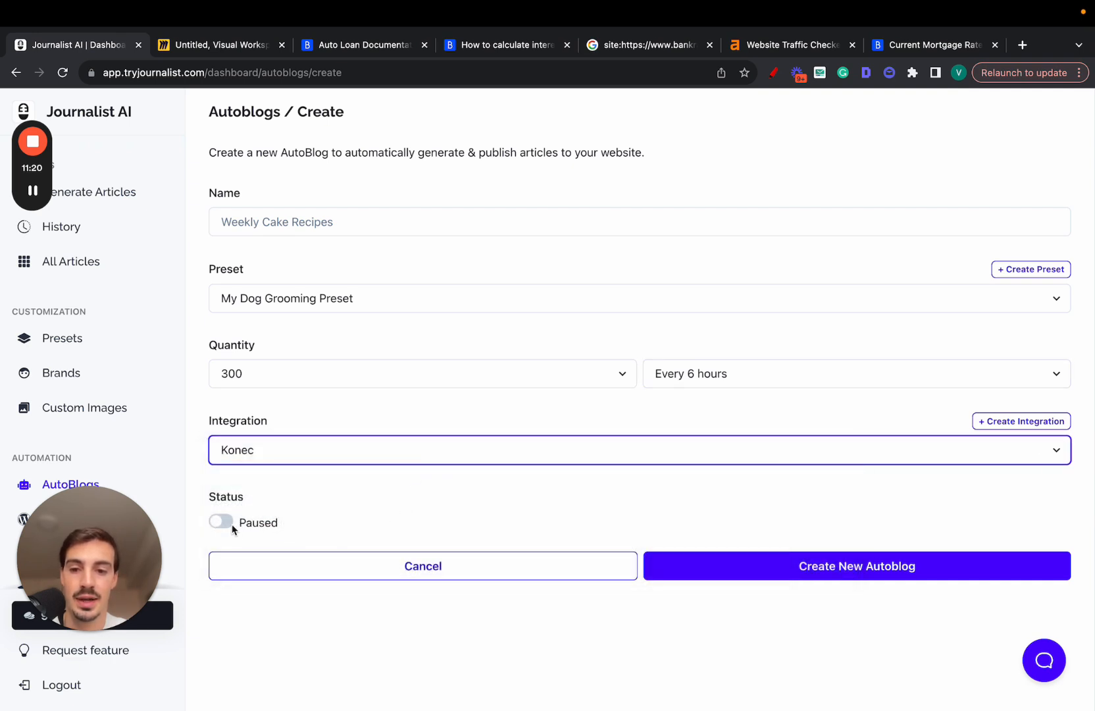
{"action": "left_click", "coordinate": [221, 523]}
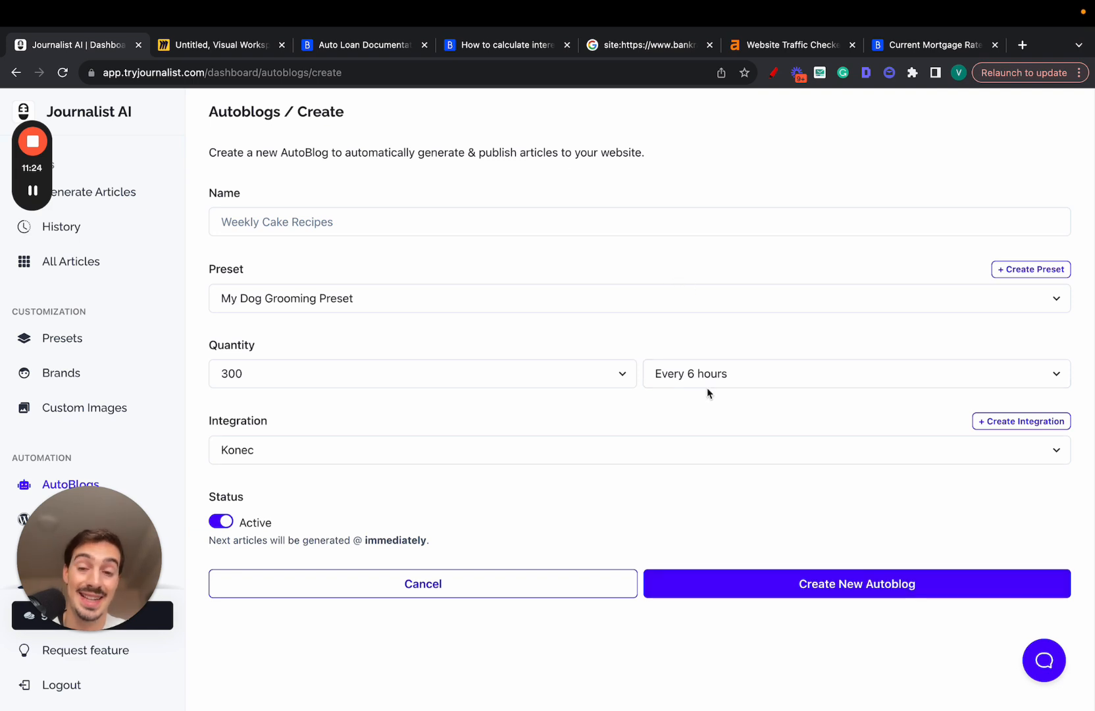
{"action": "mouse_move", "coordinate": [362, 393]}
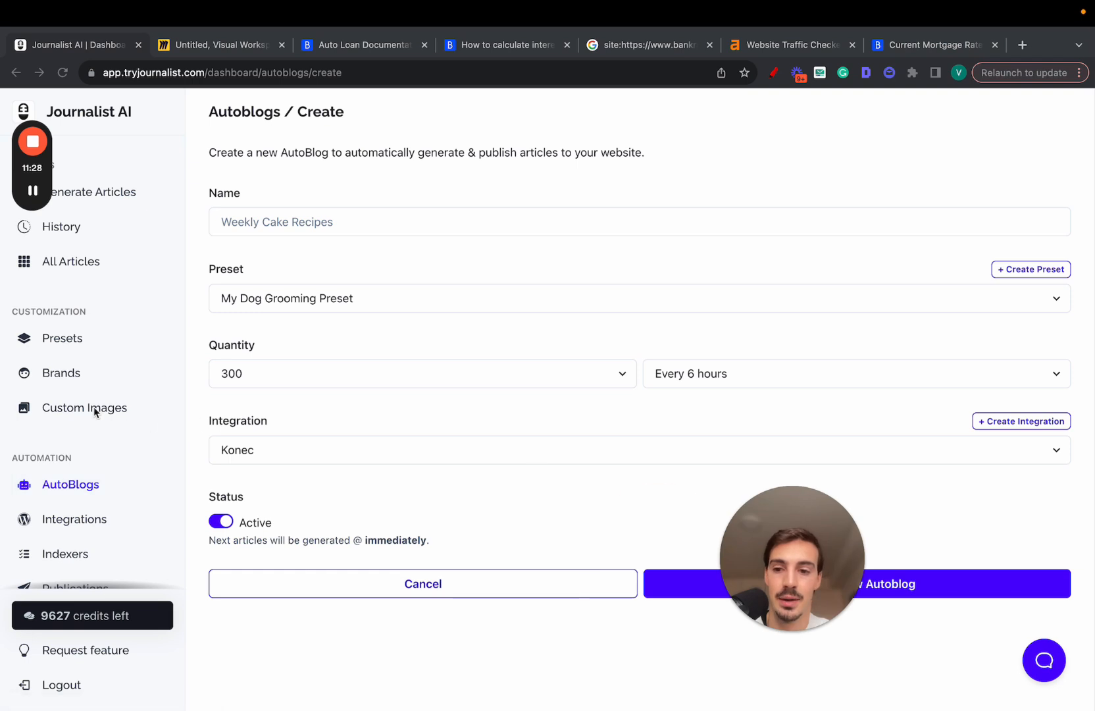
{"action": "left_click", "coordinate": [75, 518]}
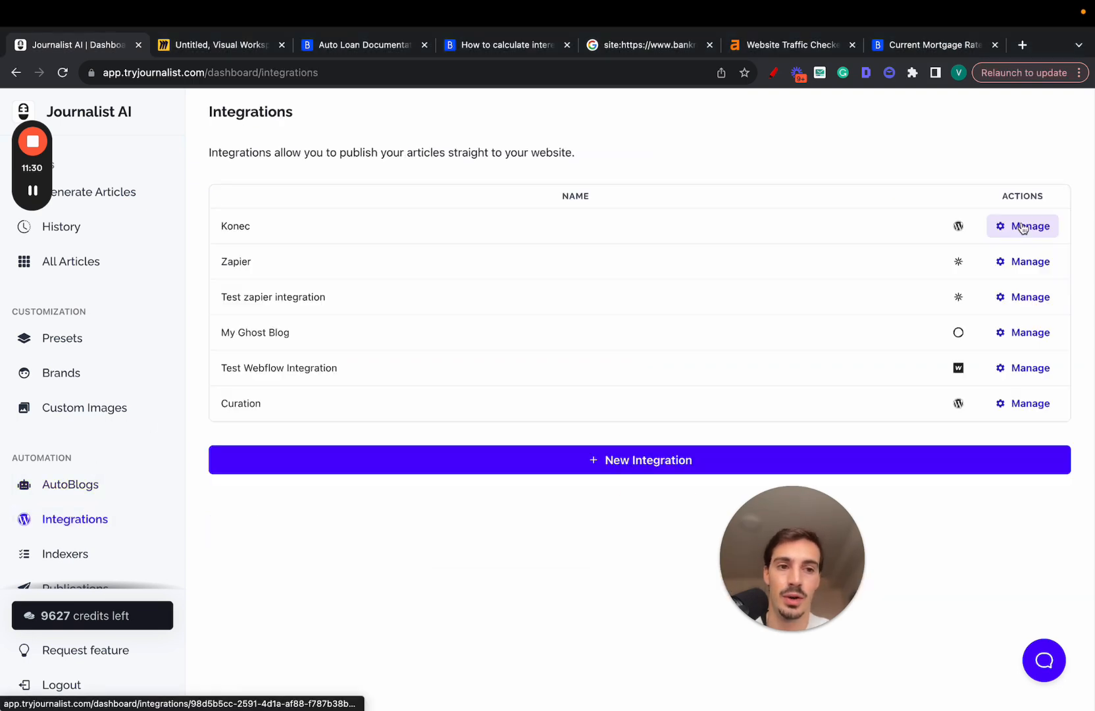
Review Konec integration settings, keeping a 15-minute post gap, then return to Generate Articles.
{"action": "left_click", "coordinate": [1022, 226]}
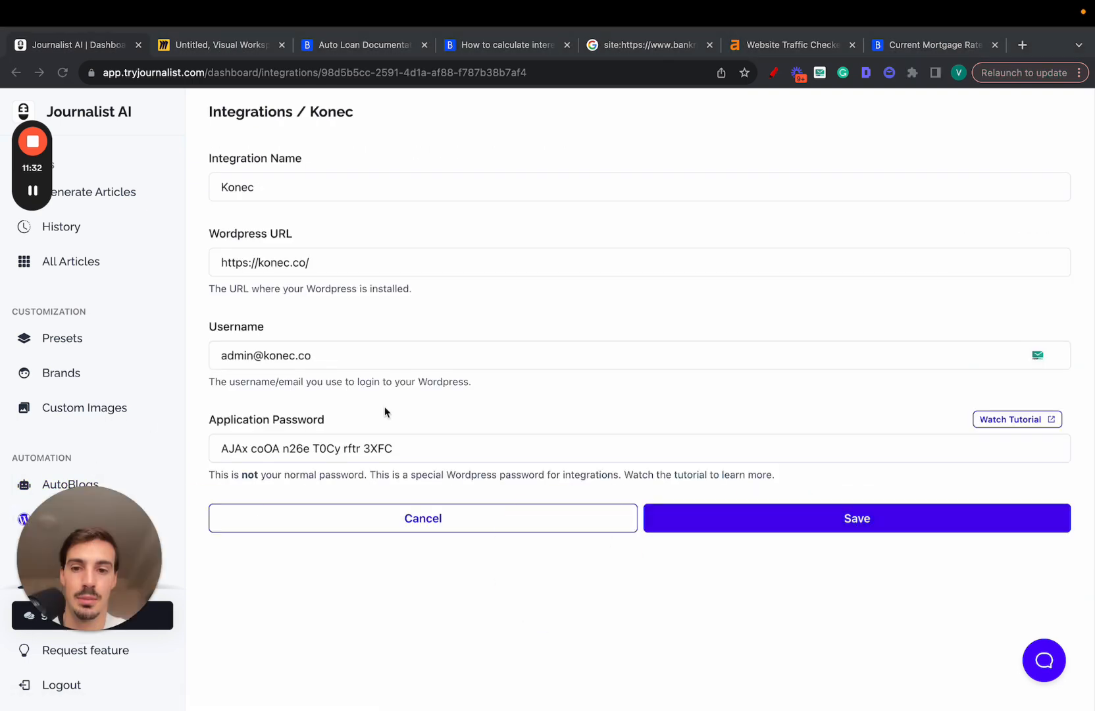
{"action": "left_click", "coordinate": [856, 518]}
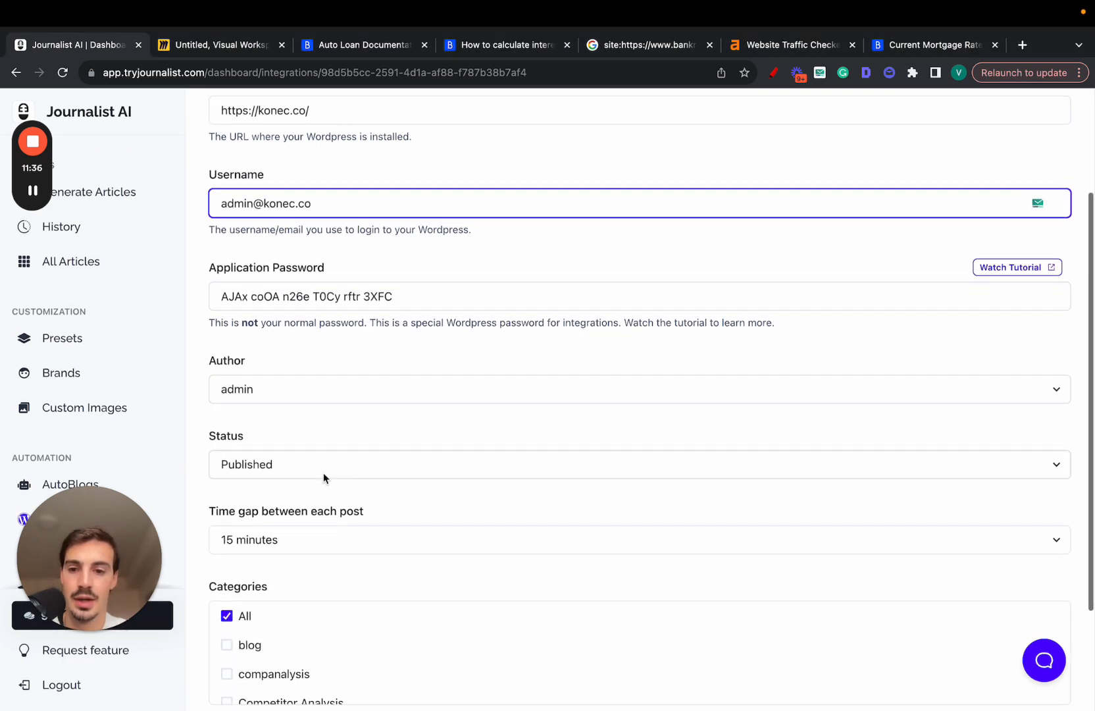
{"action": "left_click", "coordinate": [635, 539]}
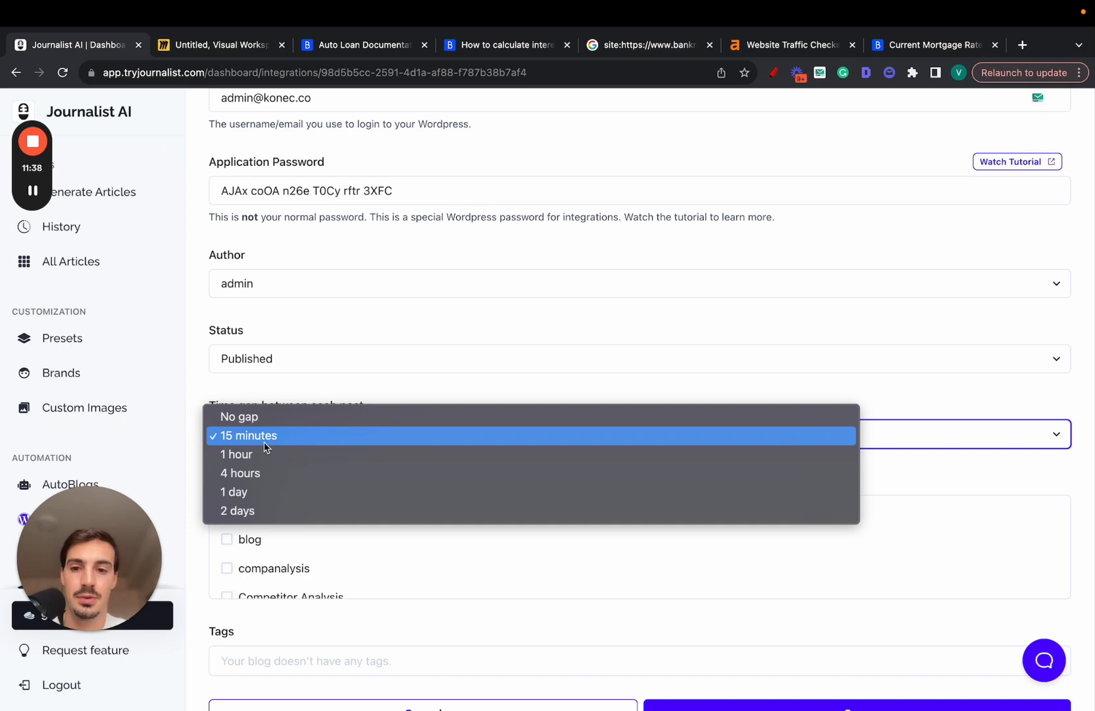
{"action": "left_click", "coordinate": [248, 436]}
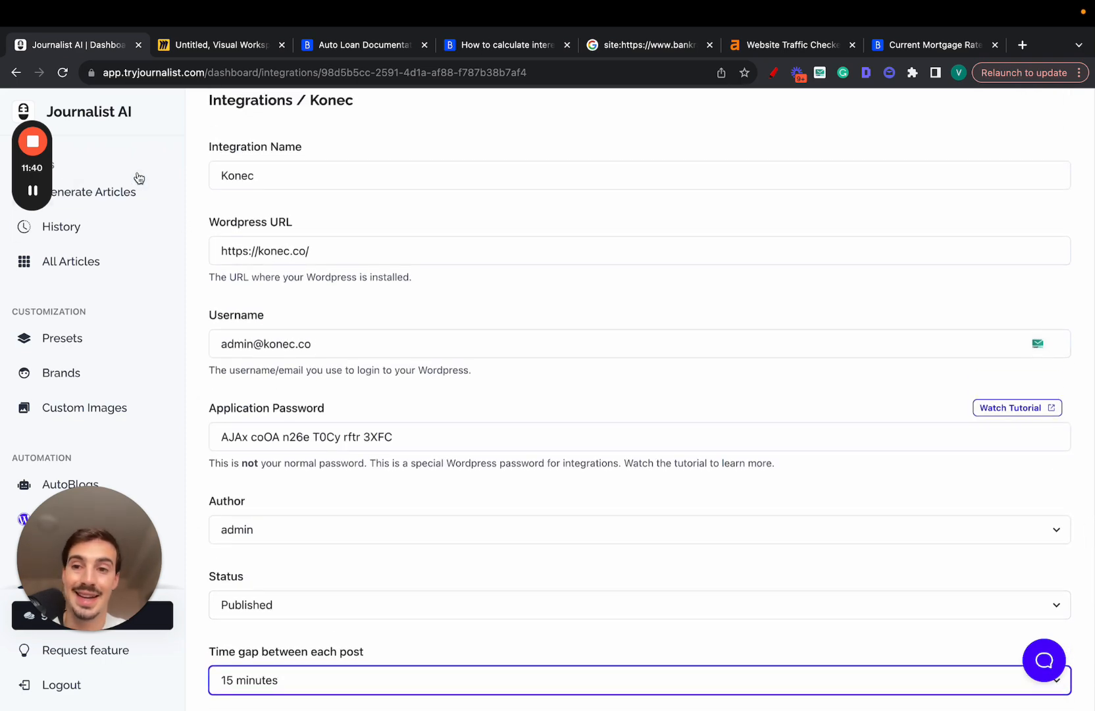
{"action": "left_click", "coordinate": [92, 192]}
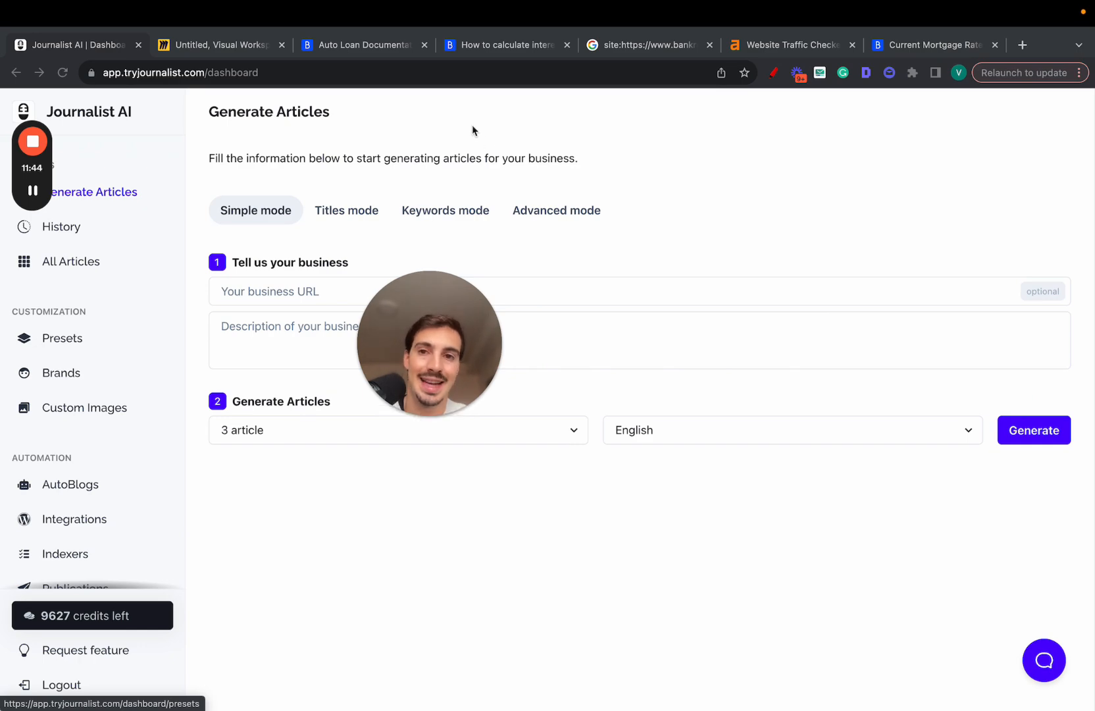
{"action": "left_click", "coordinate": [361, 45]}
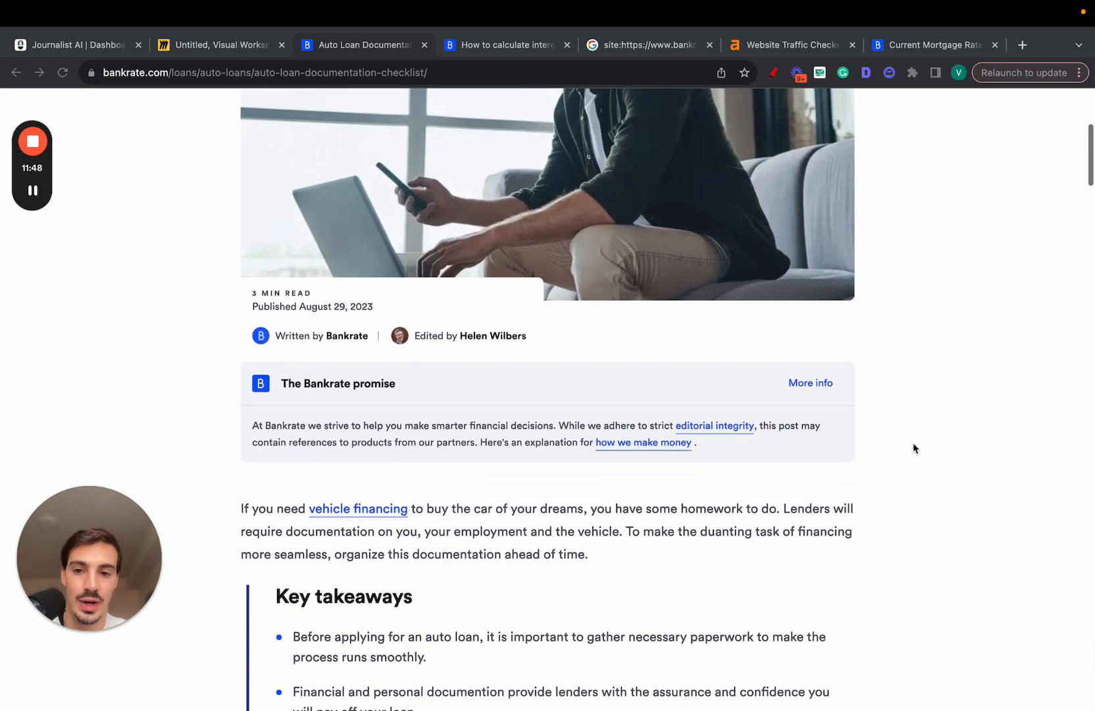
{"action": "mouse_move", "coordinate": [465, 347]}
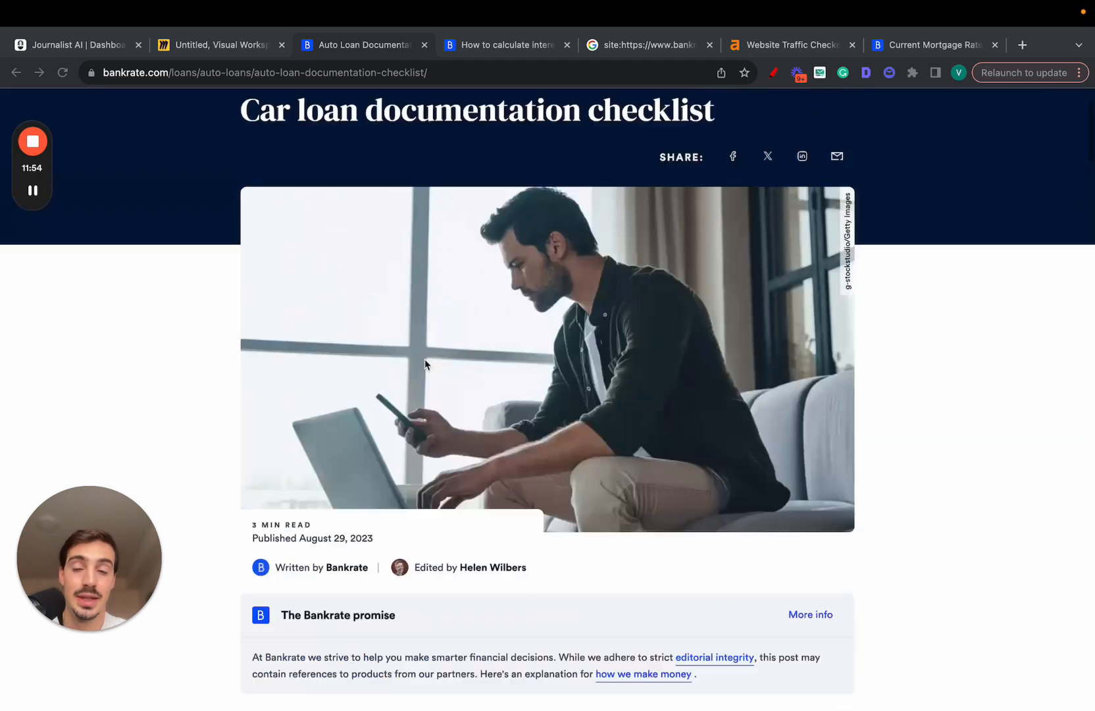
{"action": "left_click", "coordinate": [77, 44]}
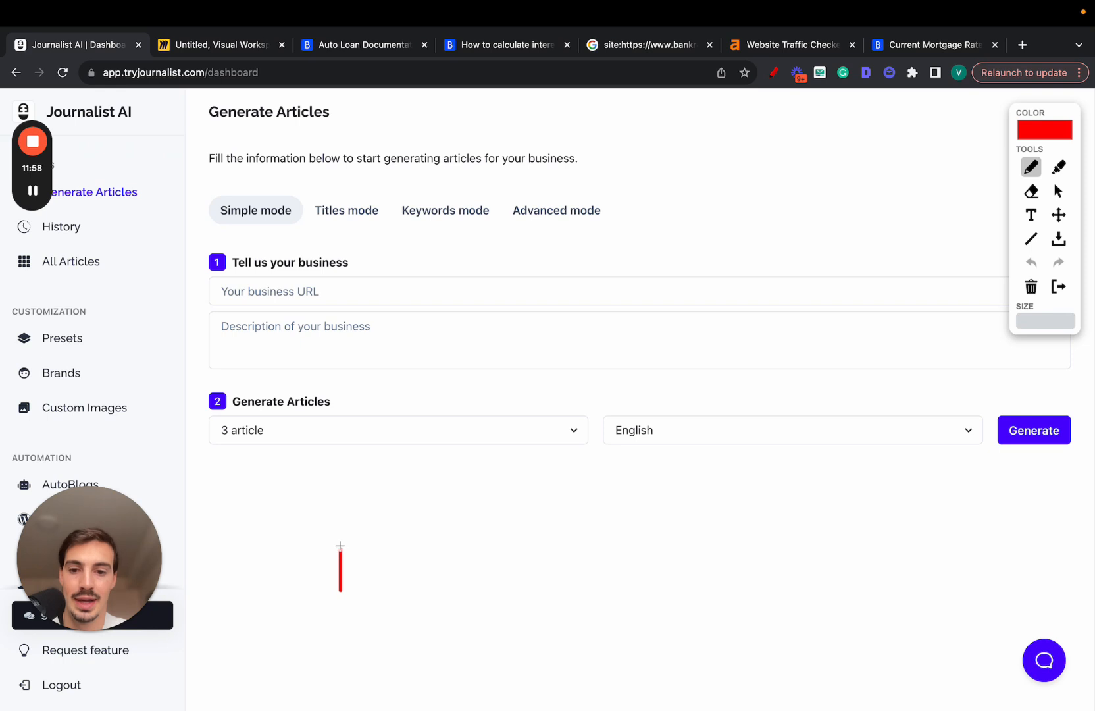
Draw a red staircase to a dollar sign, curved steps, a rising curve, and an arrow.
{"action": "left_click_drag", "start_coordinate": [340, 585], "coordinate": [621, 330]}
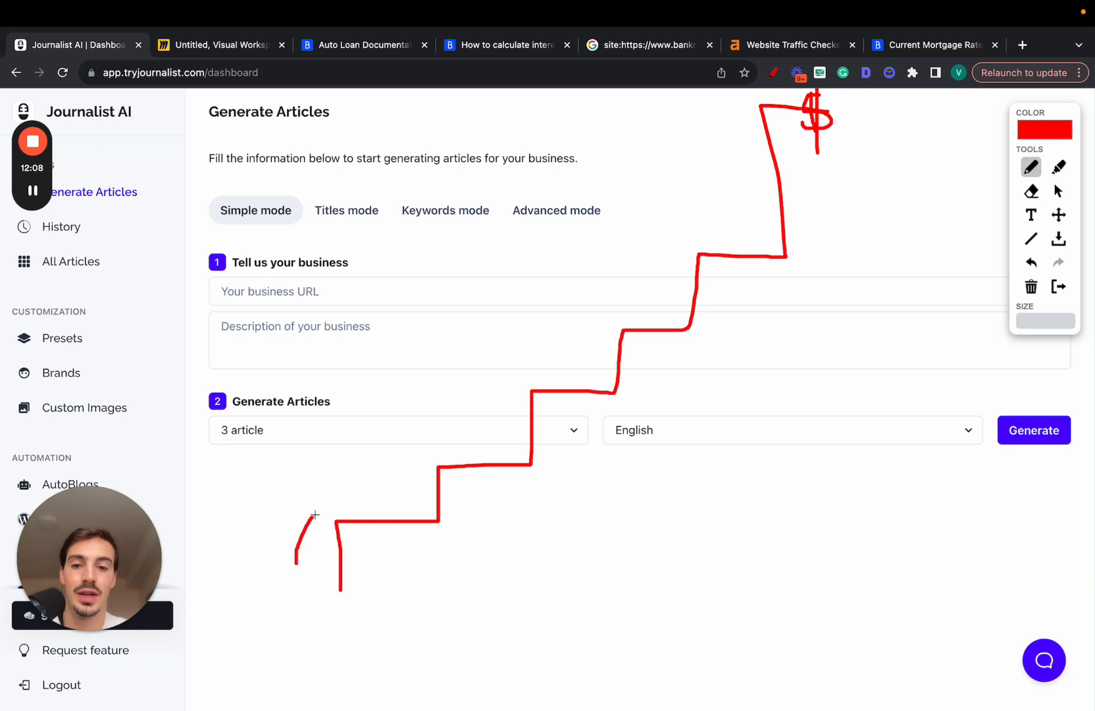
{"action": "left_click_drag", "start_coordinate": [315, 512], "coordinate": [462, 437]}
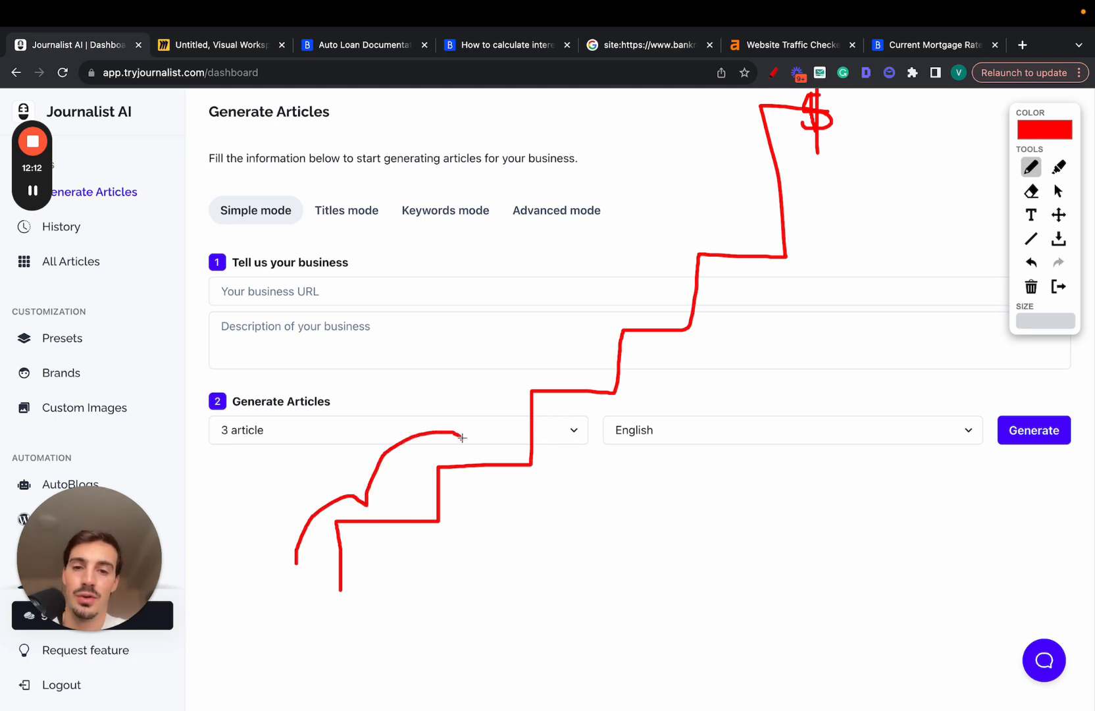
{"action": "left_click_drag", "start_coordinate": [461, 436], "coordinate": [593, 304]}
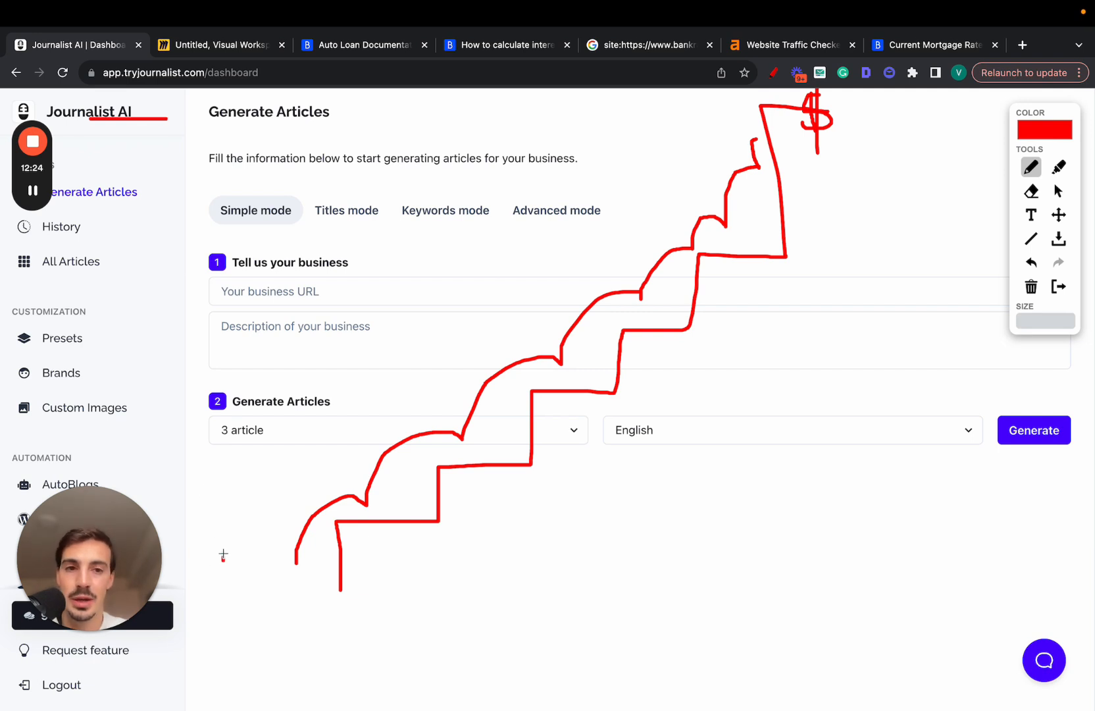
{"action": "left_click_drag", "start_coordinate": [223, 554], "coordinate": [716, 141]}
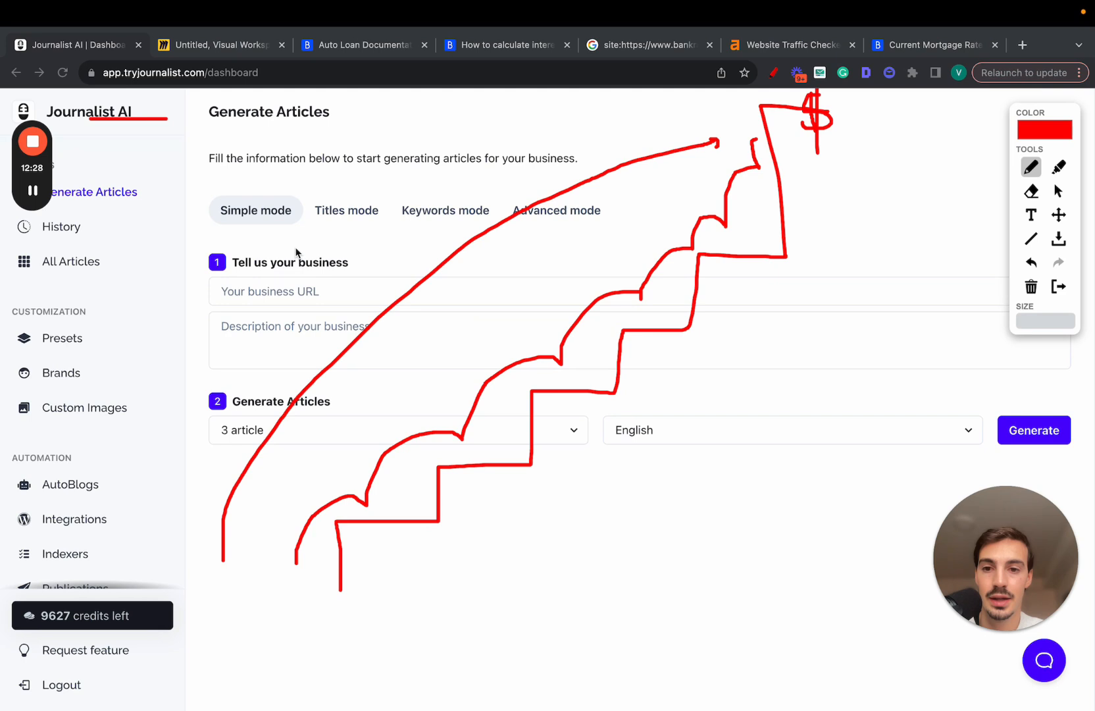
{"action": "left_click_drag", "start_coordinate": [297, 223], "coordinate": [332, 283]}
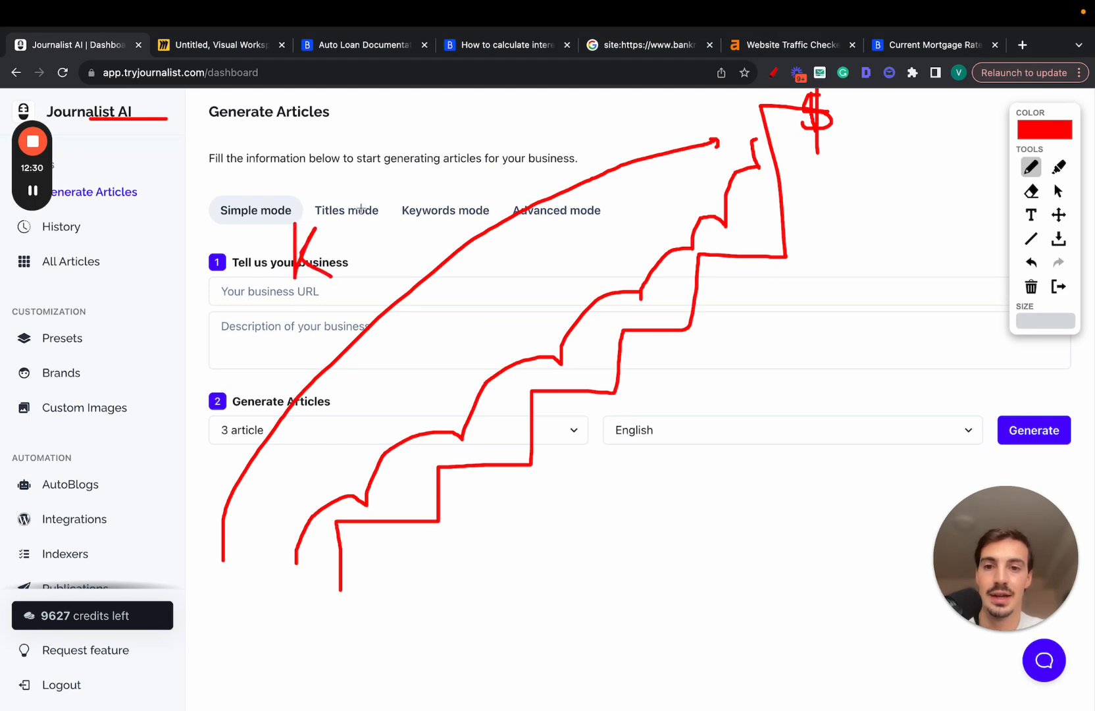